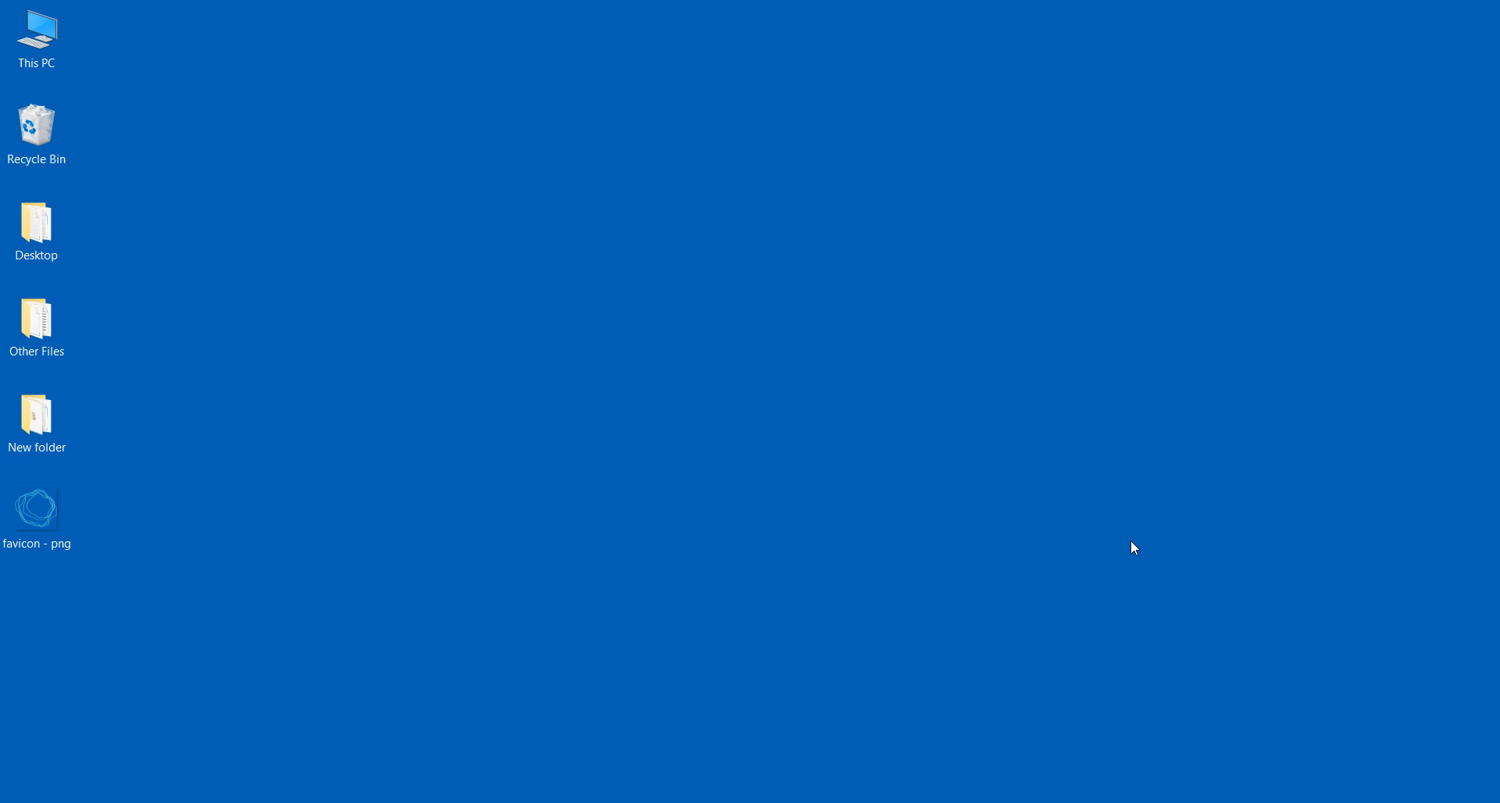
{"action": "mouse_move", "coordinate": [460, 480]}
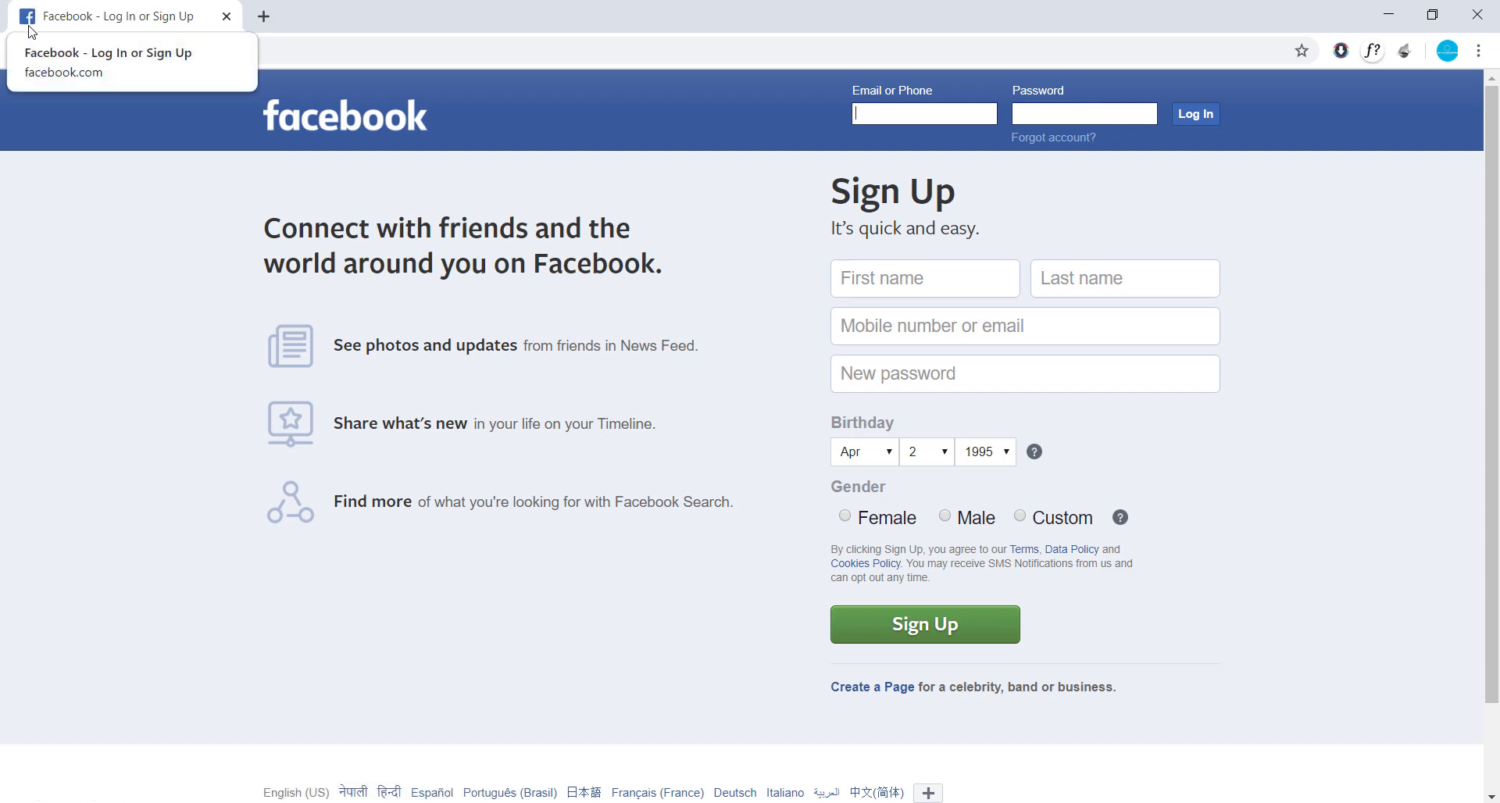
{"action": "mouse_move", "coordinate": [284, 44]}
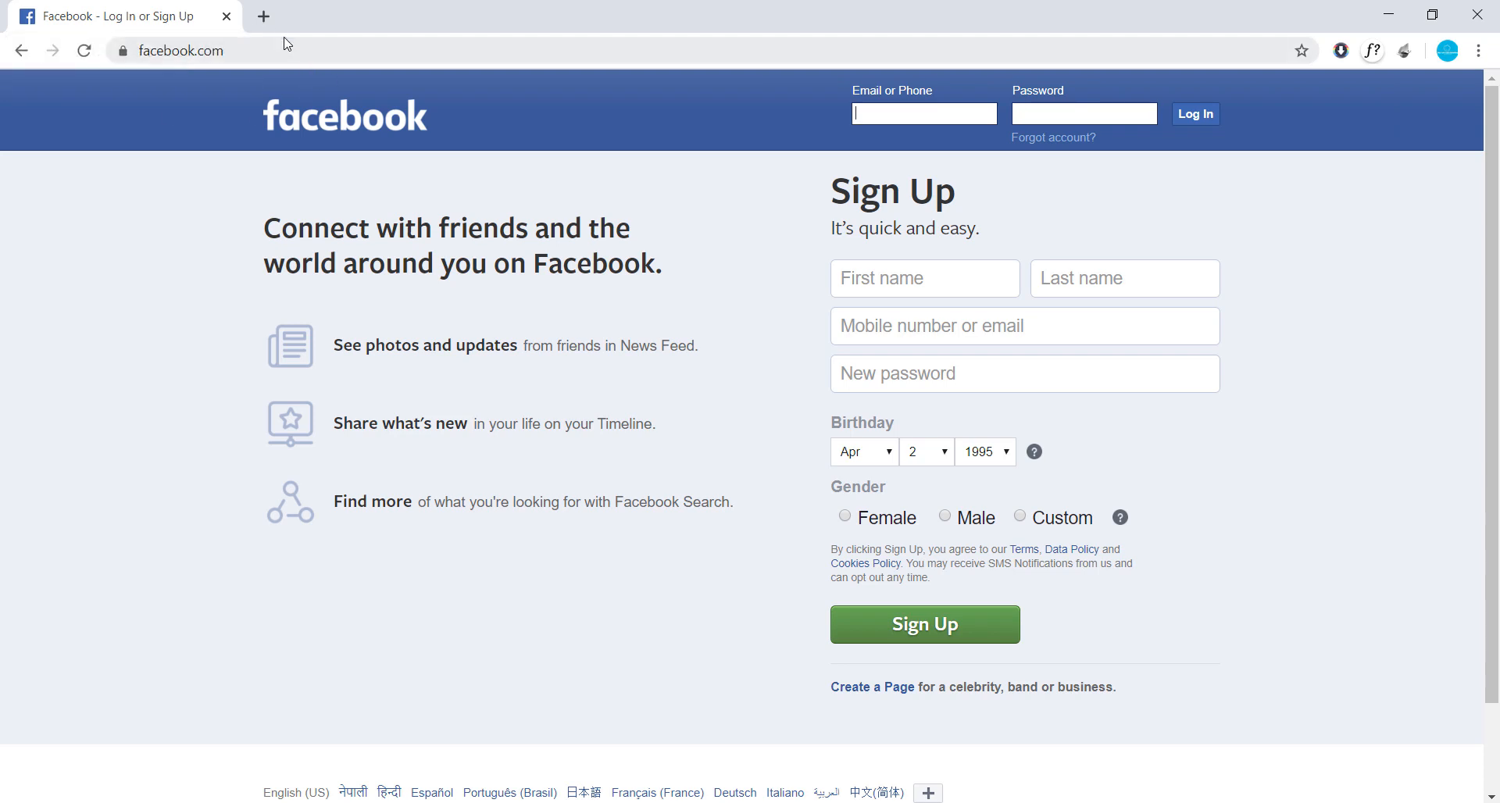
- Open heyletslearnsomething.com in a new Chrome tab beside Facebook
{"action": "left_click", "coordinate": [264, 17]}
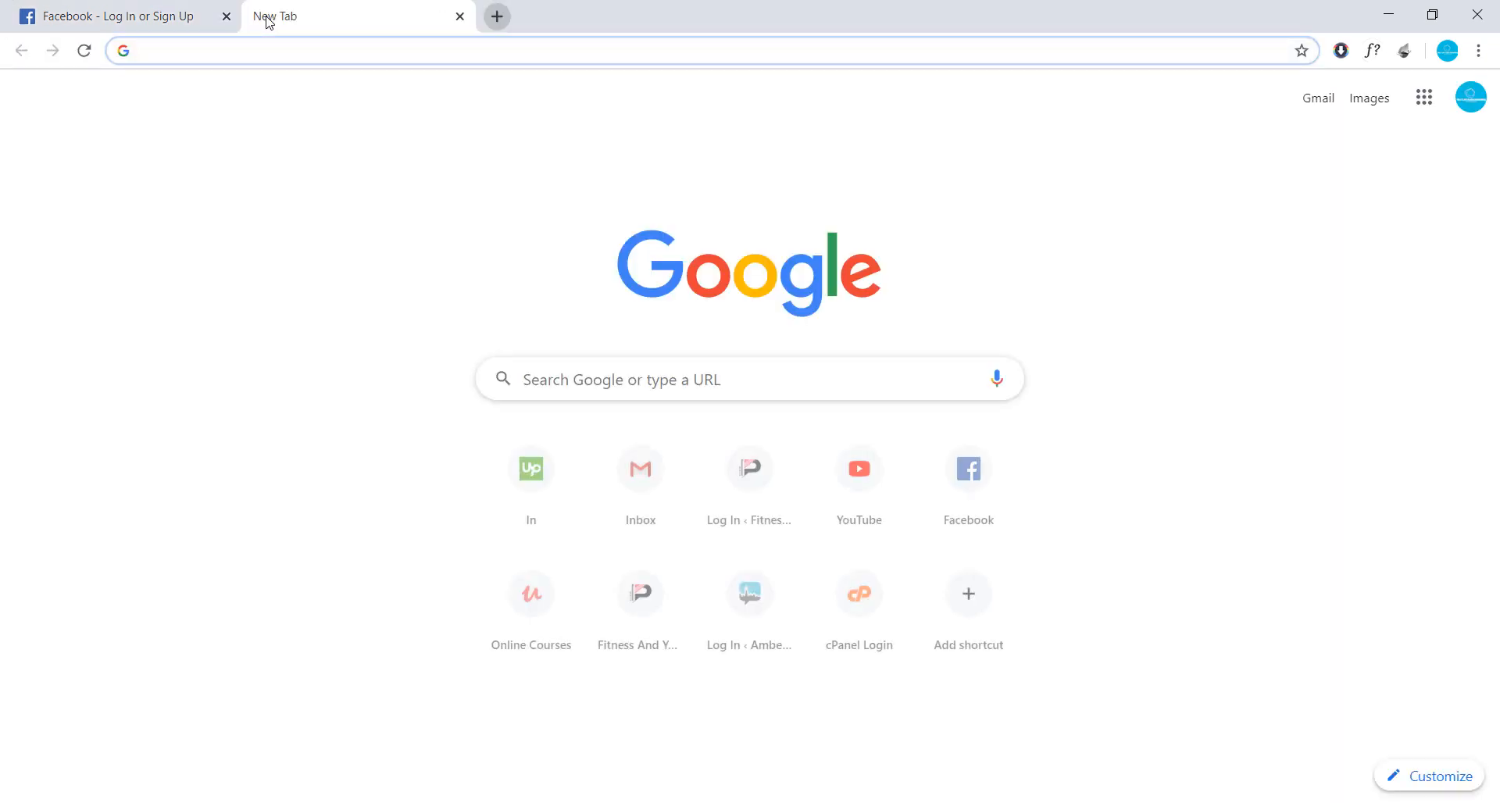
{"action": "type", "text": "heyletslearnsomething.com"}
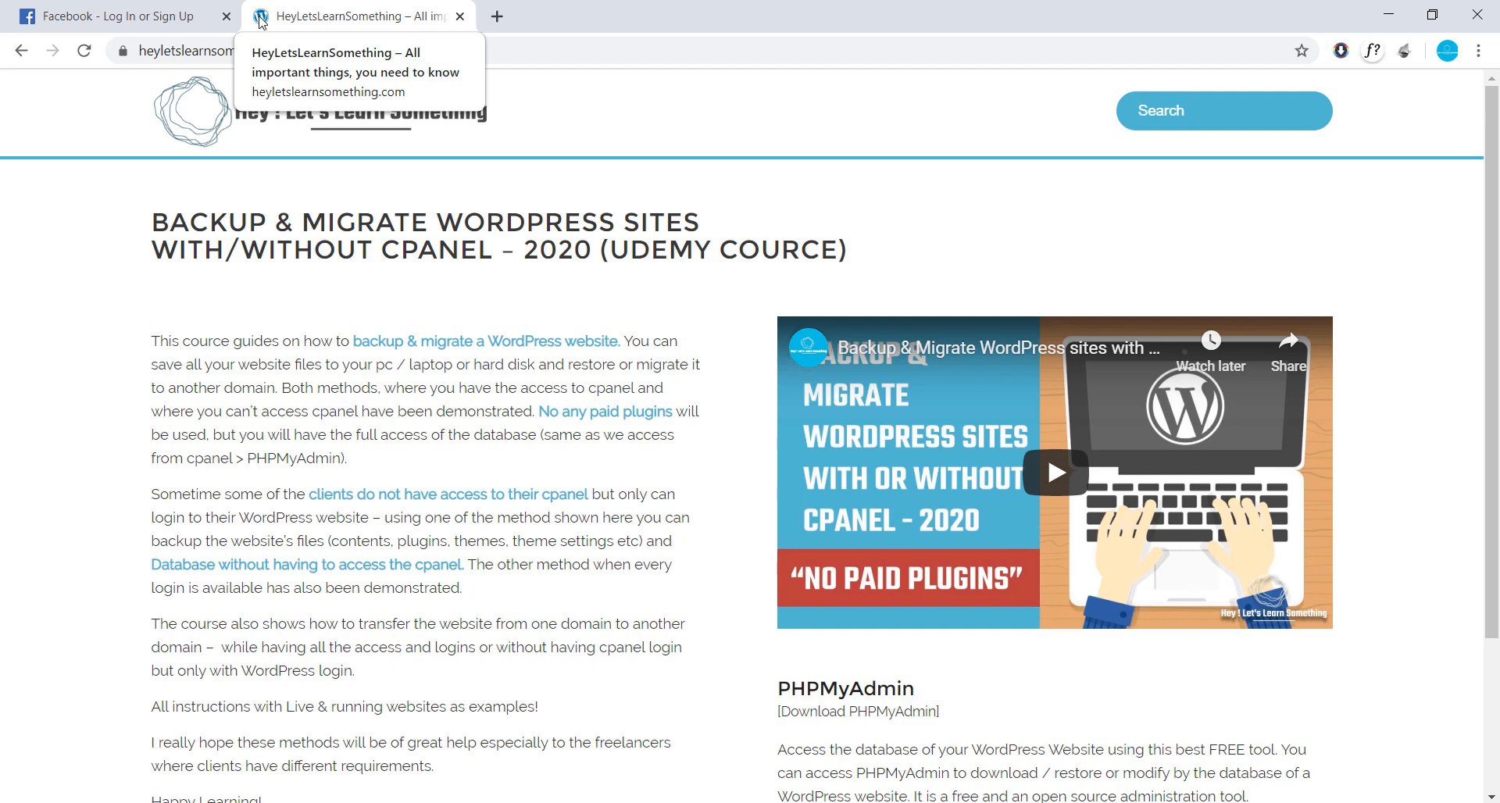
{"action": "mouse_move", "coordinate": [261, 27]}
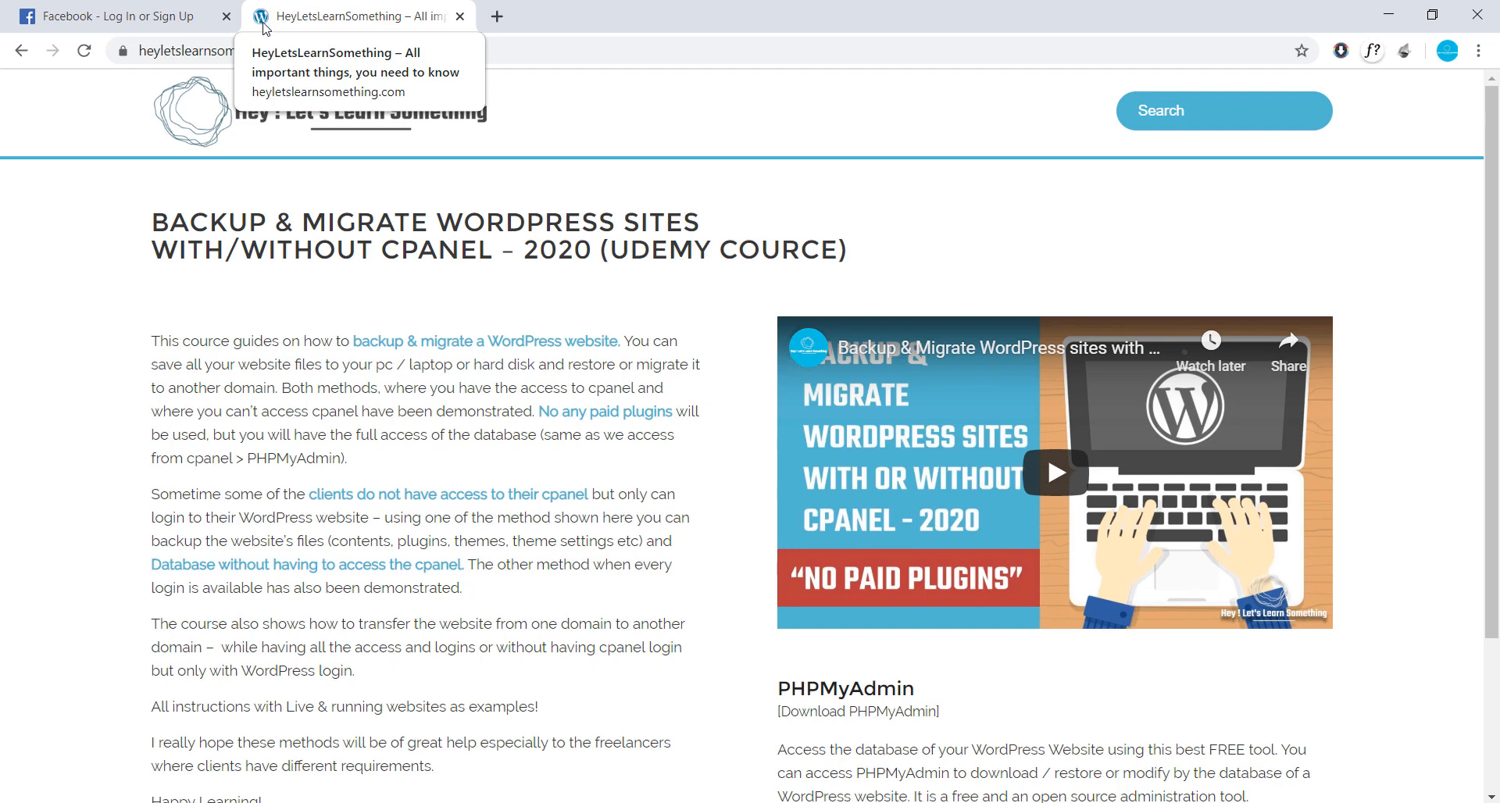
{"action": "mouse_move", "coordinate": [170, 134]}
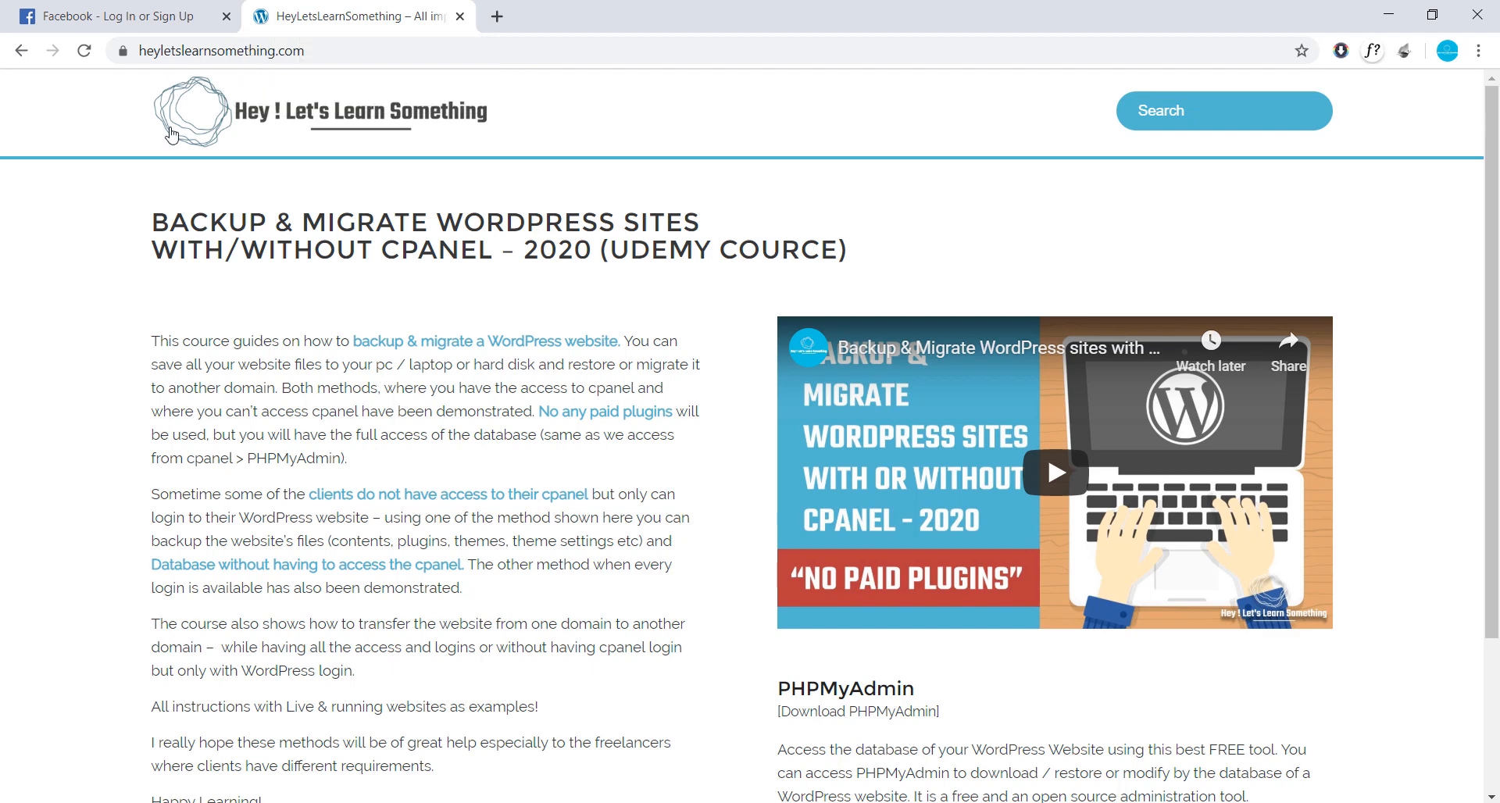
{"action": "mouse_move", "coordinate": [429, 135]}
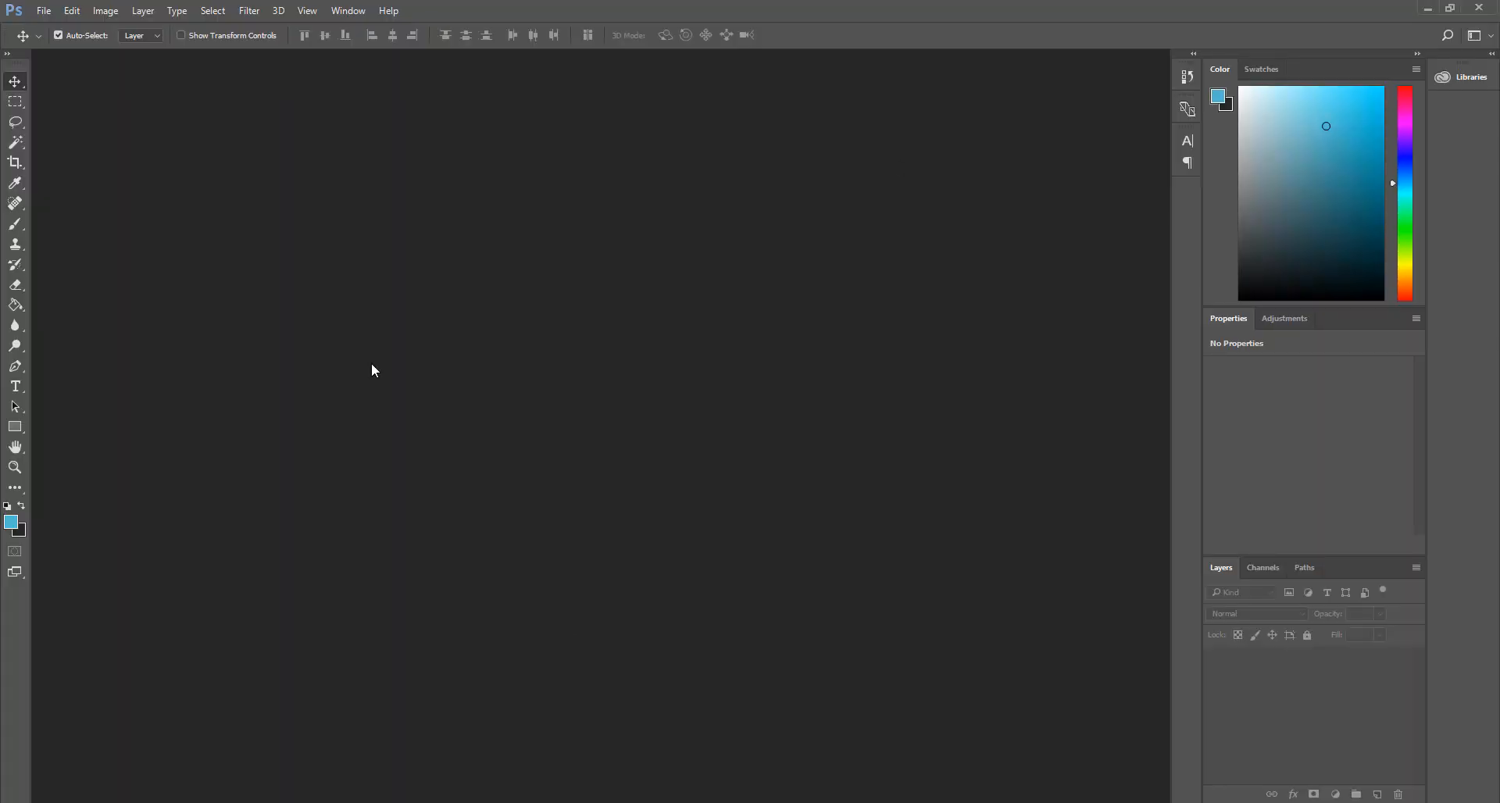
{"action": "mouse_move", "coordinate": [239, 118]}
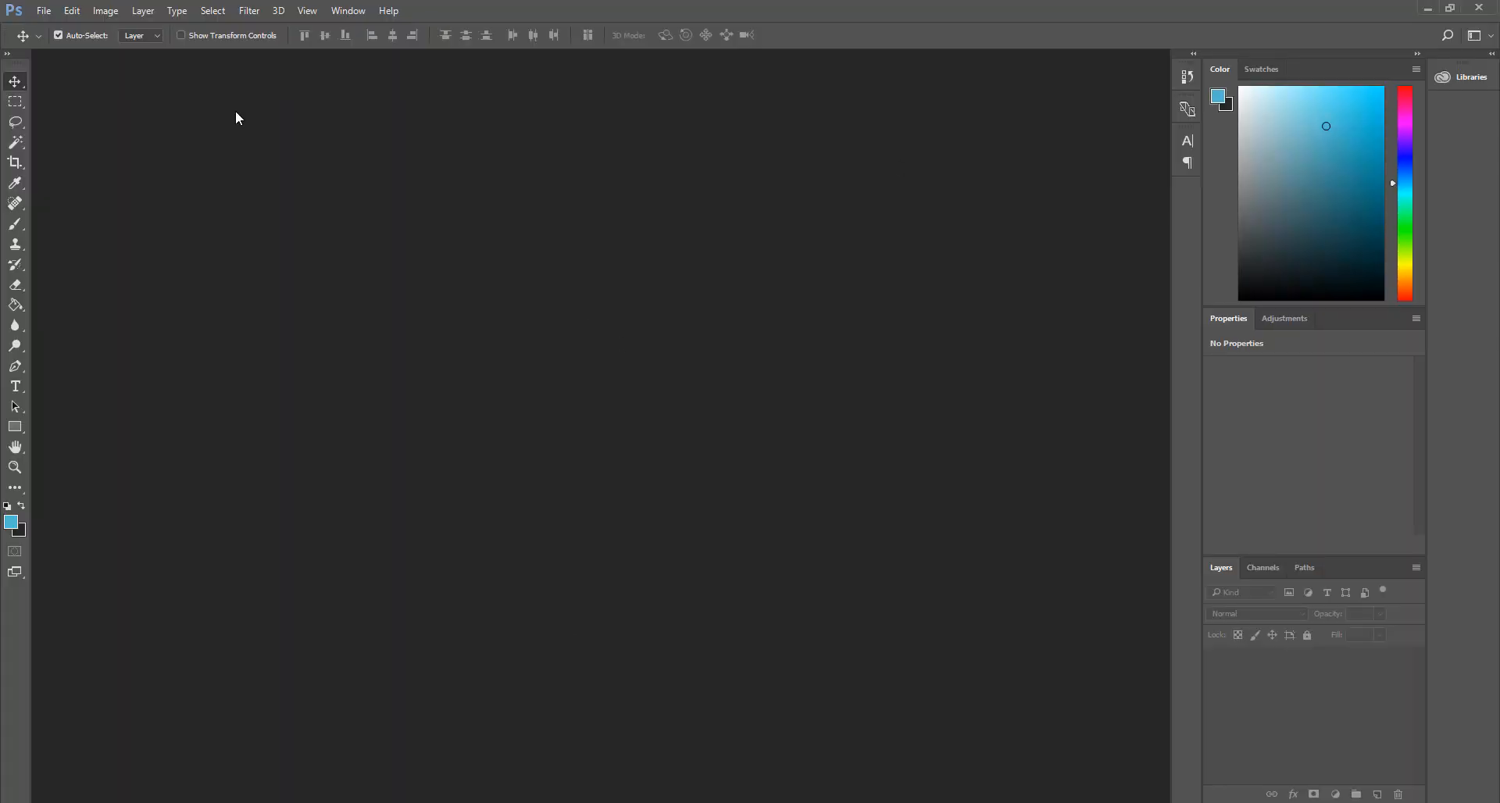
- Create a blank white 386 × 386 px document at 72 ppi
{"action": "left_click", "coordinate": [43, 10]}
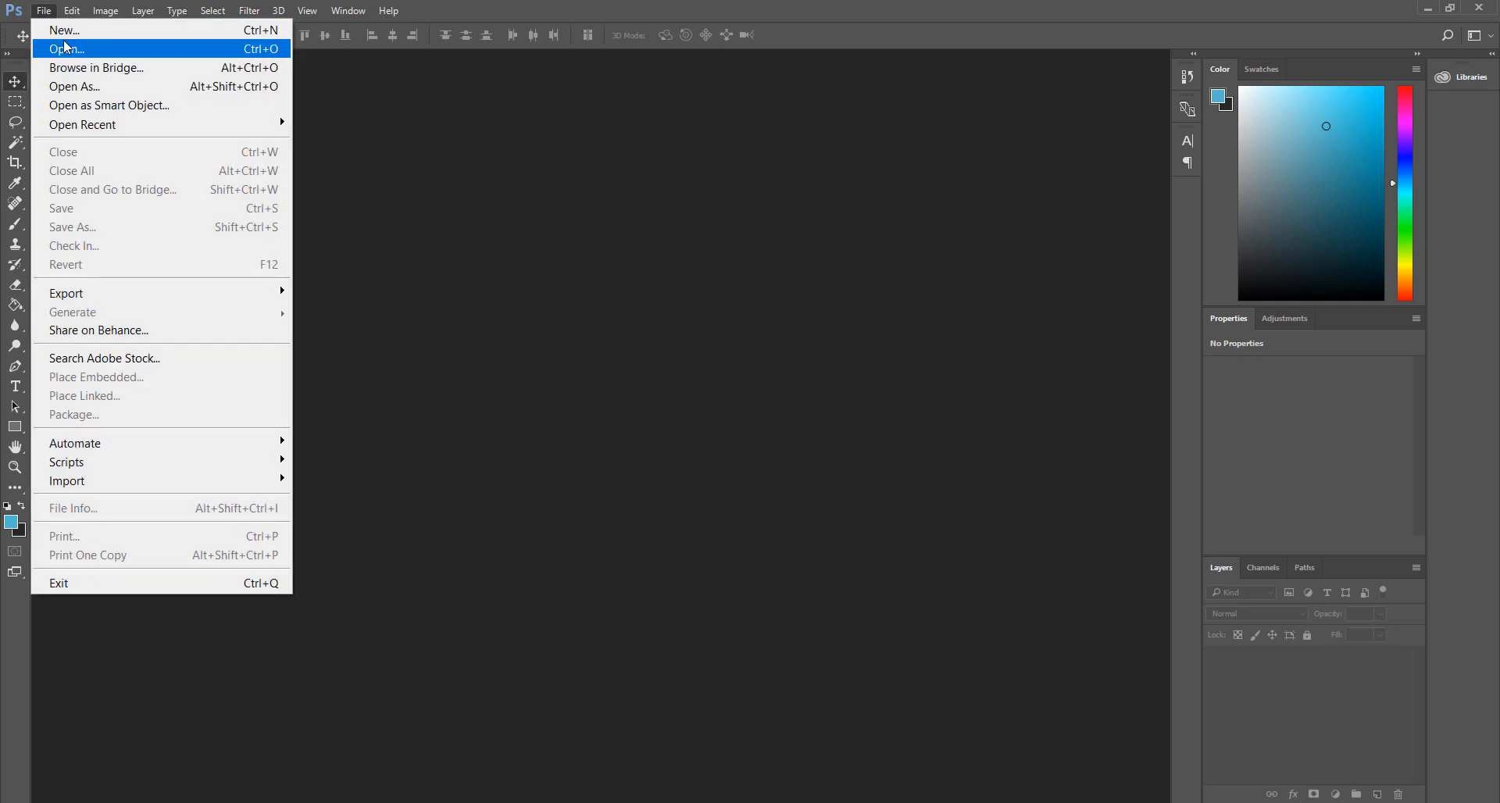
{"action": "left_click", "coordinate": [63, 30]}
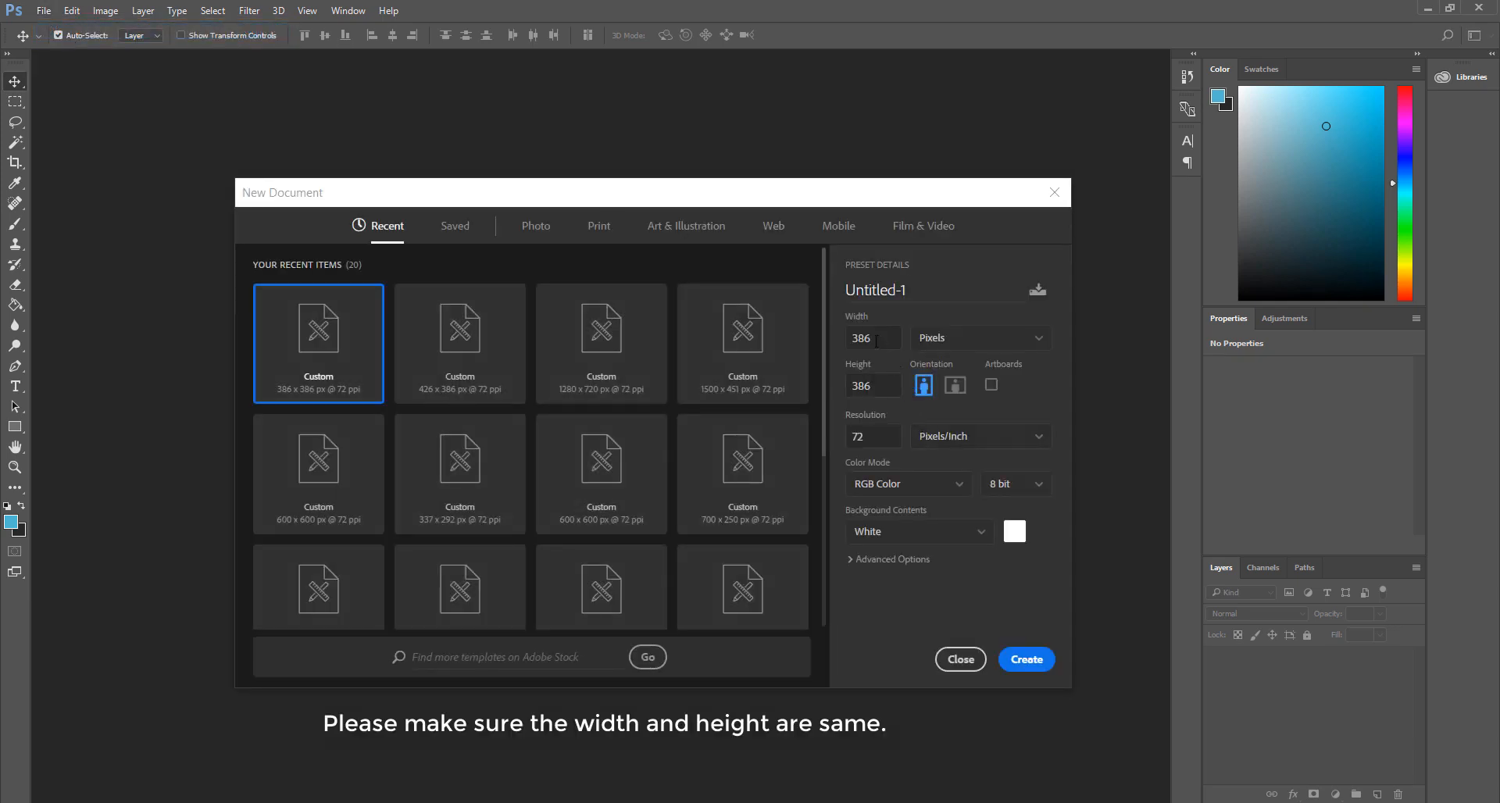
{"action": "left_click", "coordinate": [1024, 658]}
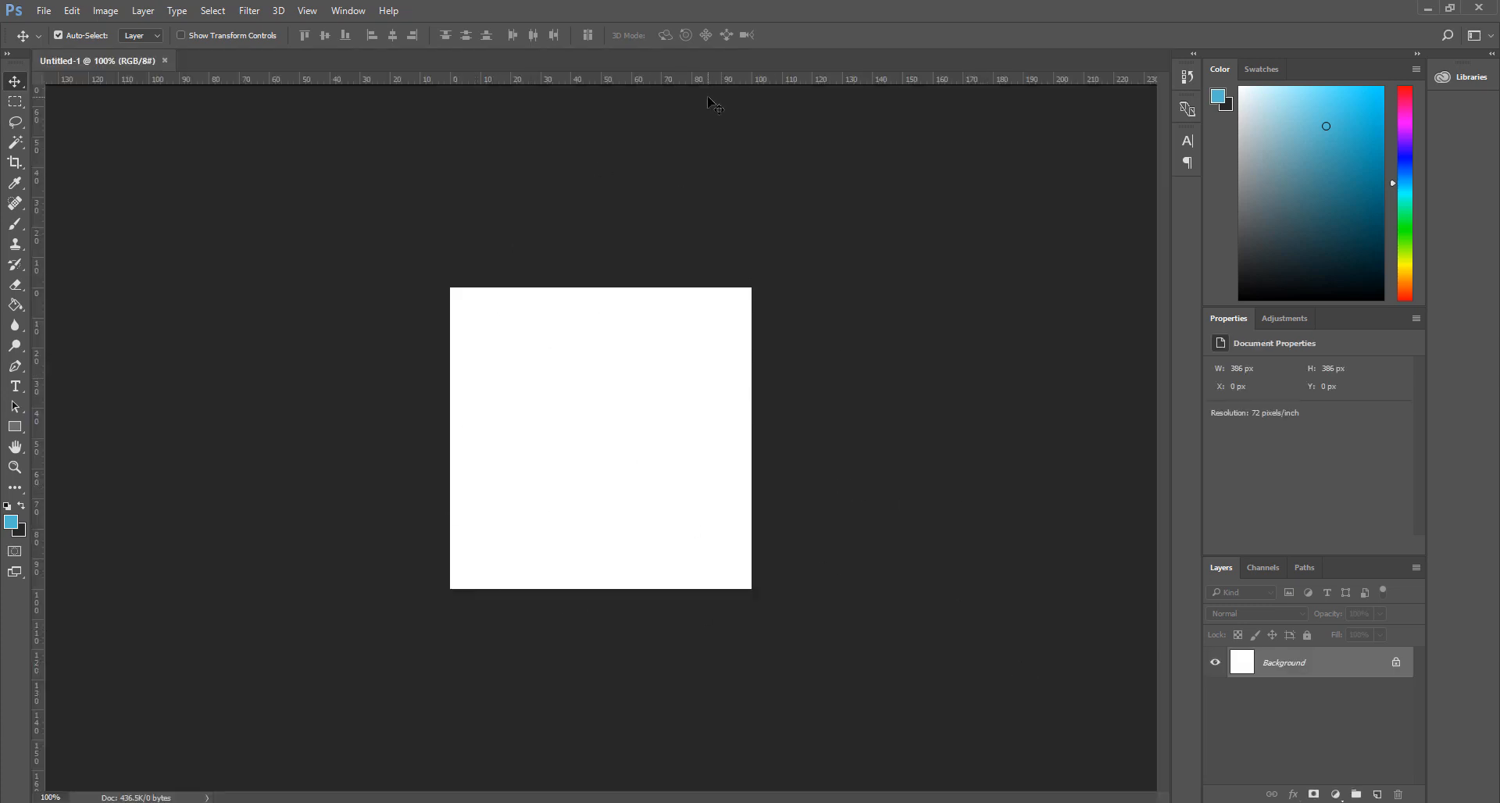
{"action": "left_click", "coordinate": [43, 10]}
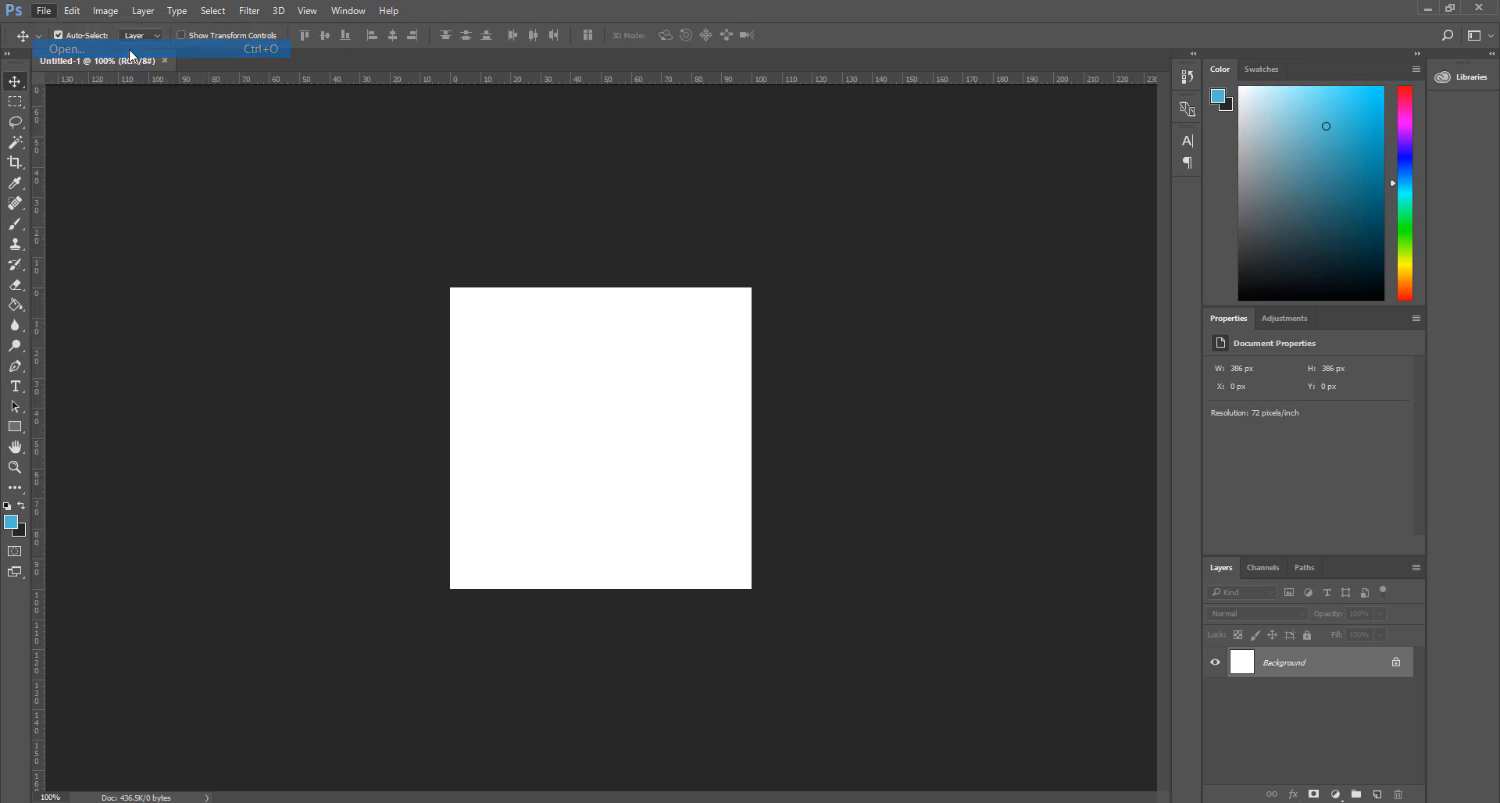
- Paste the 'favicon - png' blue scribble logo into Untitled-1 and hide the Background layer
{"action": "left_click", "coordinate": [65, 49]}
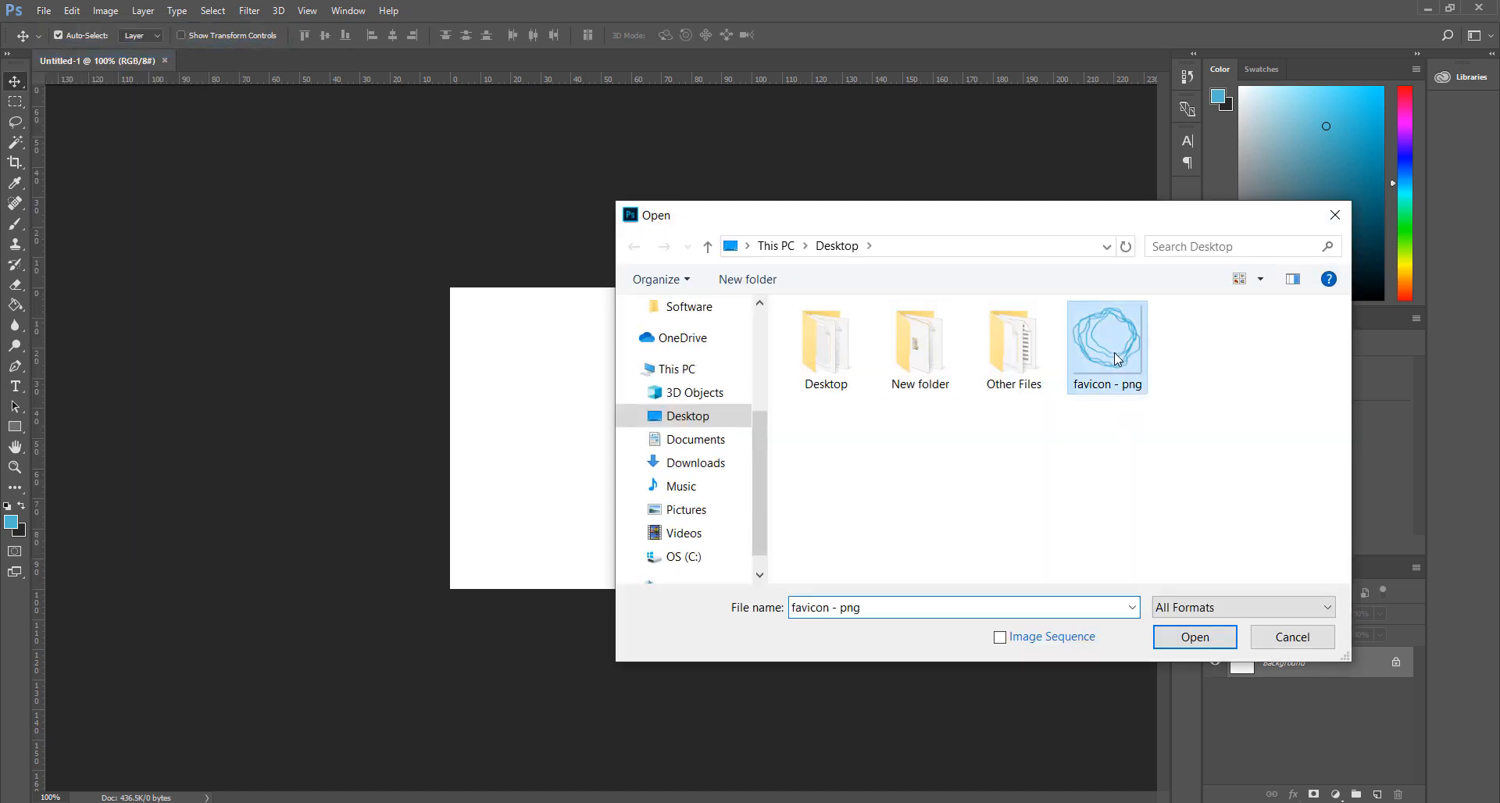
{"action": "left_click", "coordinate": [1194, 637]}
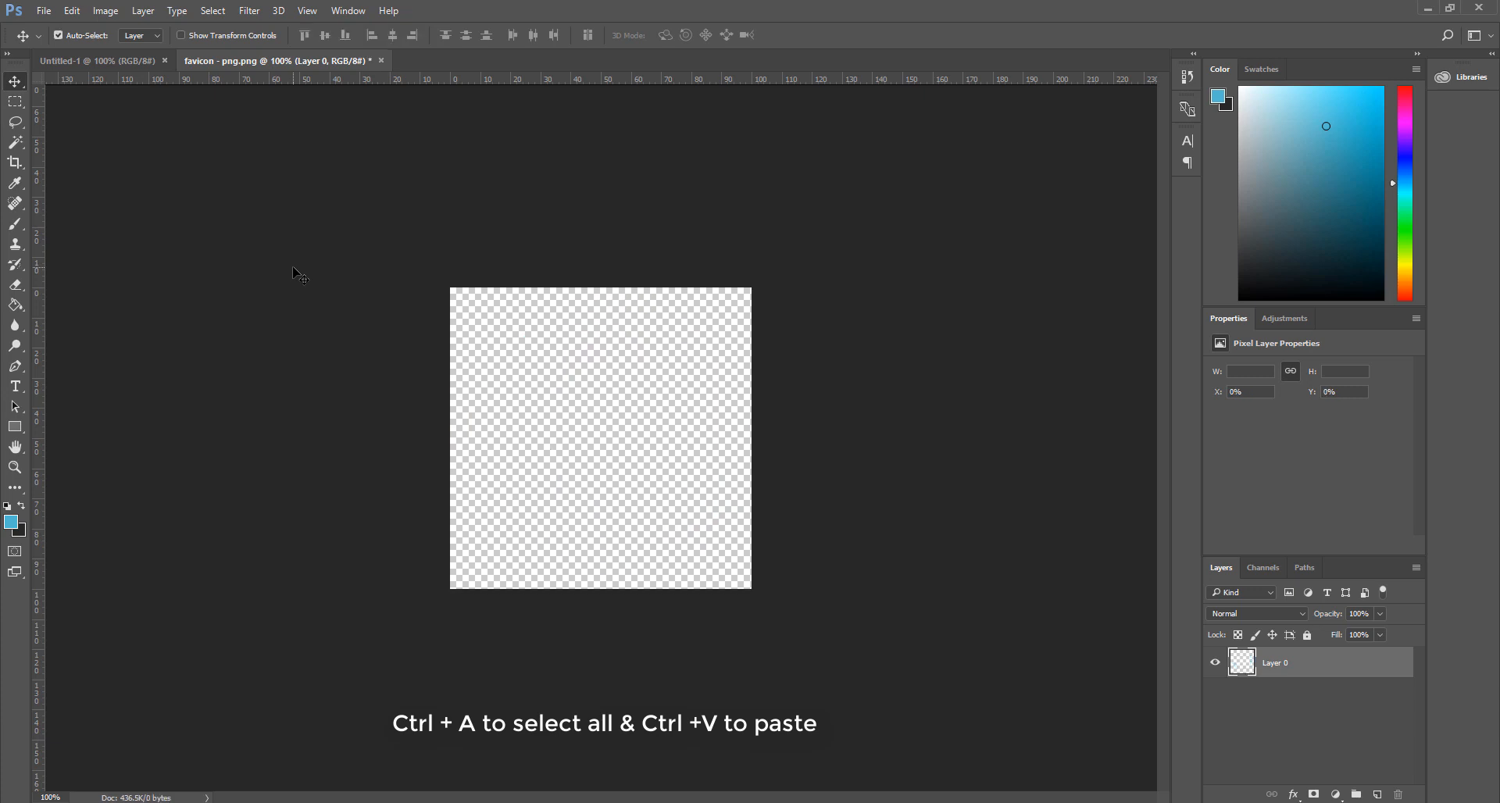
{"action": "key", "text": "ctrl+v"}
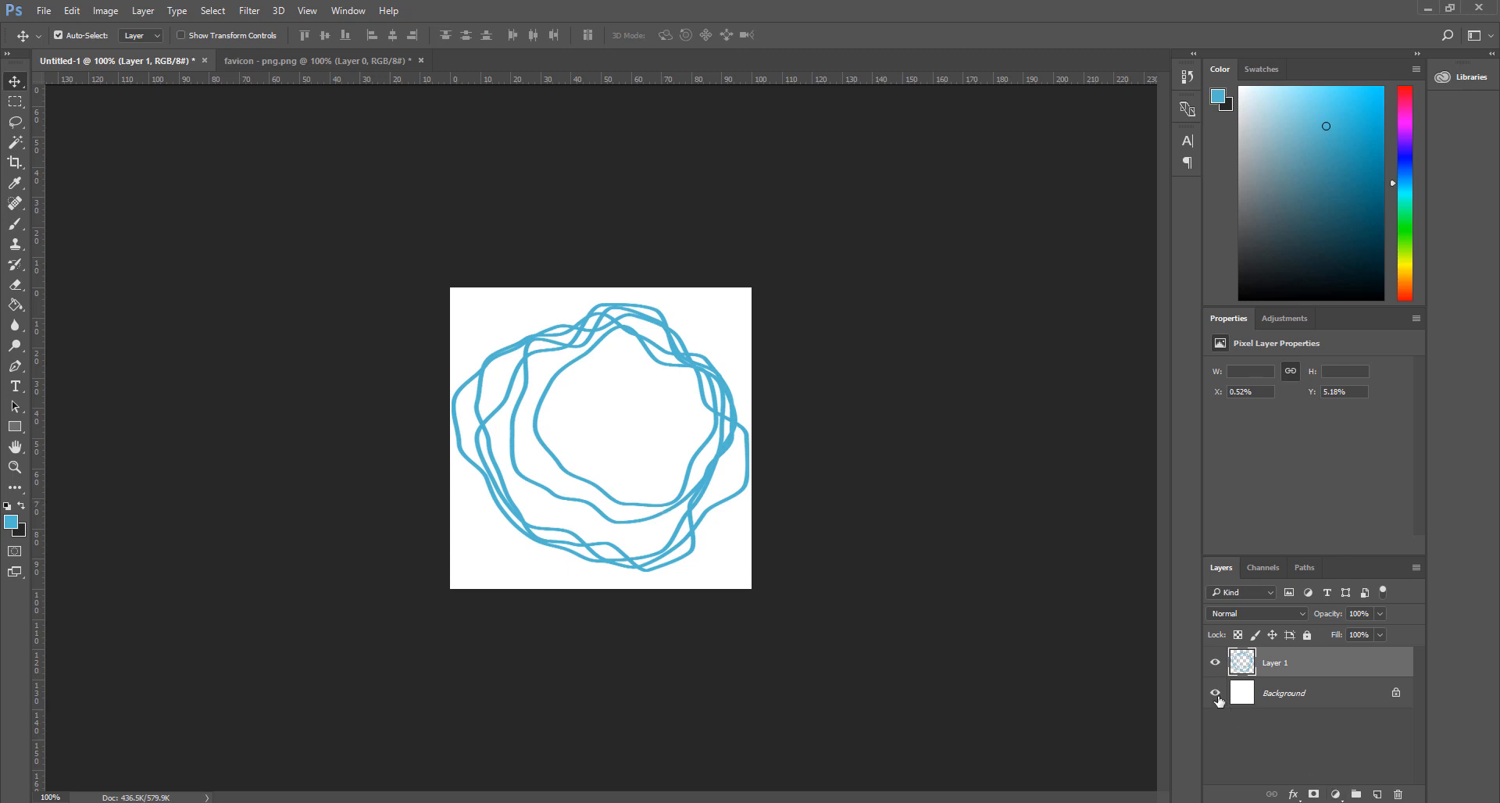
{"action": "left_click", "coordinate": [1216, 693]}
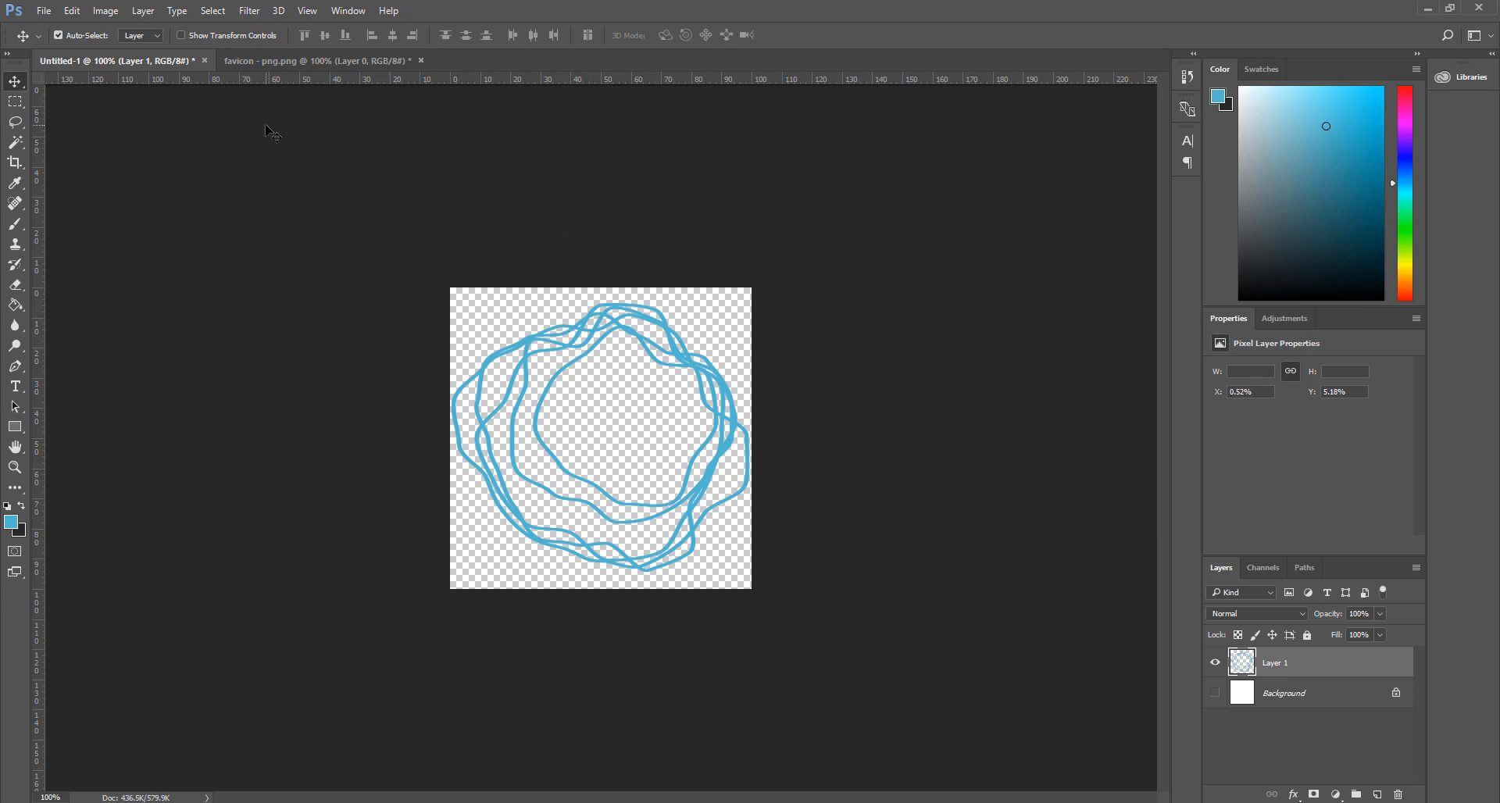
- Save the transparent logo to the Desktop as 'favicon' in PNG format
{"action": "left_click", "coordinate": [43, 10]}
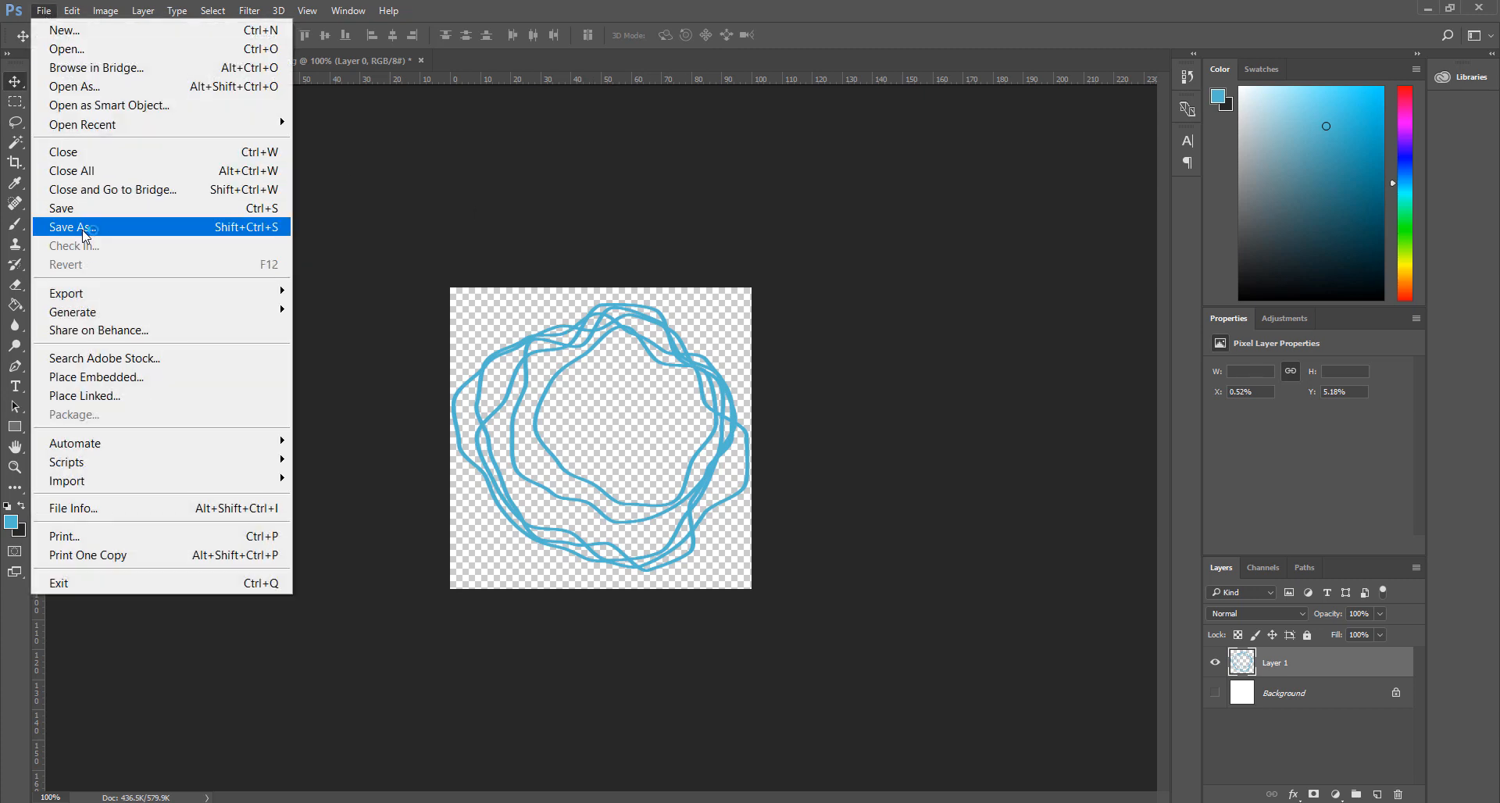
{"action": "left_click", "coordinate": [69, 226]}
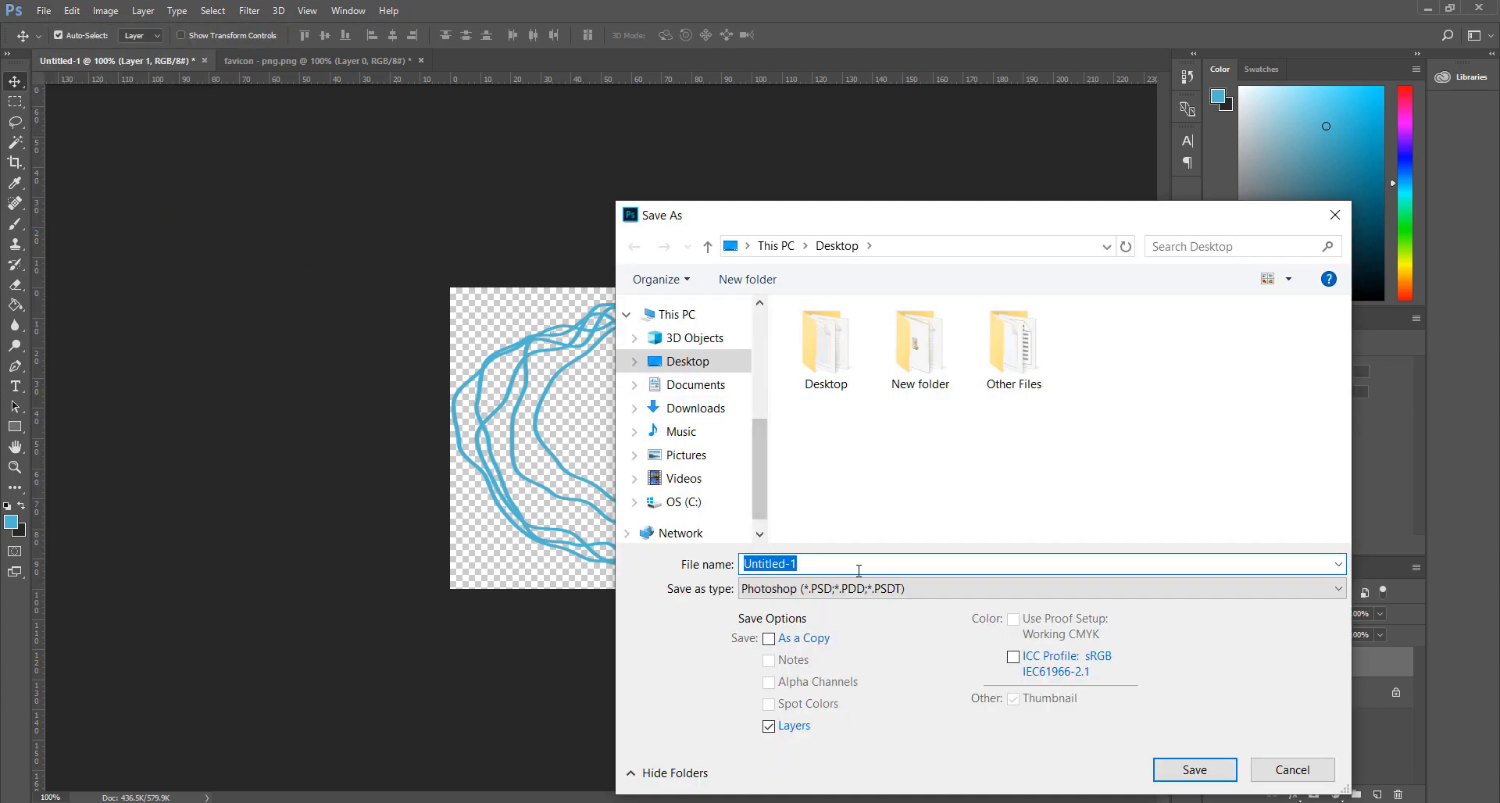
{"action": "left_click", "coordinate": [1039, 588]}
{"action": "type", "text": "favicon"}
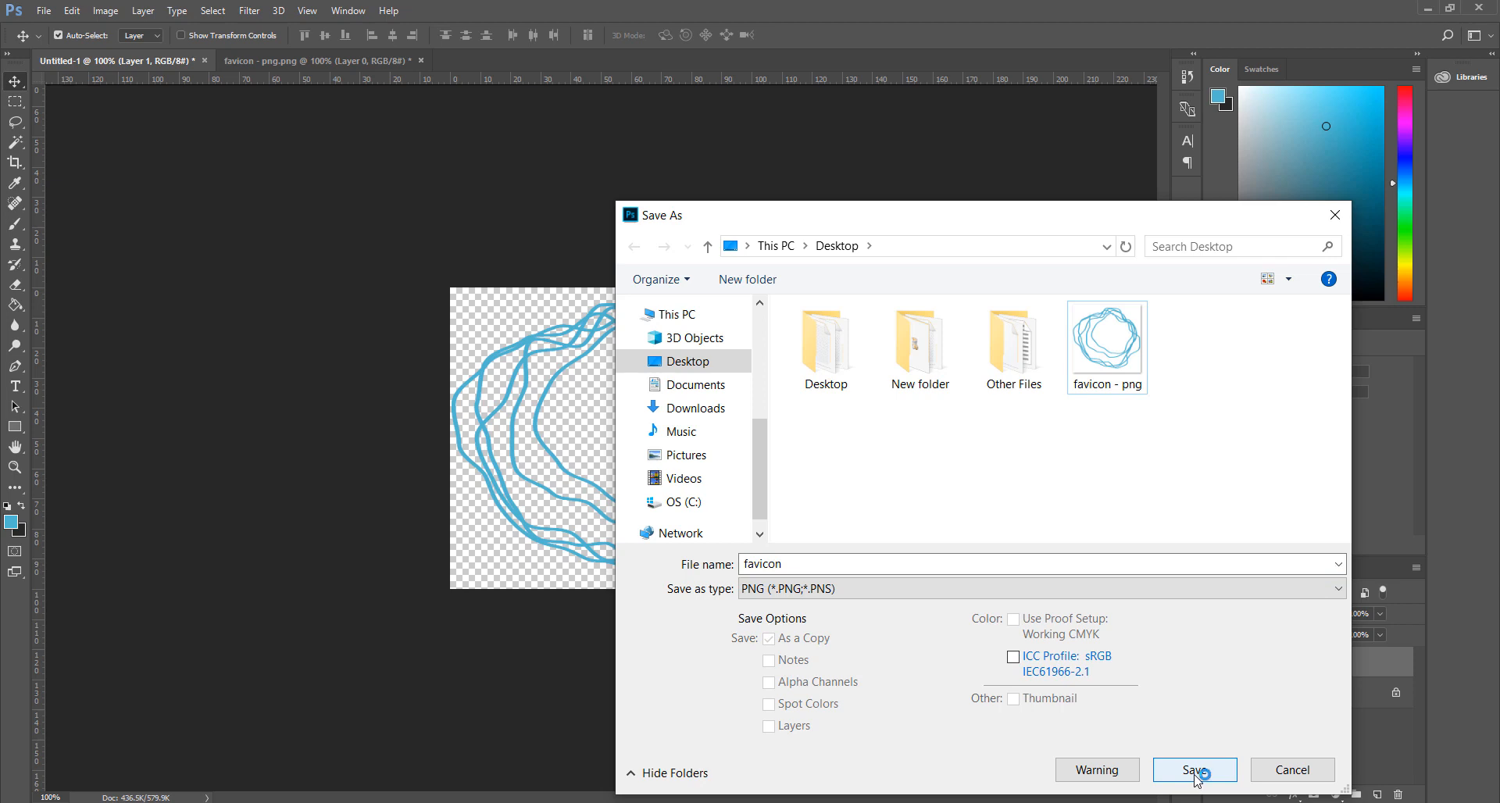
{"action": "left_click", "coordinate": [1194, 770]}
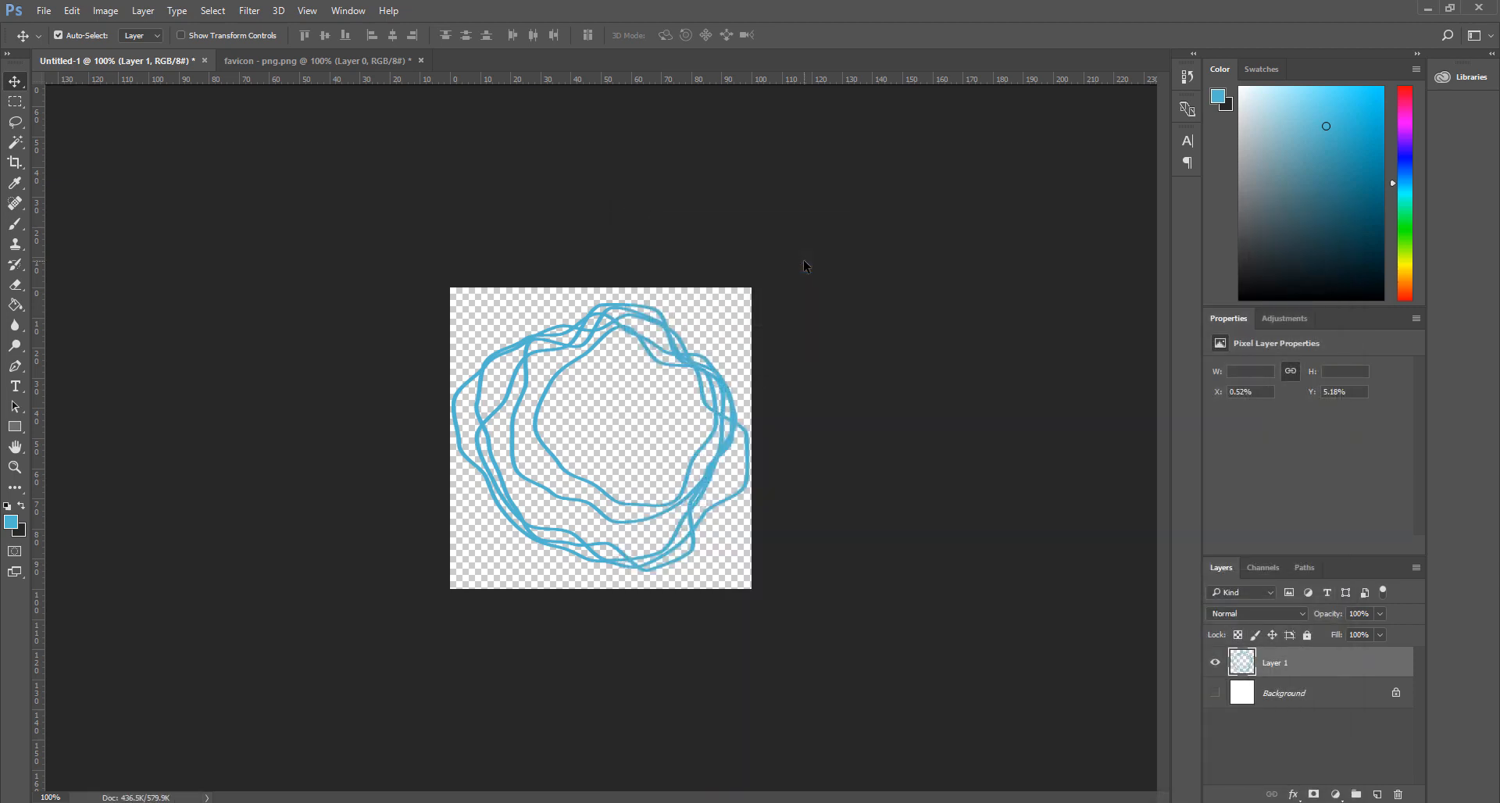
{"action": "mouse_move", "coordinate": [656, 223]}
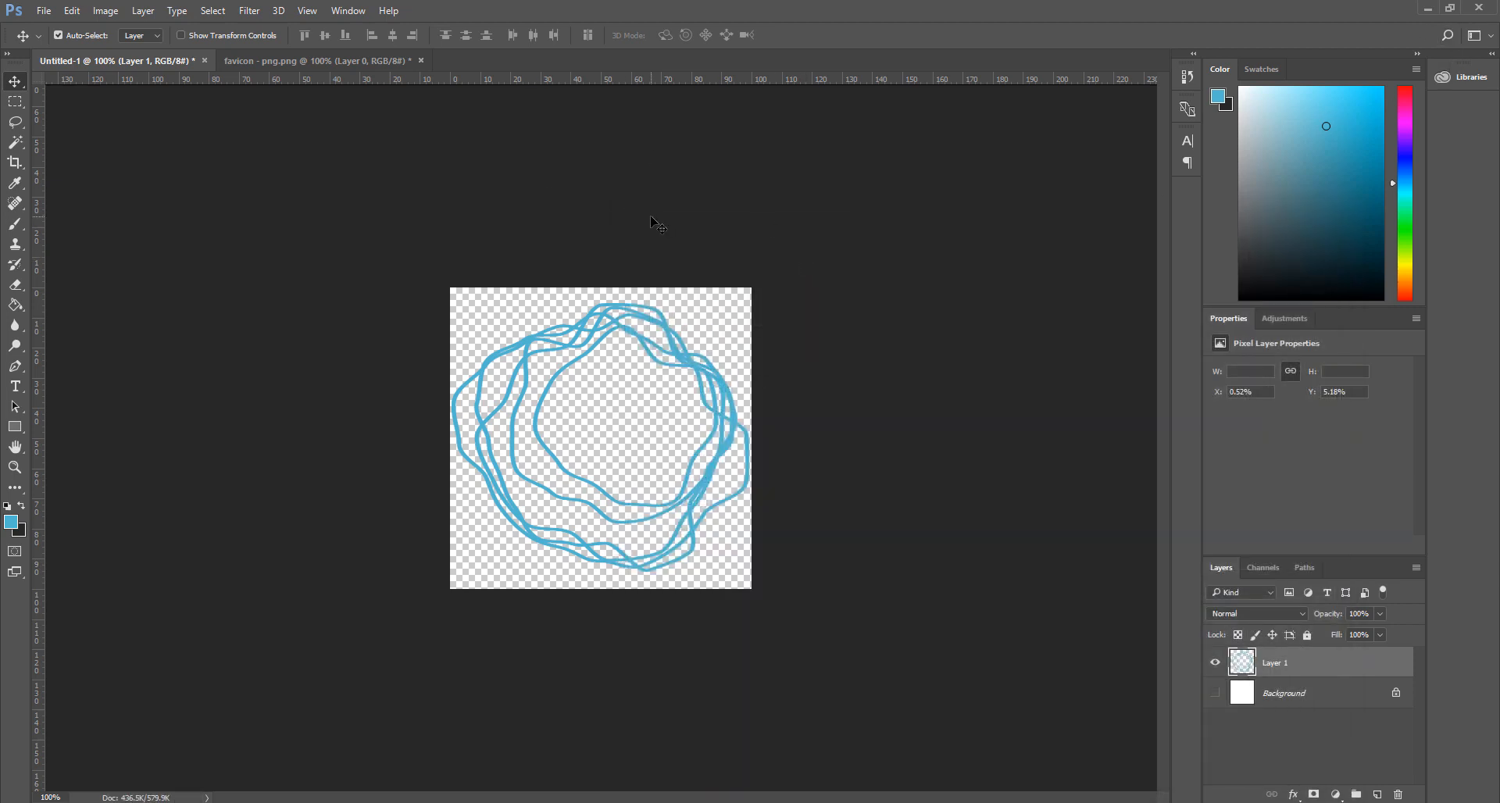
{"action": "mouse_move", "coordinate": [291, 256]}
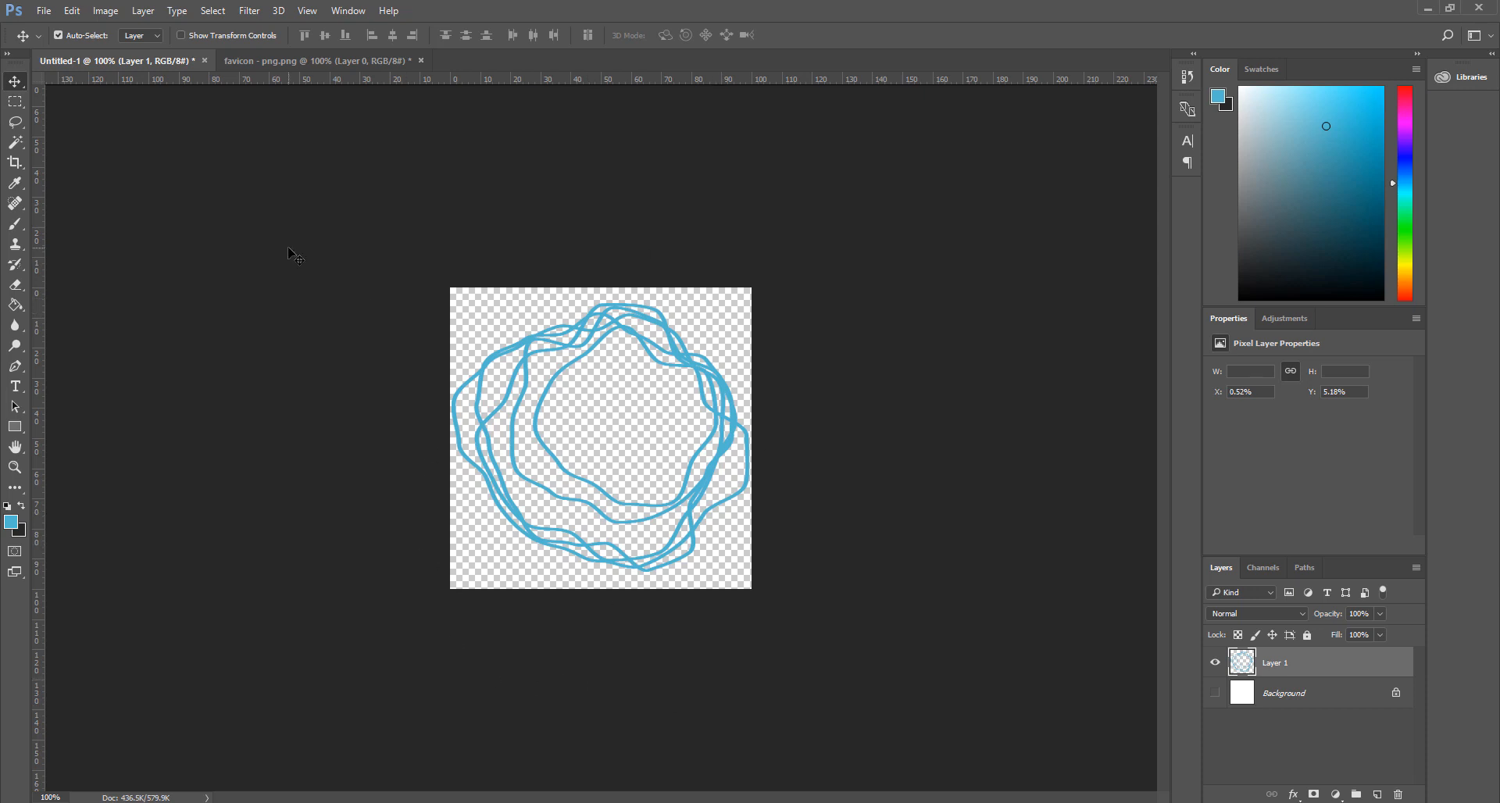
{"action": "mouse_move", "coordinate": [490, 217]}
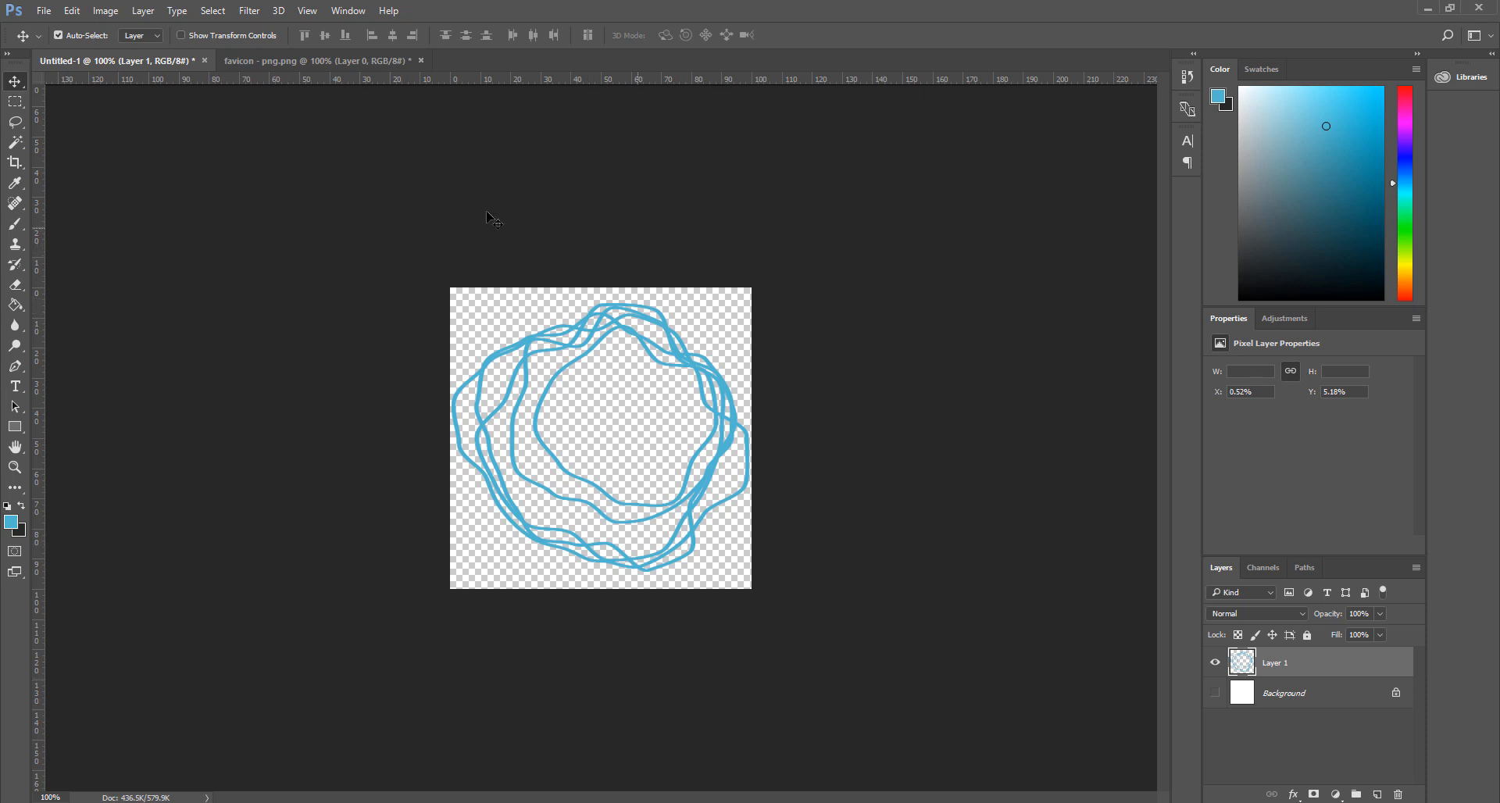
{"action": "mouse_move", "coordinate": [555, 559]}
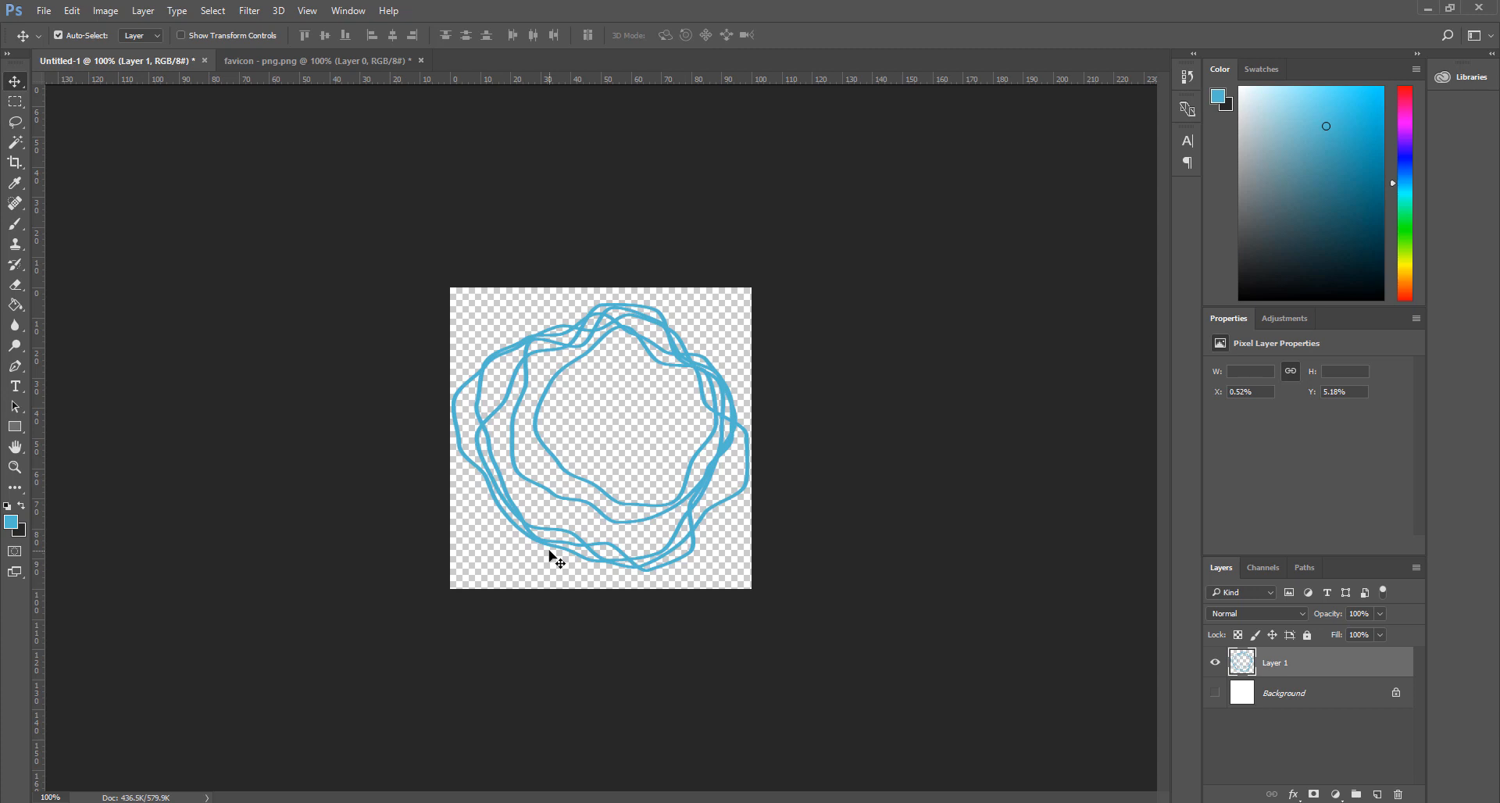
{"action": "left_click", "coordinate": [1368, 259]}
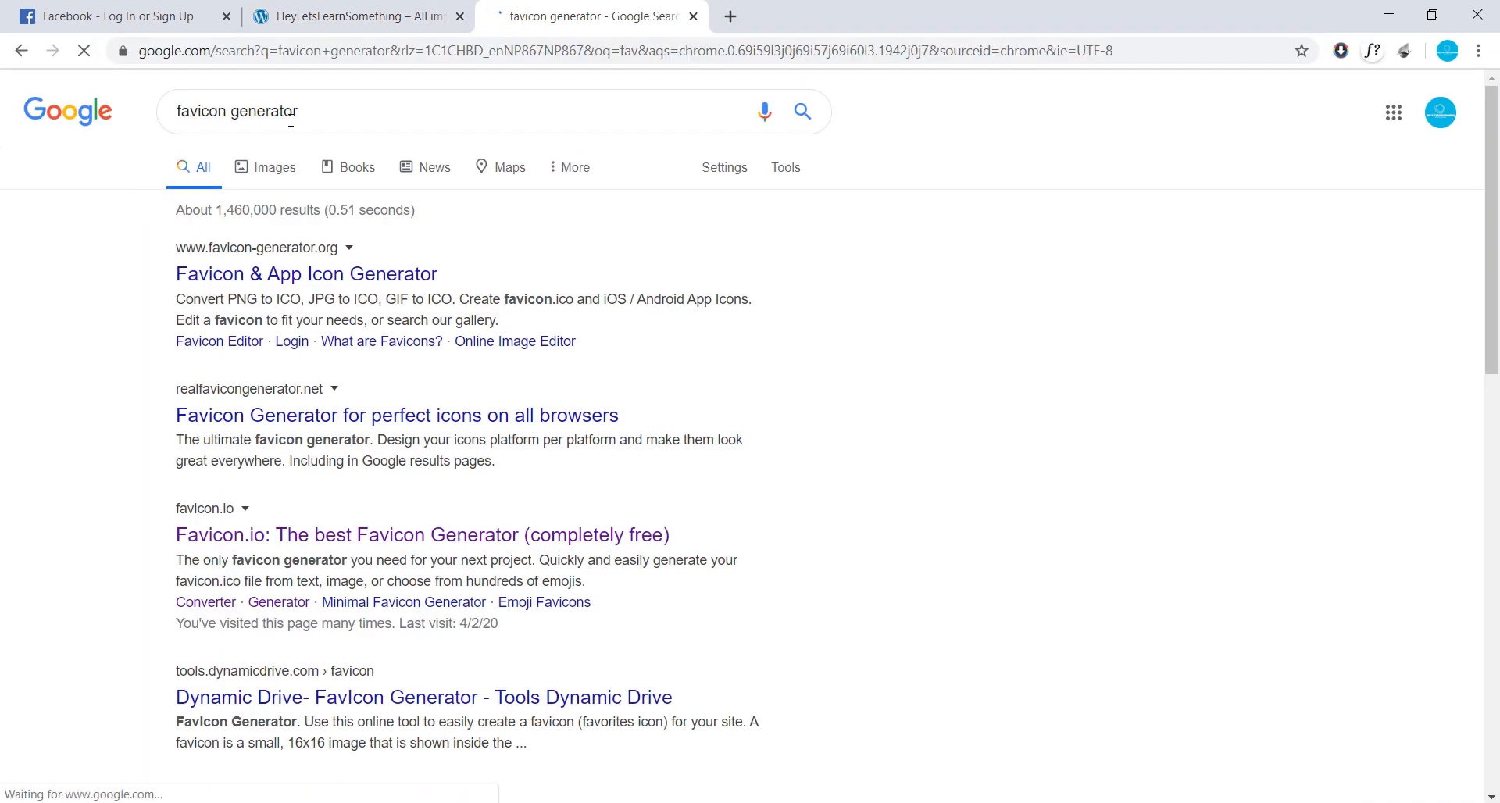
- Go to Favicon.io from the Google results and browse its generator options
{"action": "scroll", "scroll_direction": "down", "scroll_amount": 3}
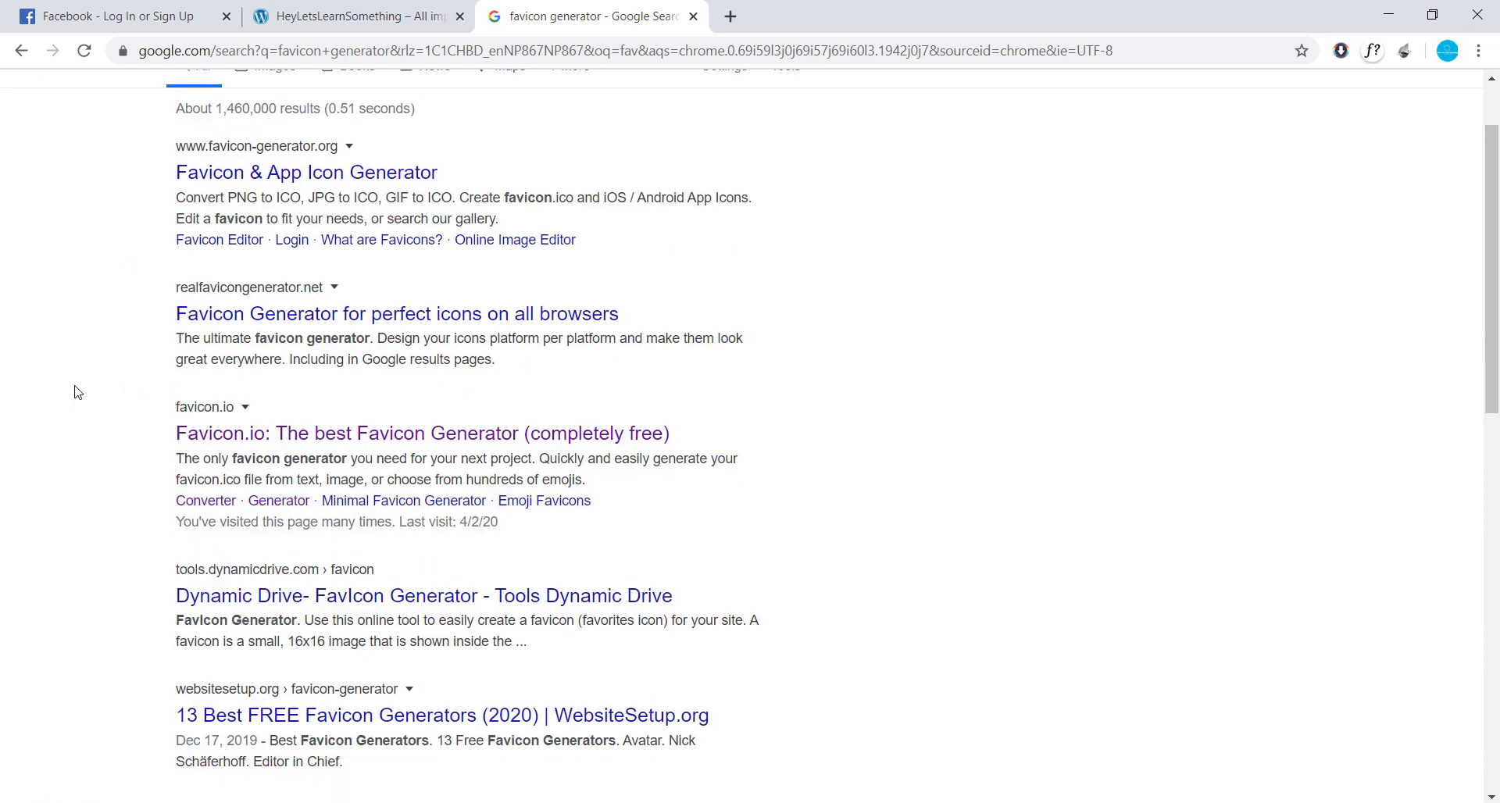
{"action": "left_click", "coordinate": [422, 433]}
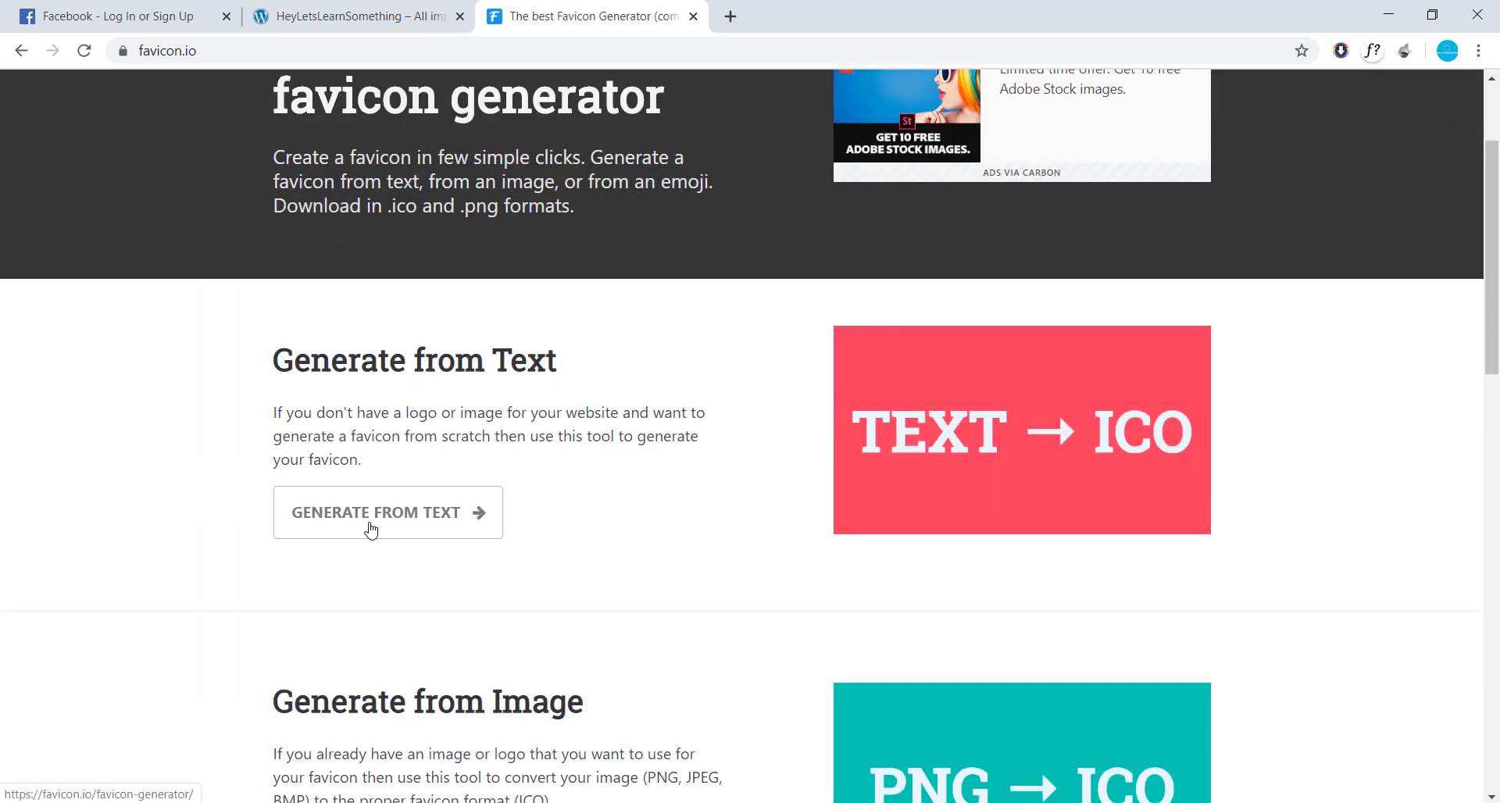
{"action": "scroll", "scroll_direction": "down", "scroll_amount": 3}
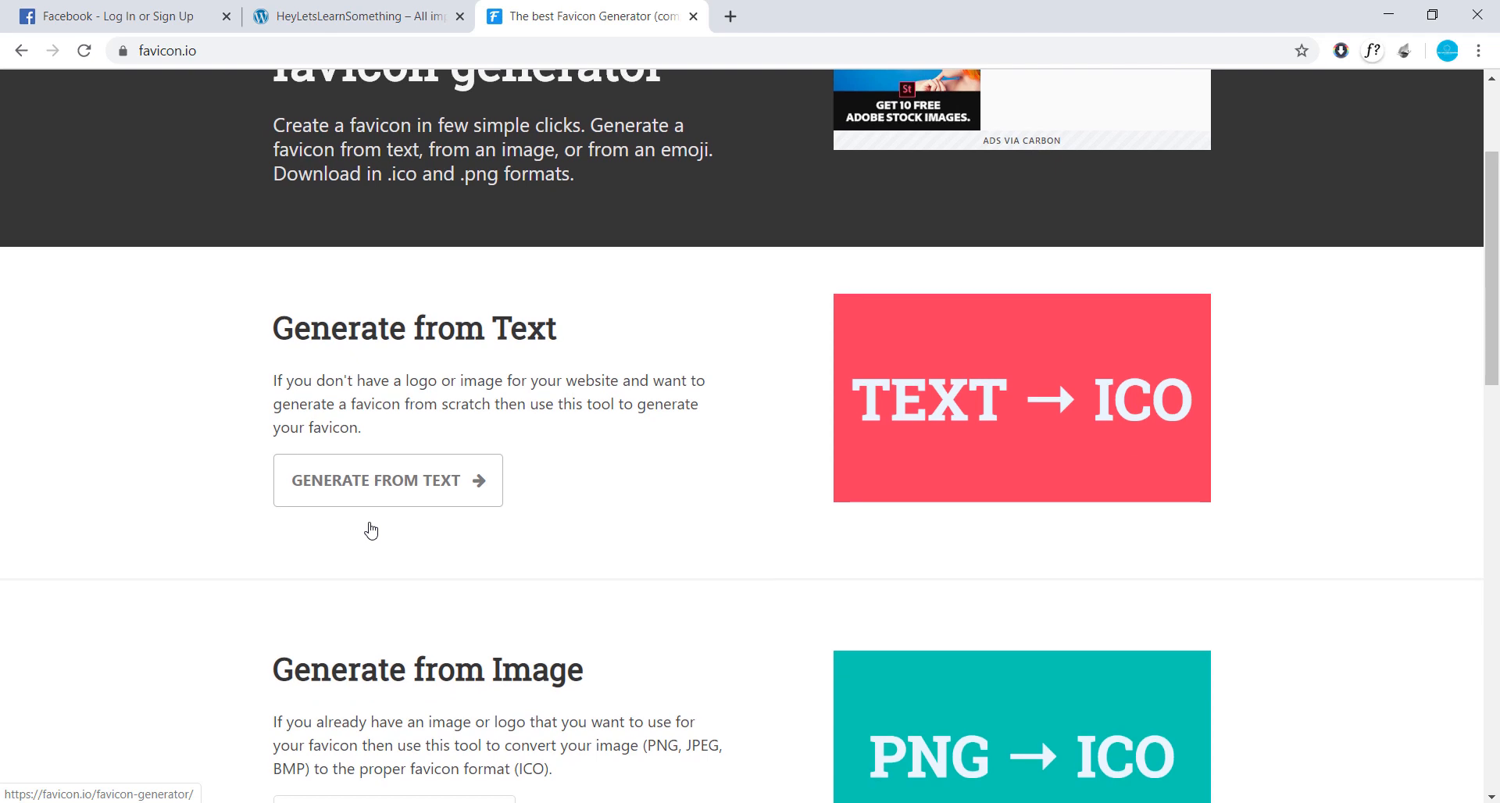
{"action": "scroll", "scroll_direction": "down", "scroll_amount": 3}
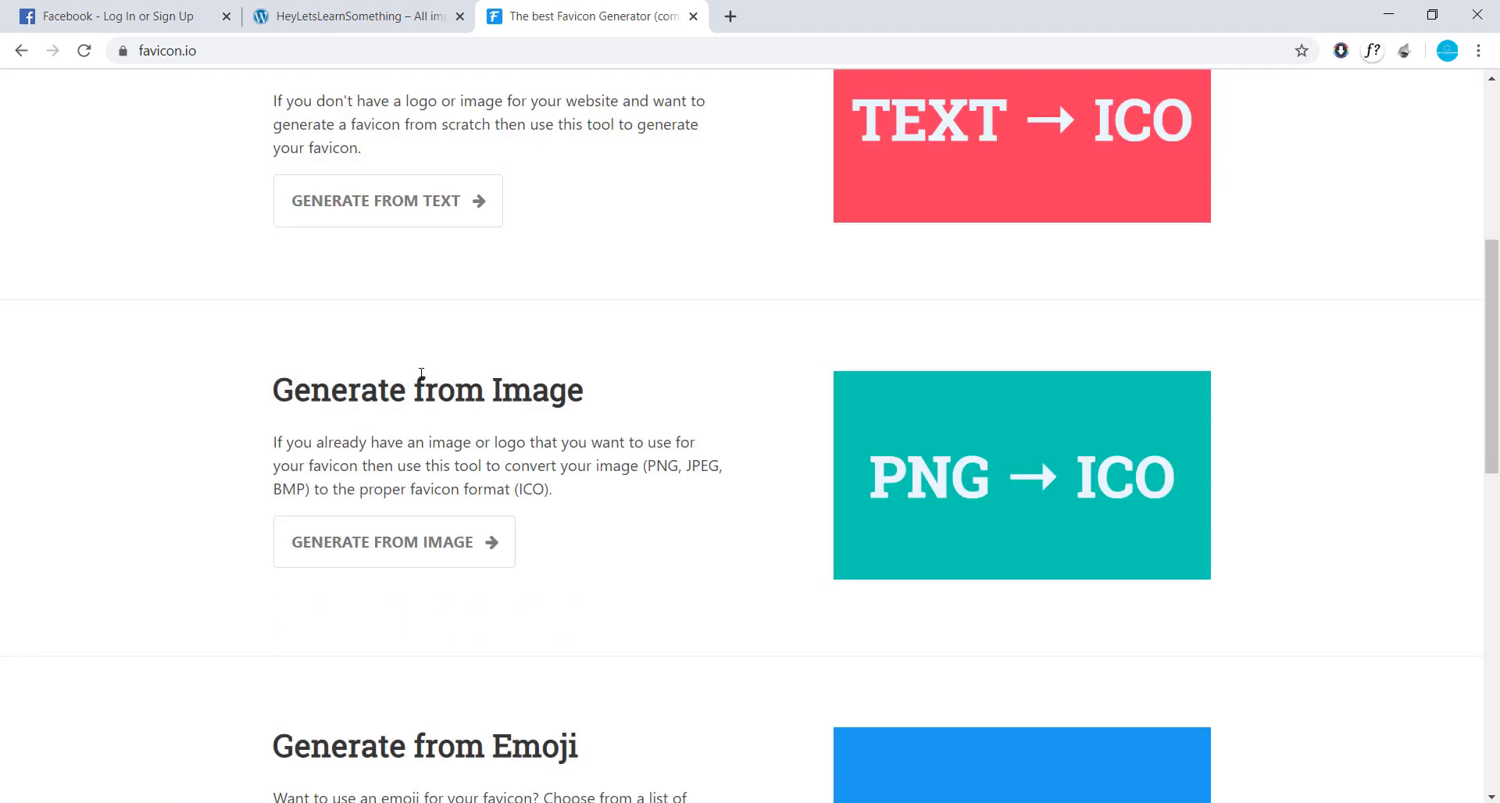
{"action": "mouse_move", "coordinate": [259, 384]}
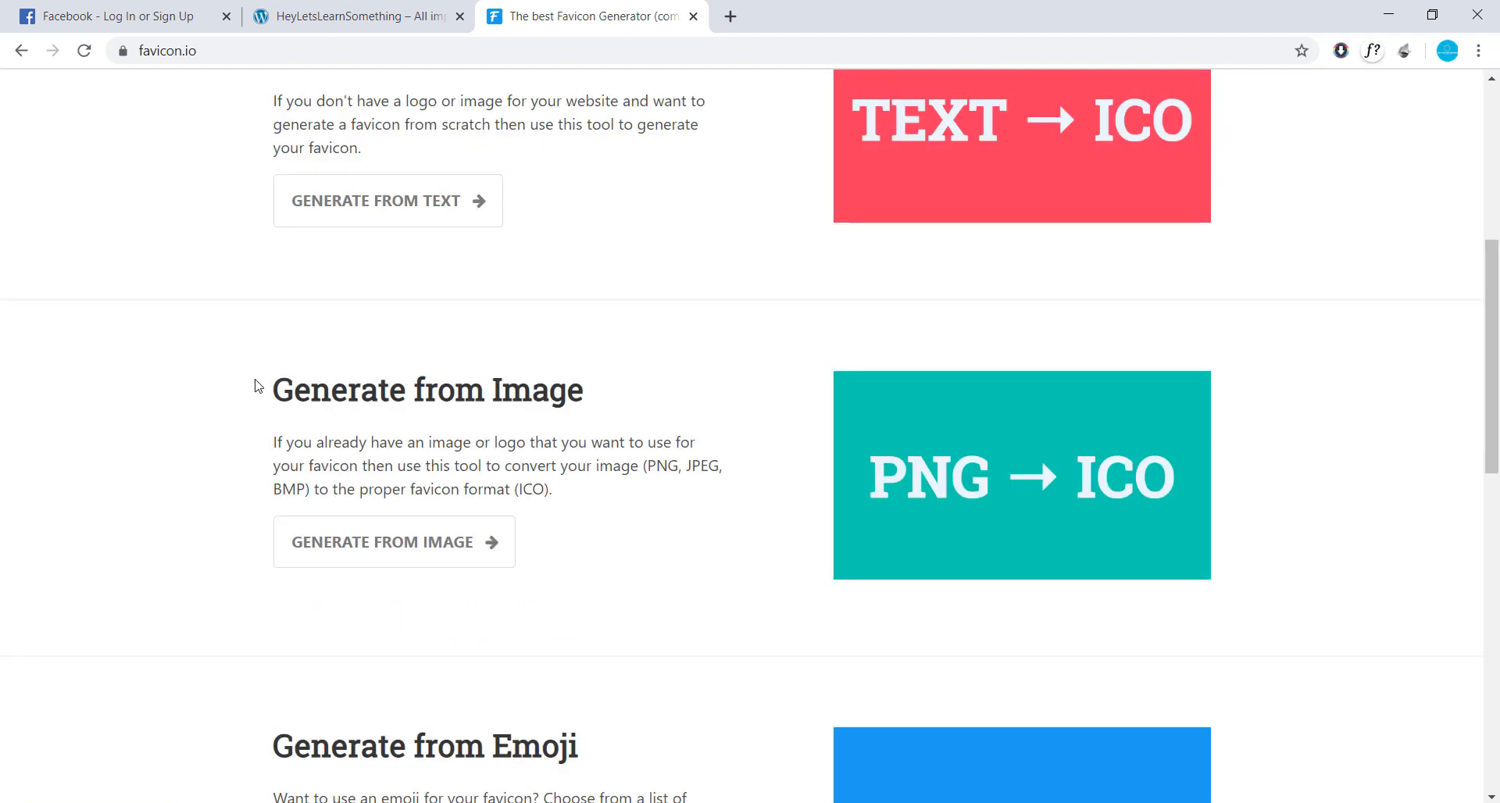
{"action": "mouse_move", "coordinate": [212, 434]}
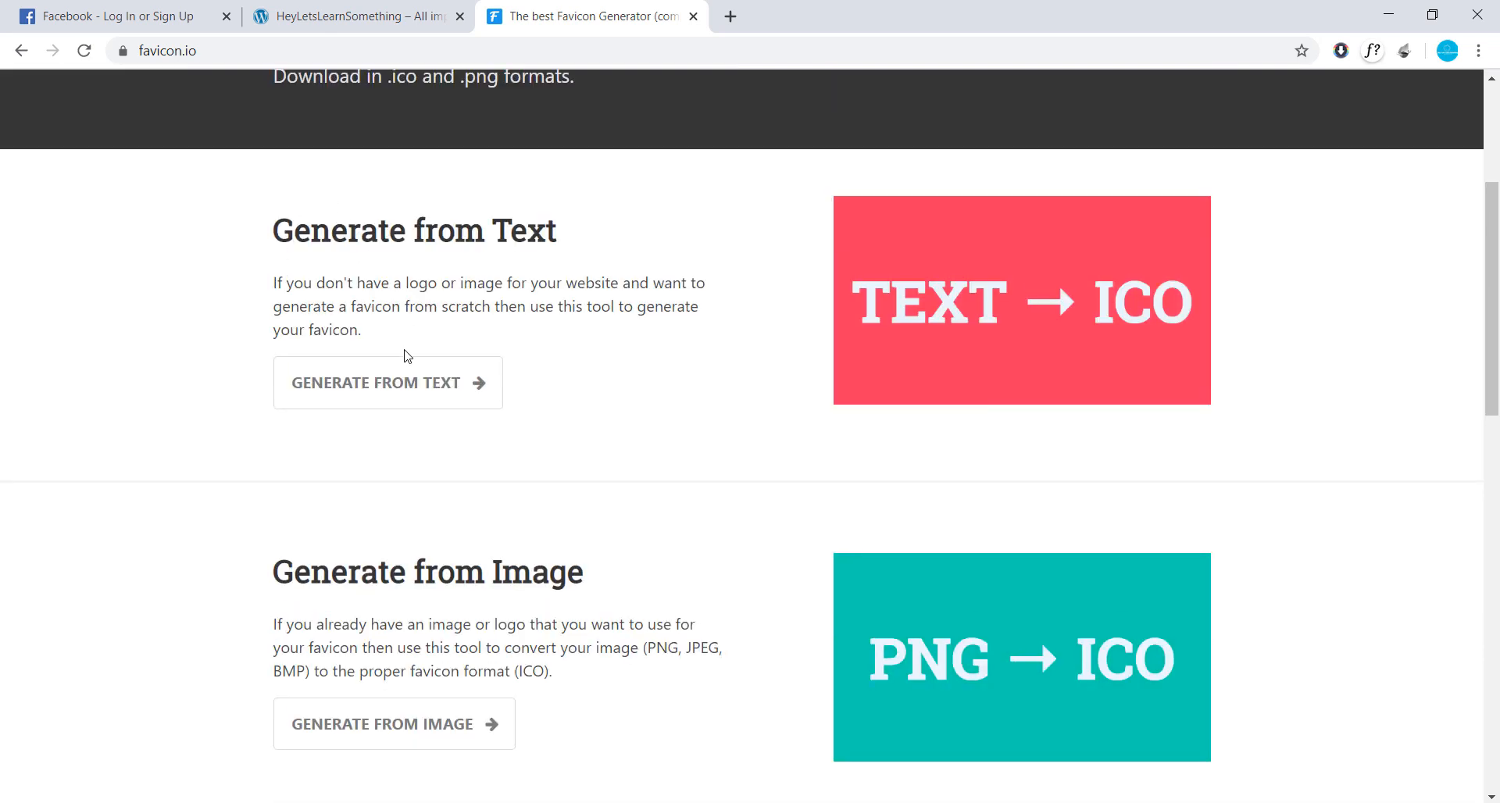
- Try a text favicon with letter L, square background and Krona One font, then go back
{"action": "left_click", "coordinate": [386, 382]}
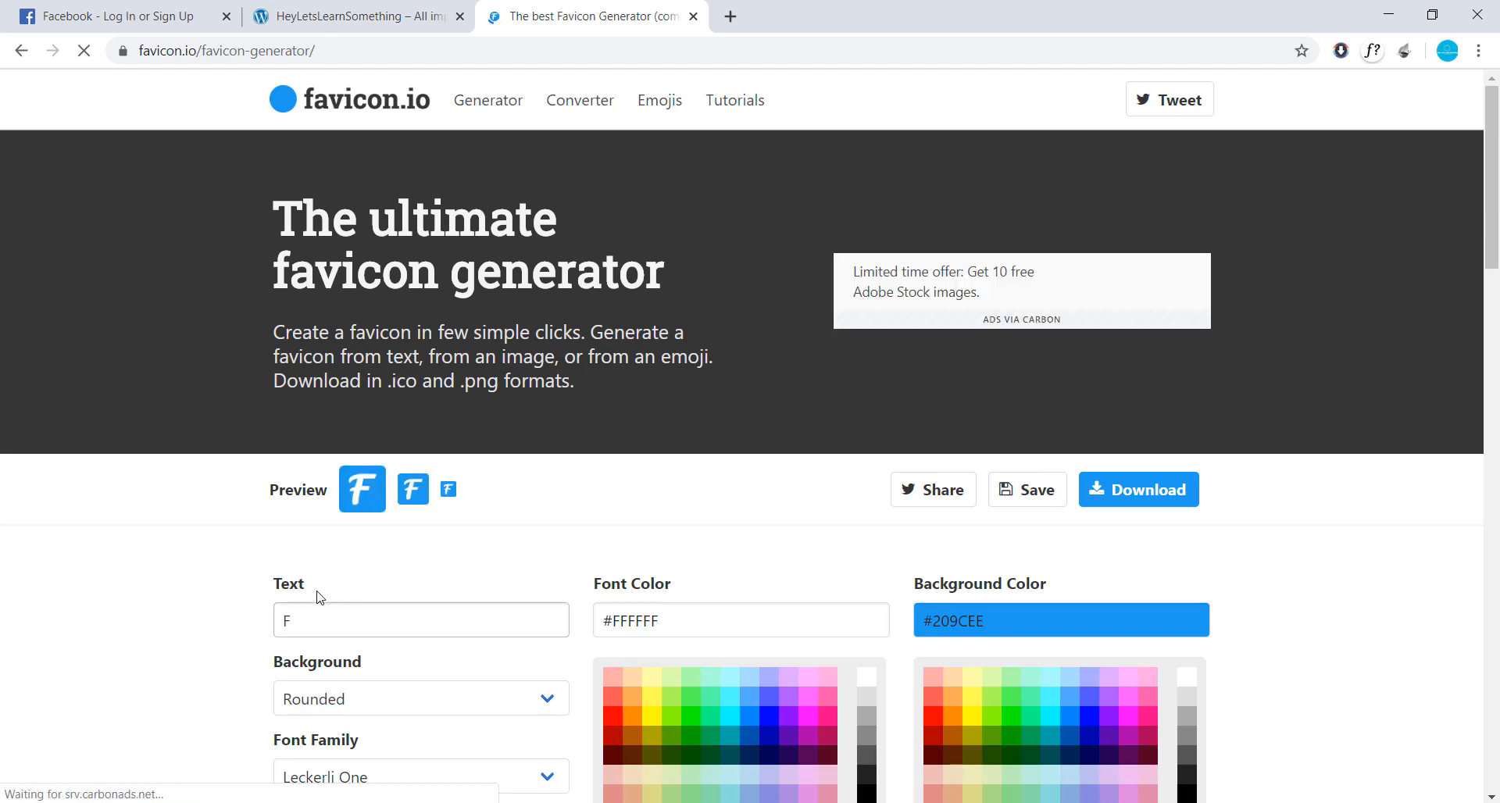
{"action": "left_click", "coordinate": [421, 620]}
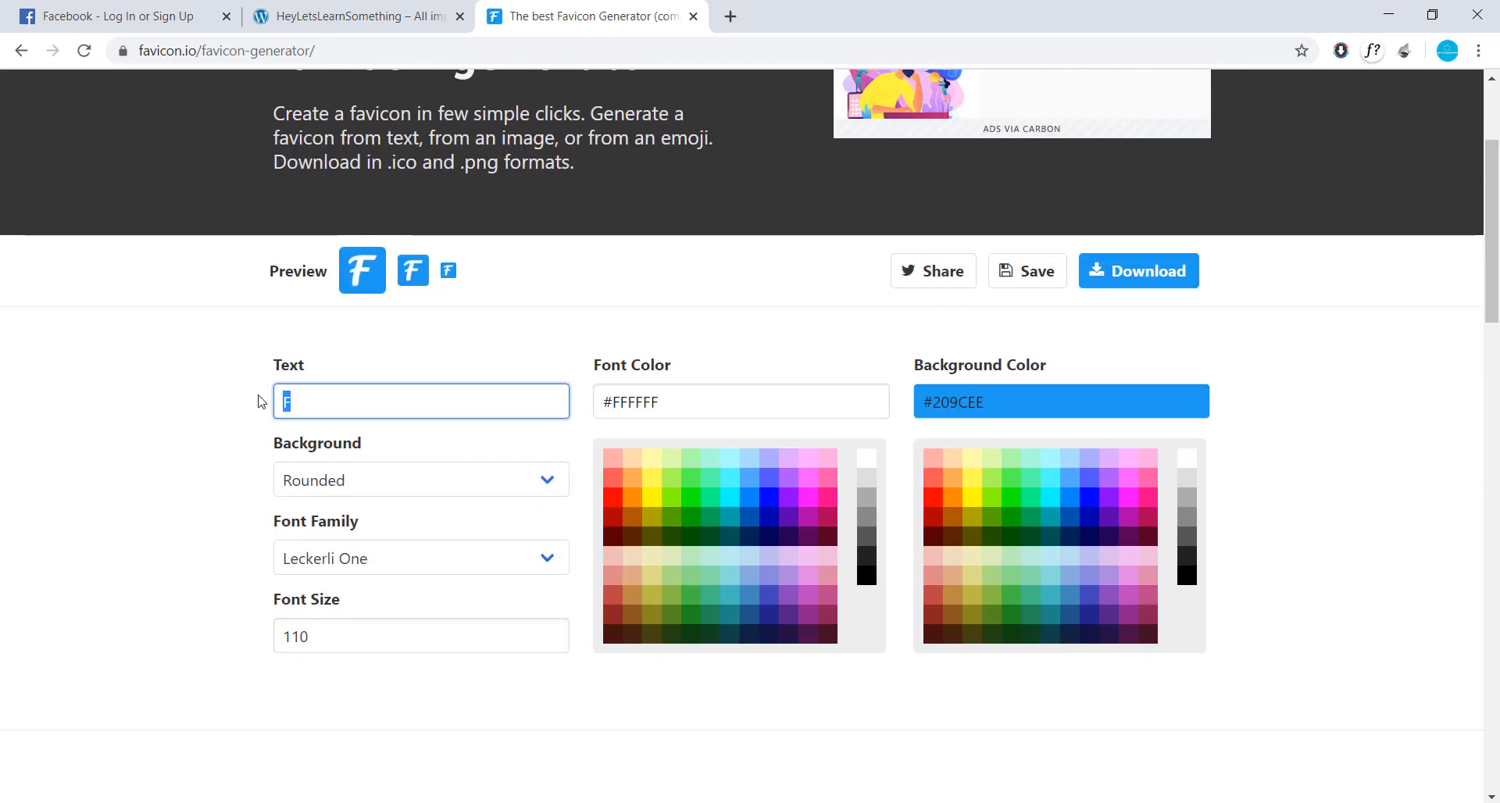
{"action": "key", "text": "Backspace"}
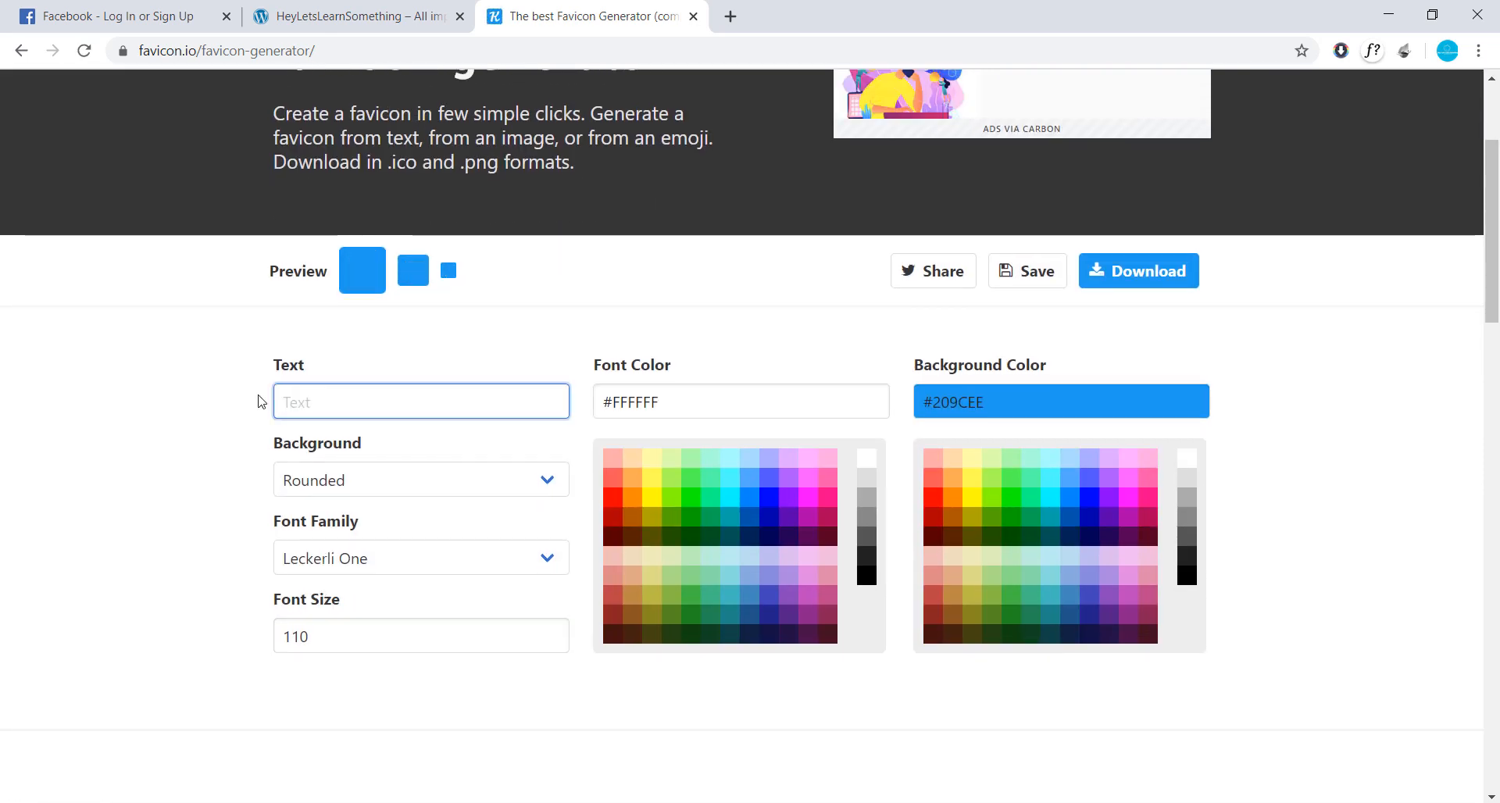
{"action": "type", "text": "L"}
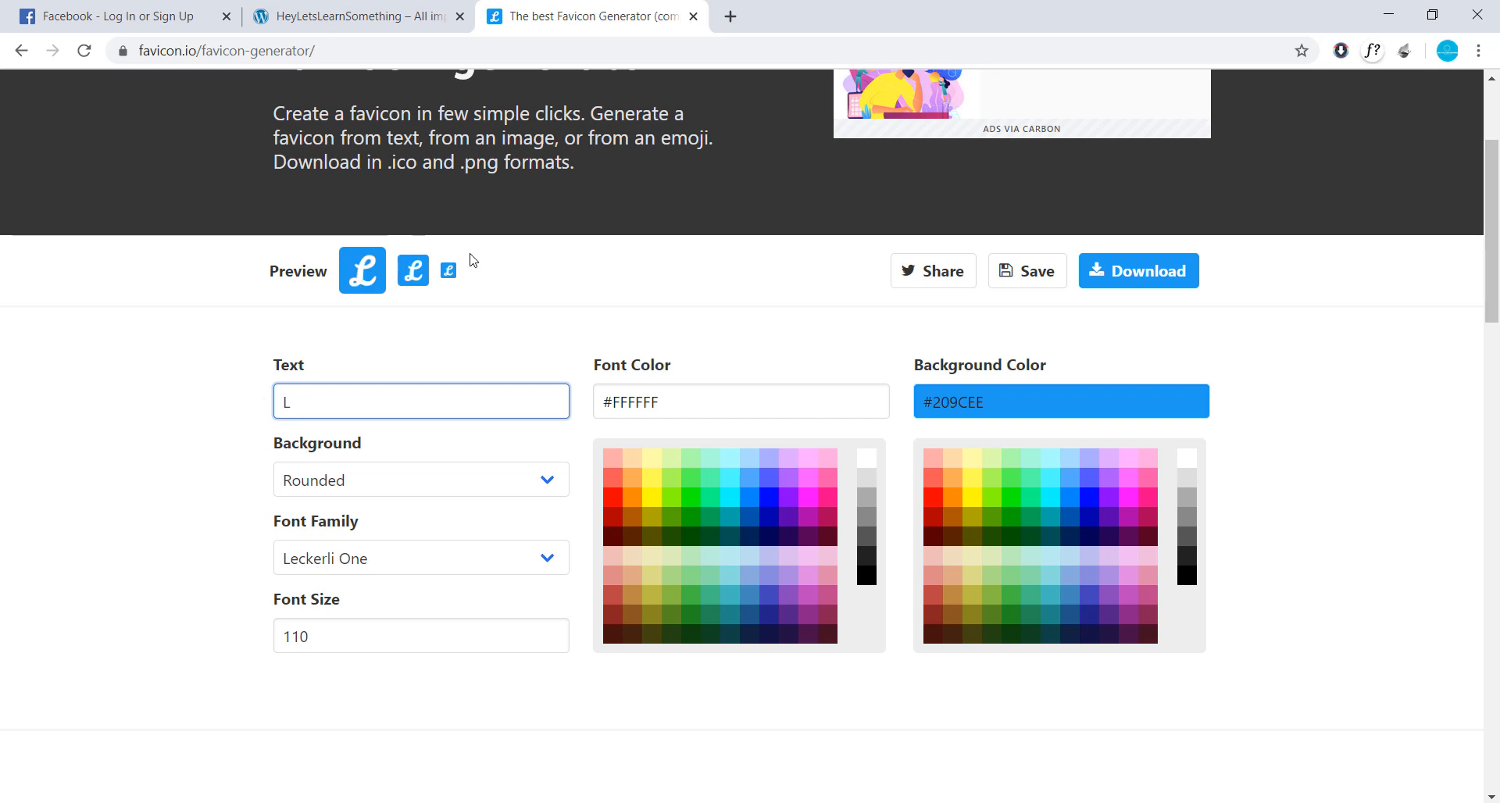
{"action": "left_click", "coordinate": [420, 479]}
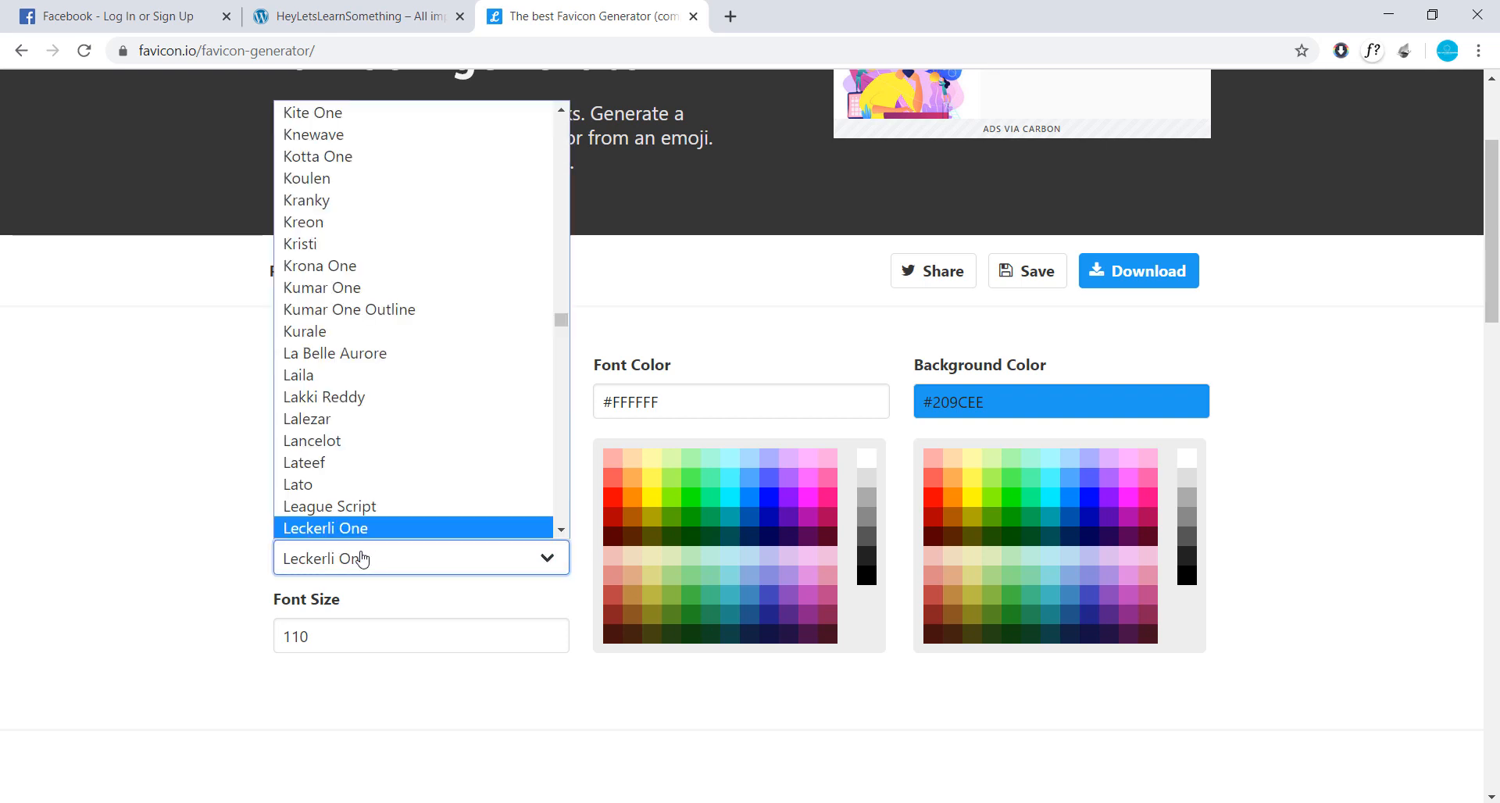
{"action": "left_click", "coordinate": [320, 265]}
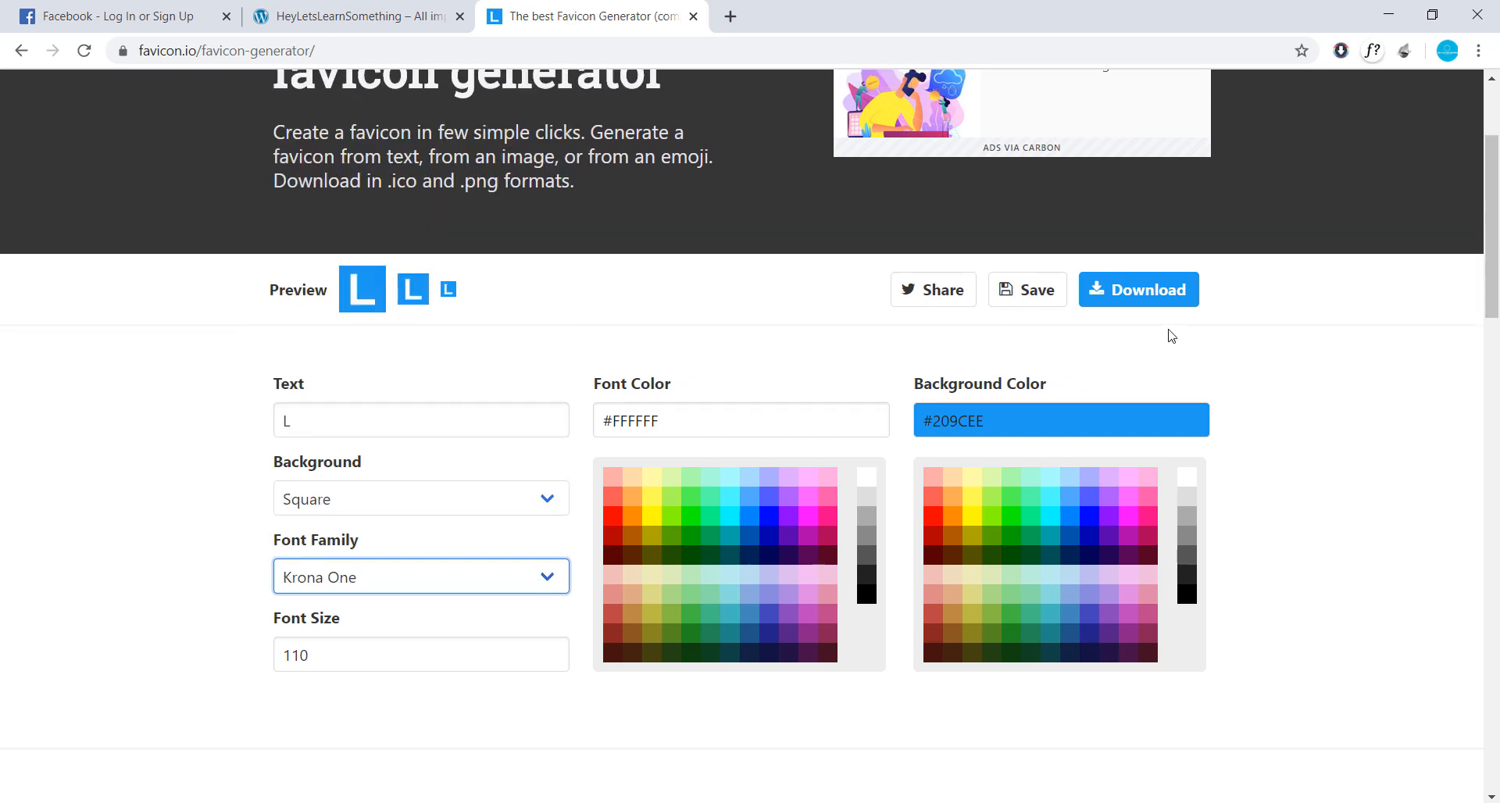
{"action": "left_click", "coordinate": [21, 51]}
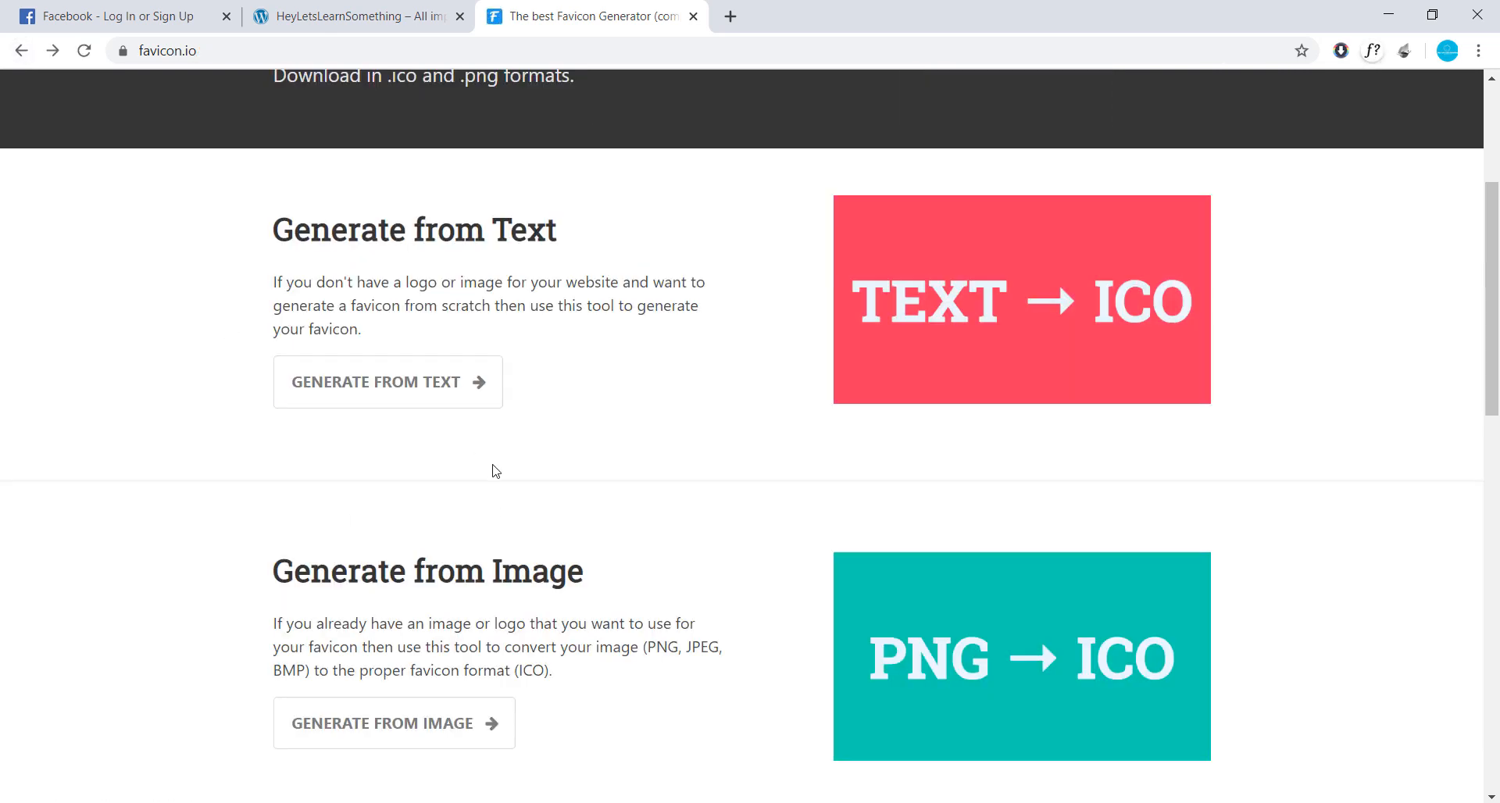
- Upload the Desktop favicon image to favicon.io's image converter
{"action": "scroll", "scroll_direction": "down", "scroll_amount": 3}
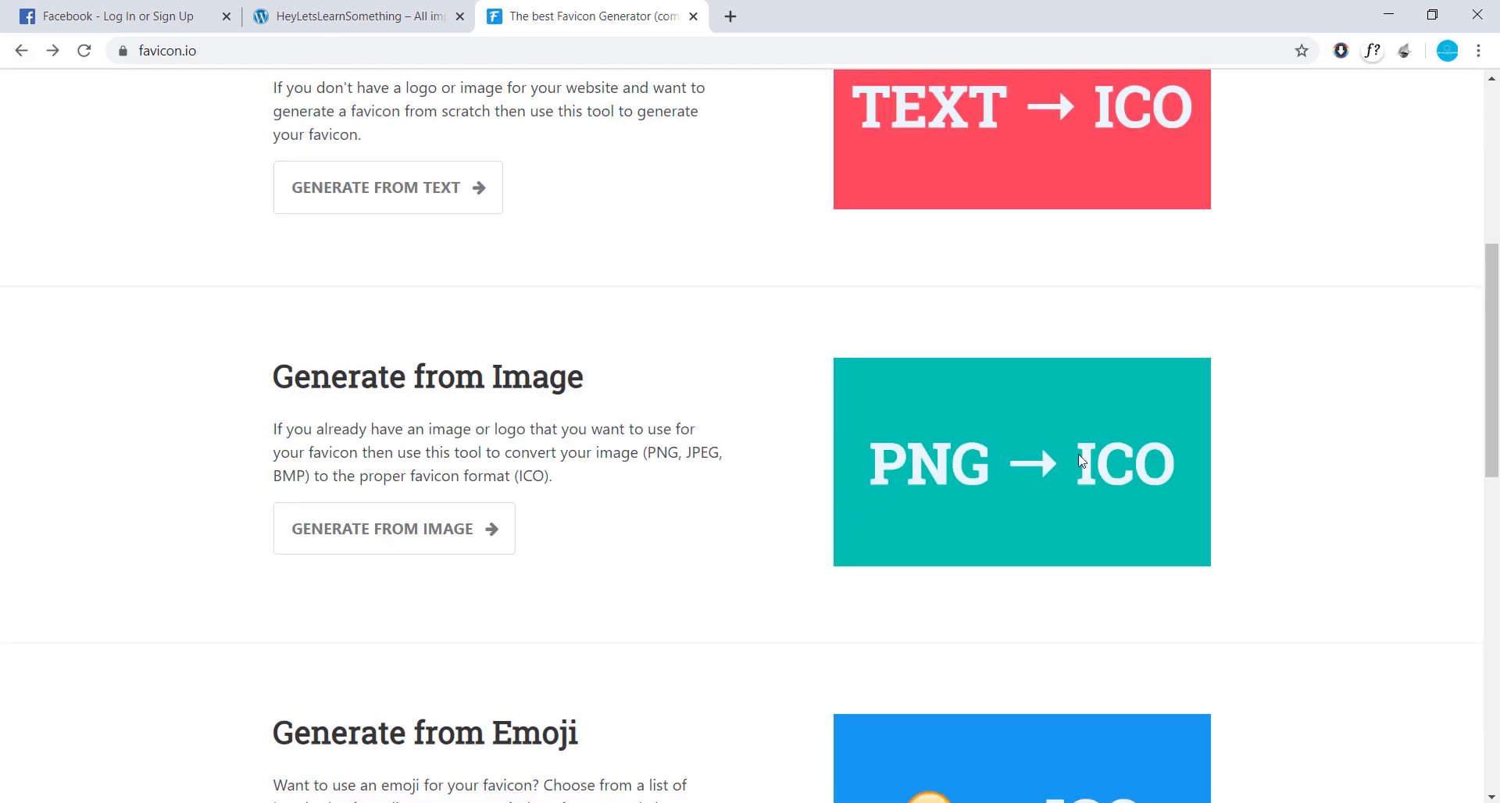
{"action": "left_click", "coordinate": [392, 528]}
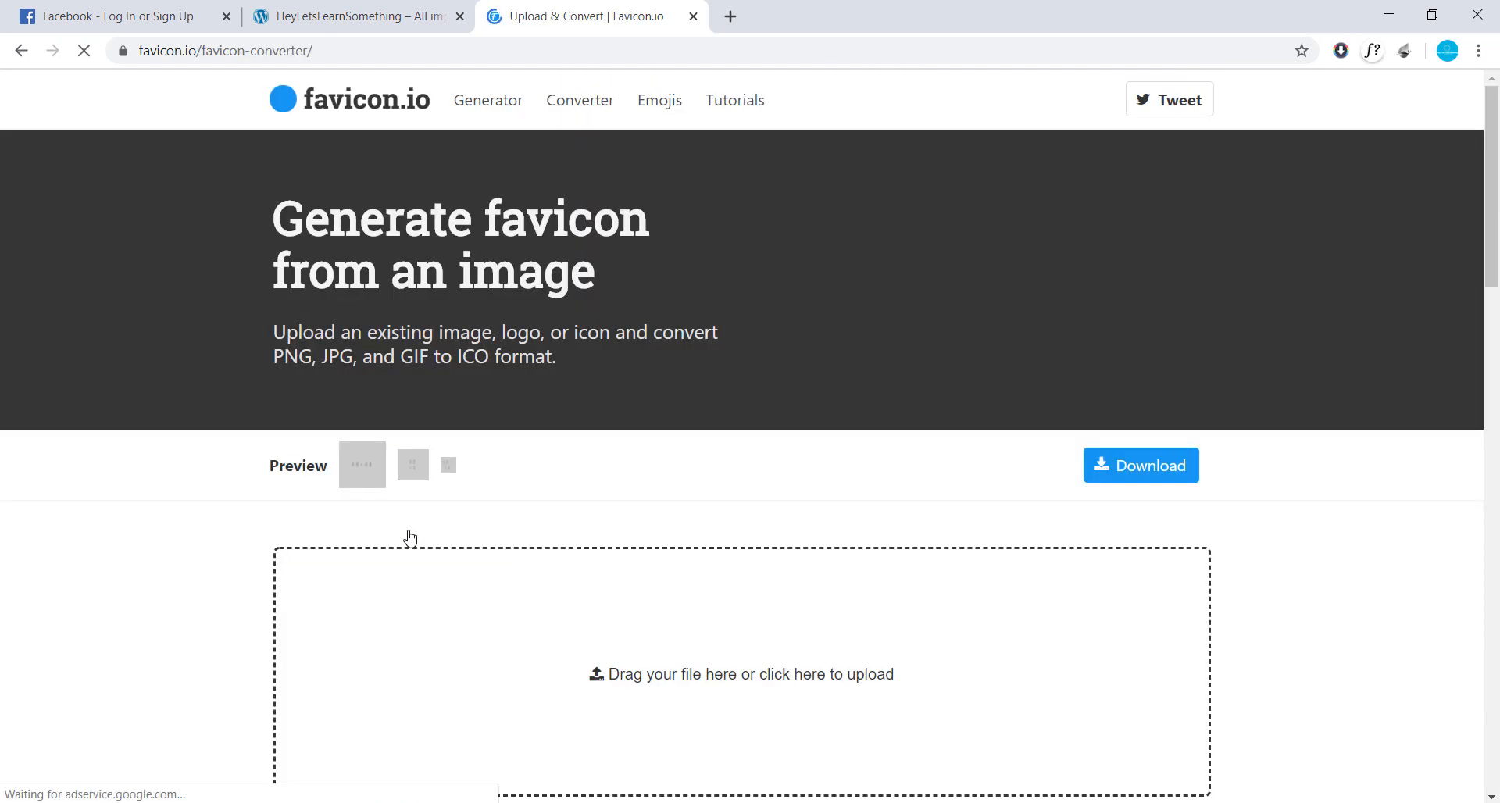
{"action": "scroll", "scroll_direction": "down", "scroll_amount": 3}
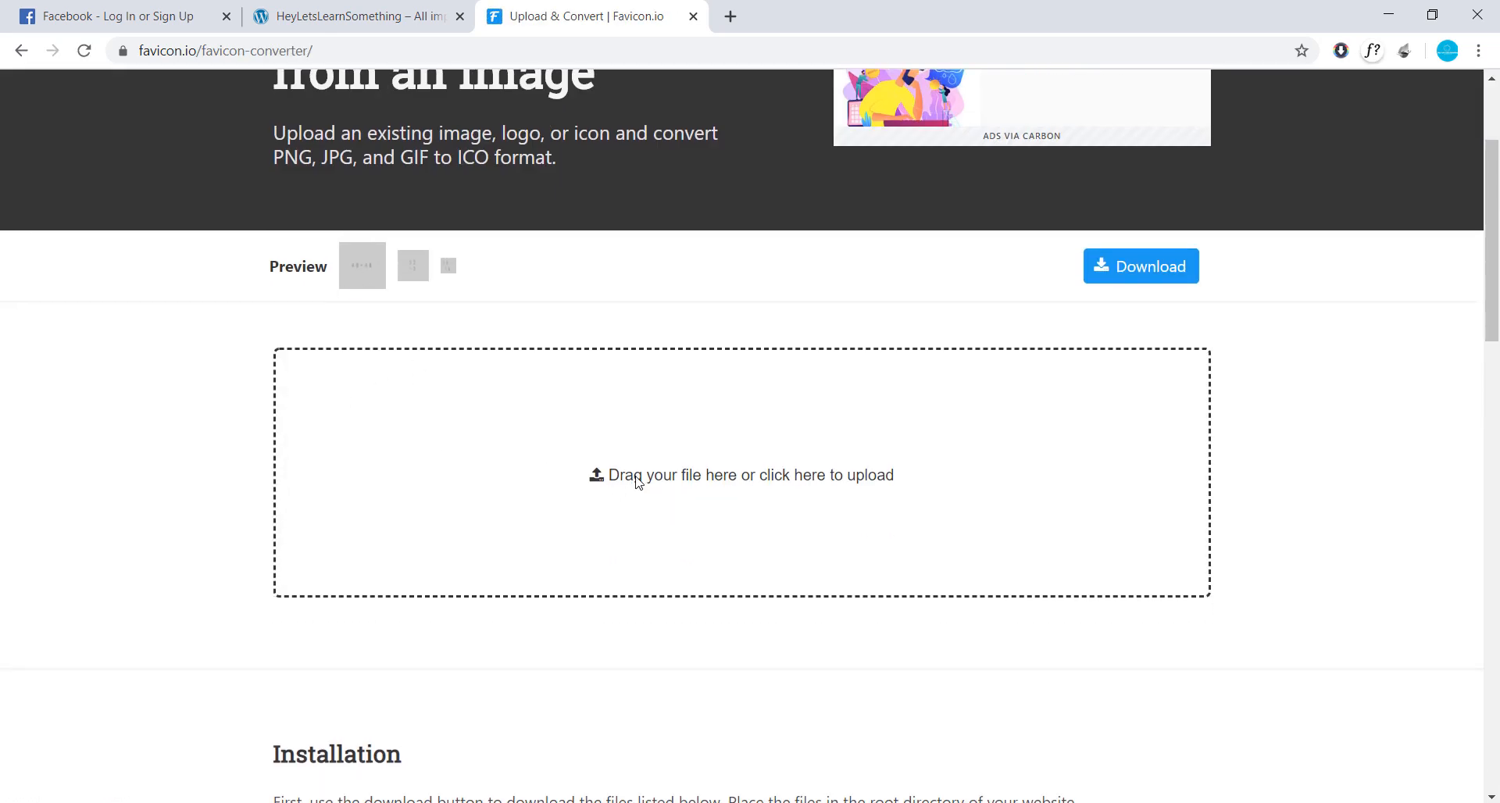
{"action": "left_click", "coordinate": [741, 475]}
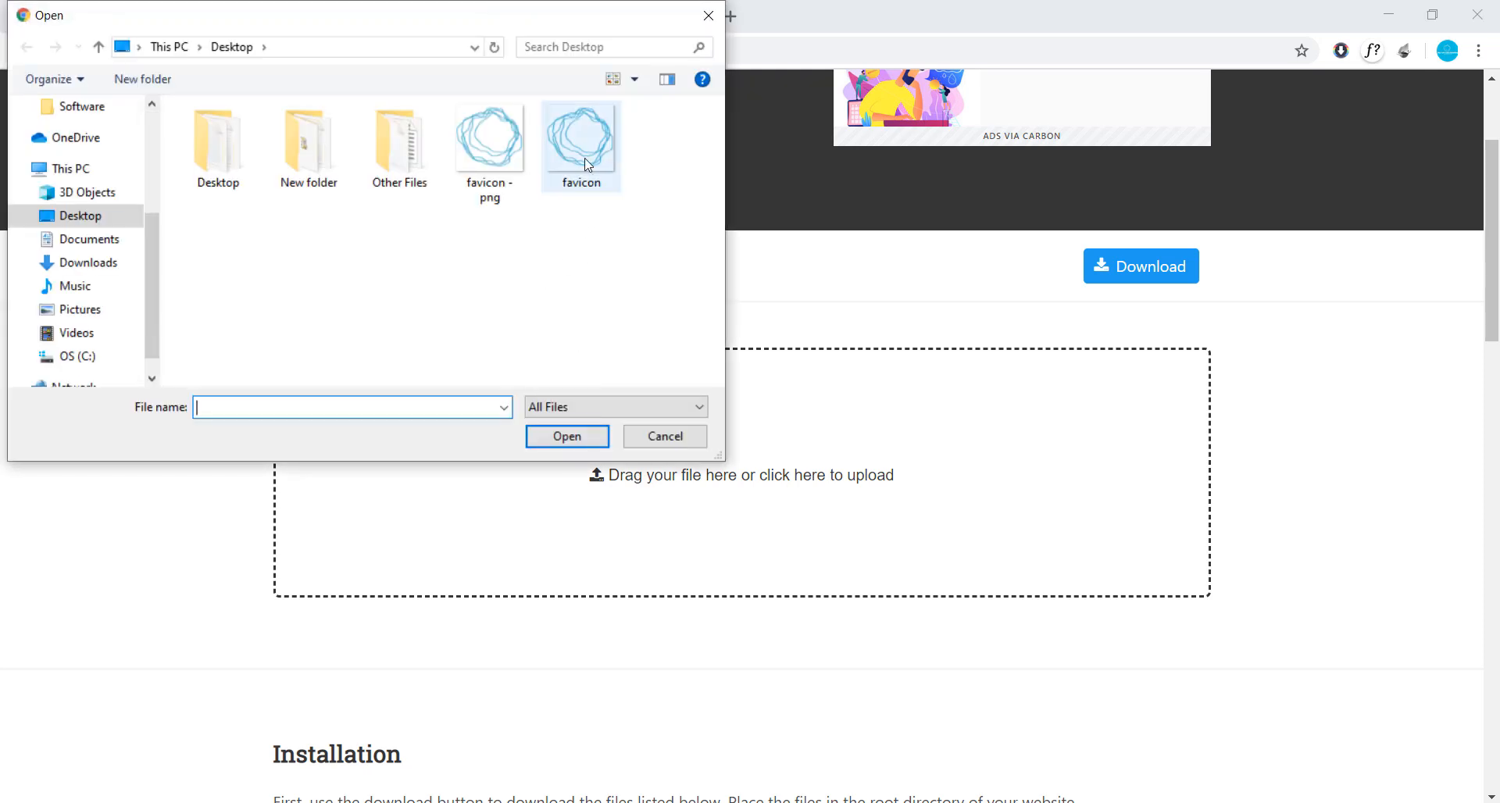
{"action": "double_click", "coordinate": [579, 139]}
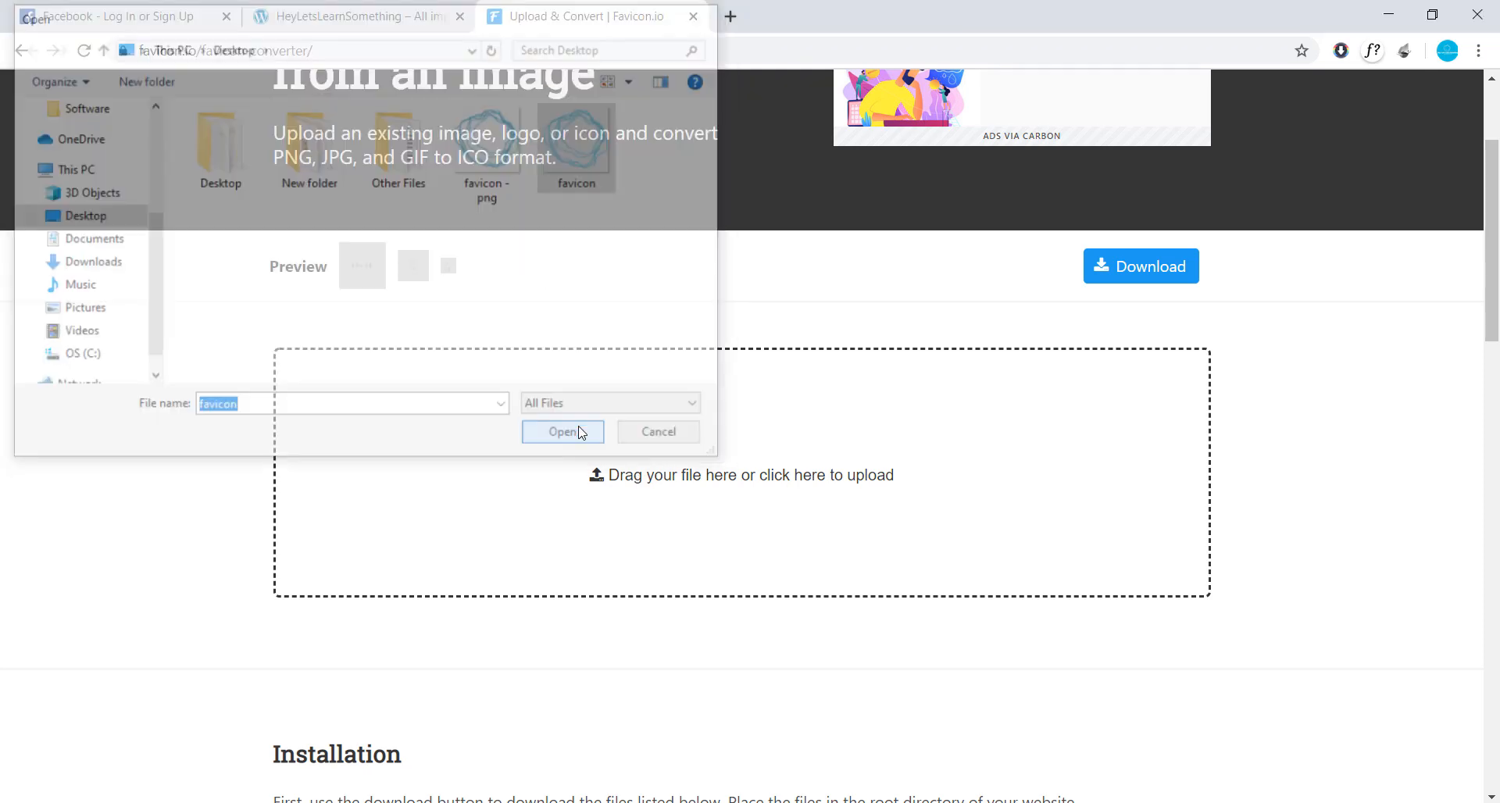
{"action": "left_click", "coordinate": [563, 432]}
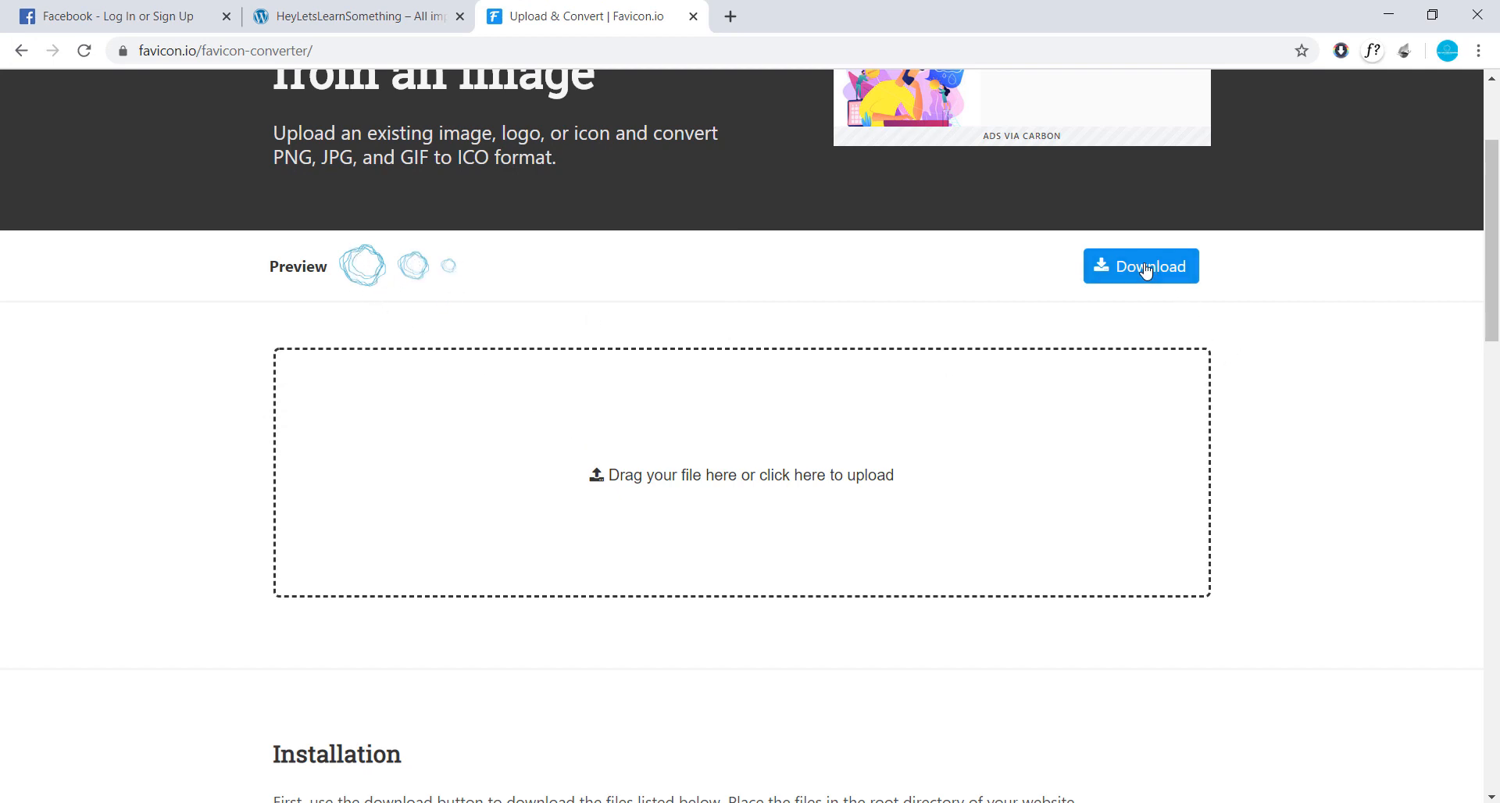
- Download favicon_io.zip and show it in its Downloads folder
{"action": "left_click", "coordinate": [1141, 266]}
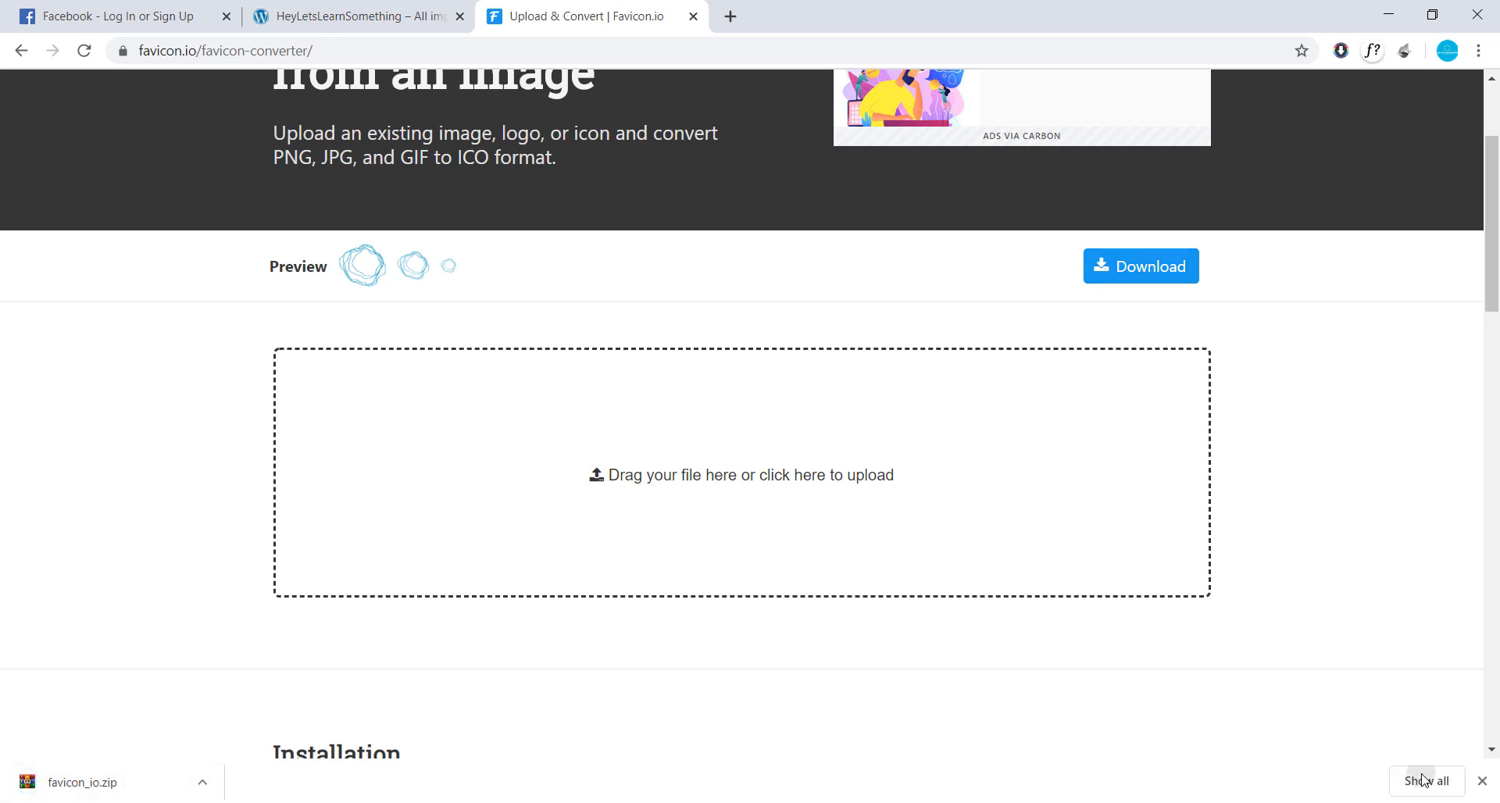
{"action": "left_click", "coordinate": [1427, 781]}
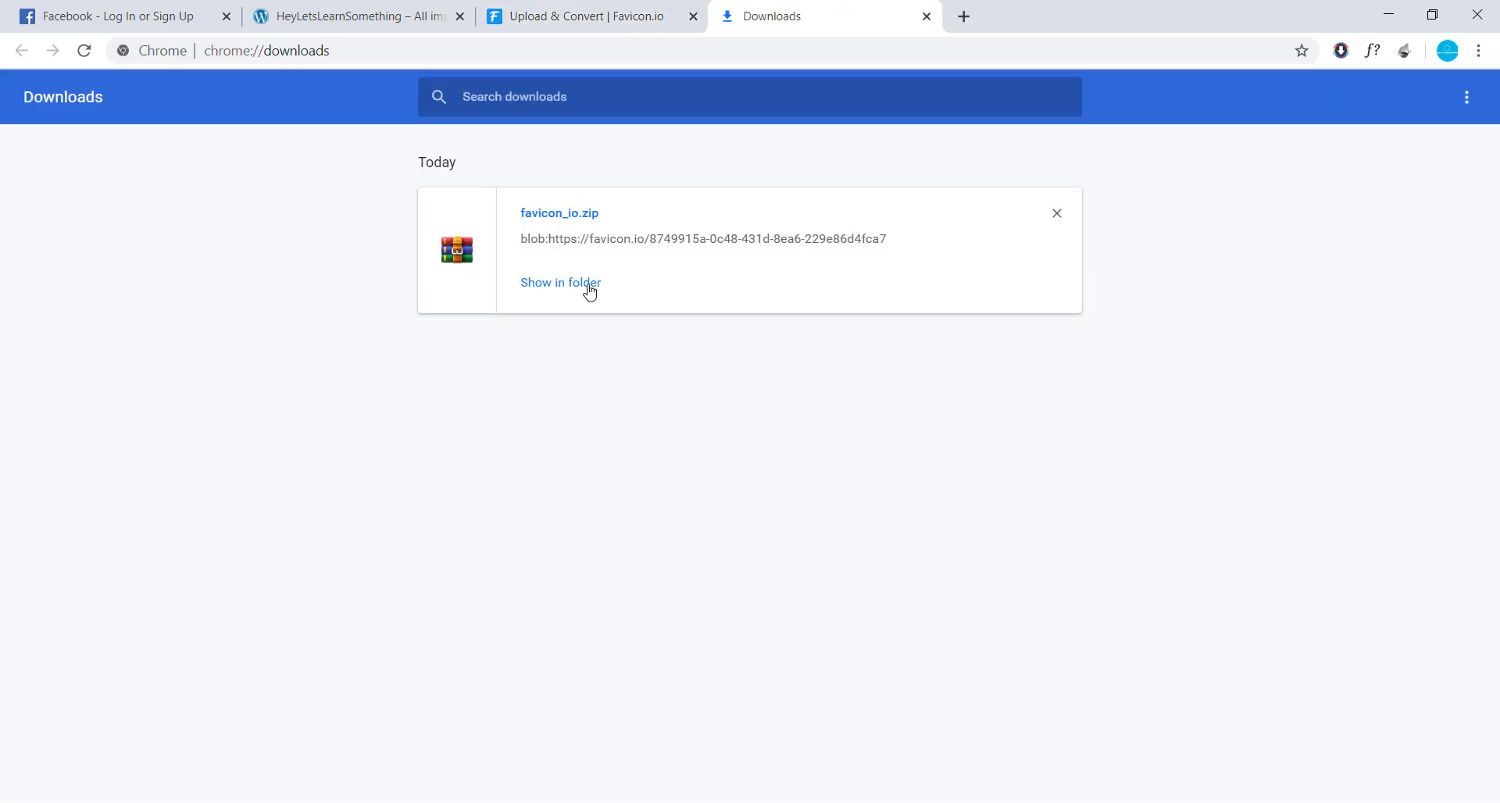
{"action": "left_click", "coordinate": [559, 282]}
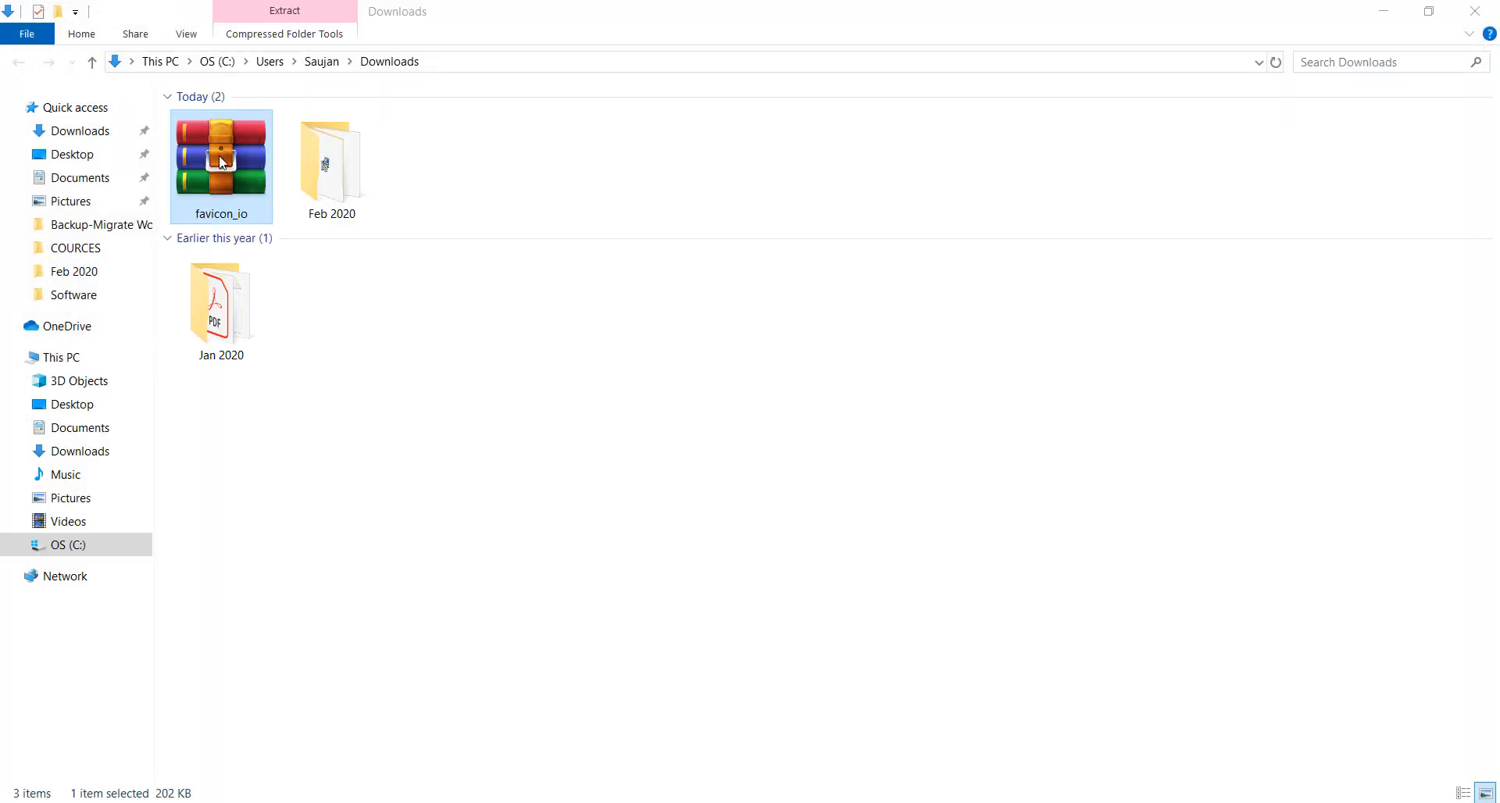
- Extract favicon.ico from favicon_io.zip to the Desktop with WinRAR and view its Properties
{"action": "double_click", "coordinate": [221, 157]}
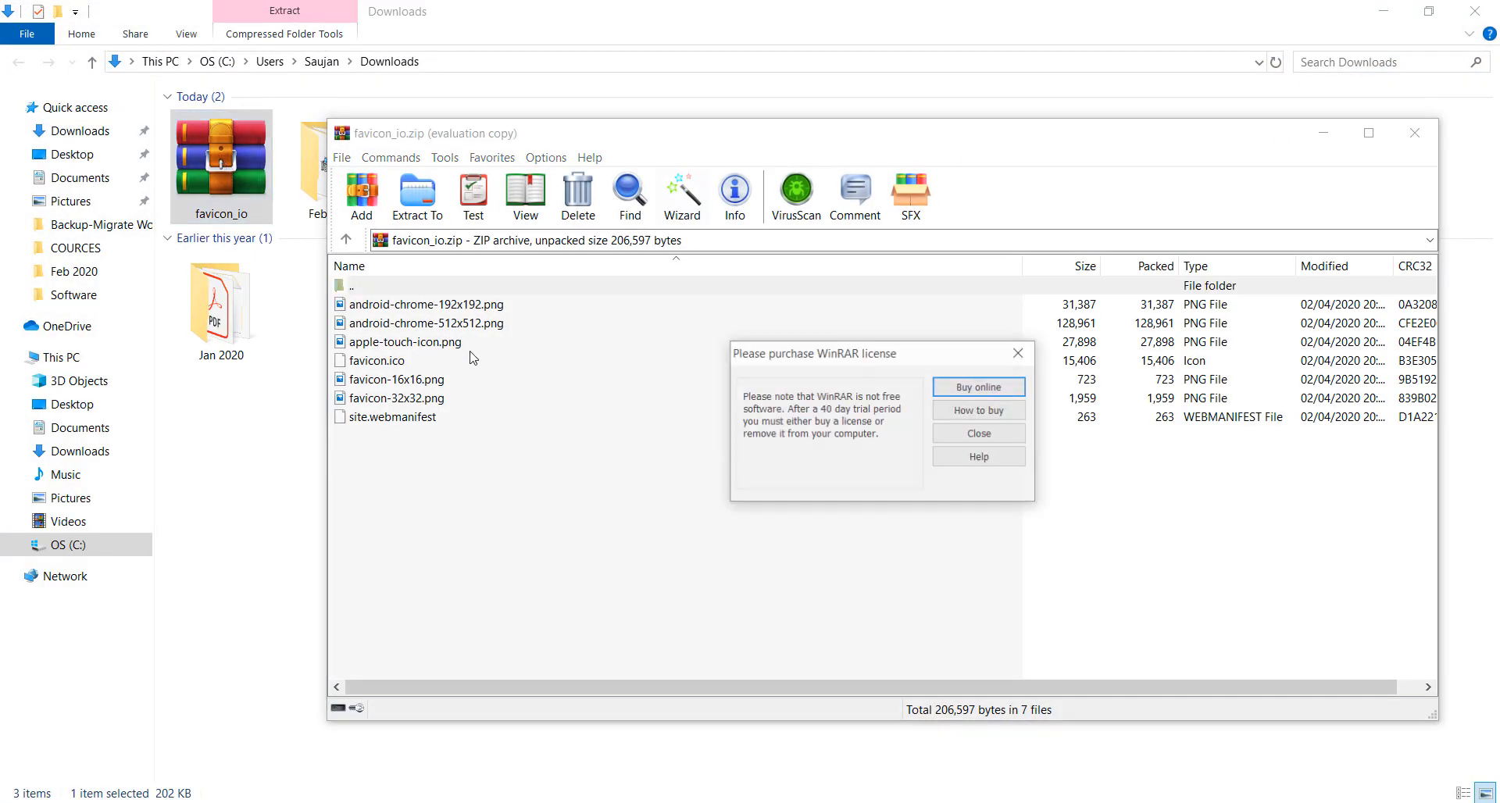
{"action": "left_click", "coordinate": [976, 433]}
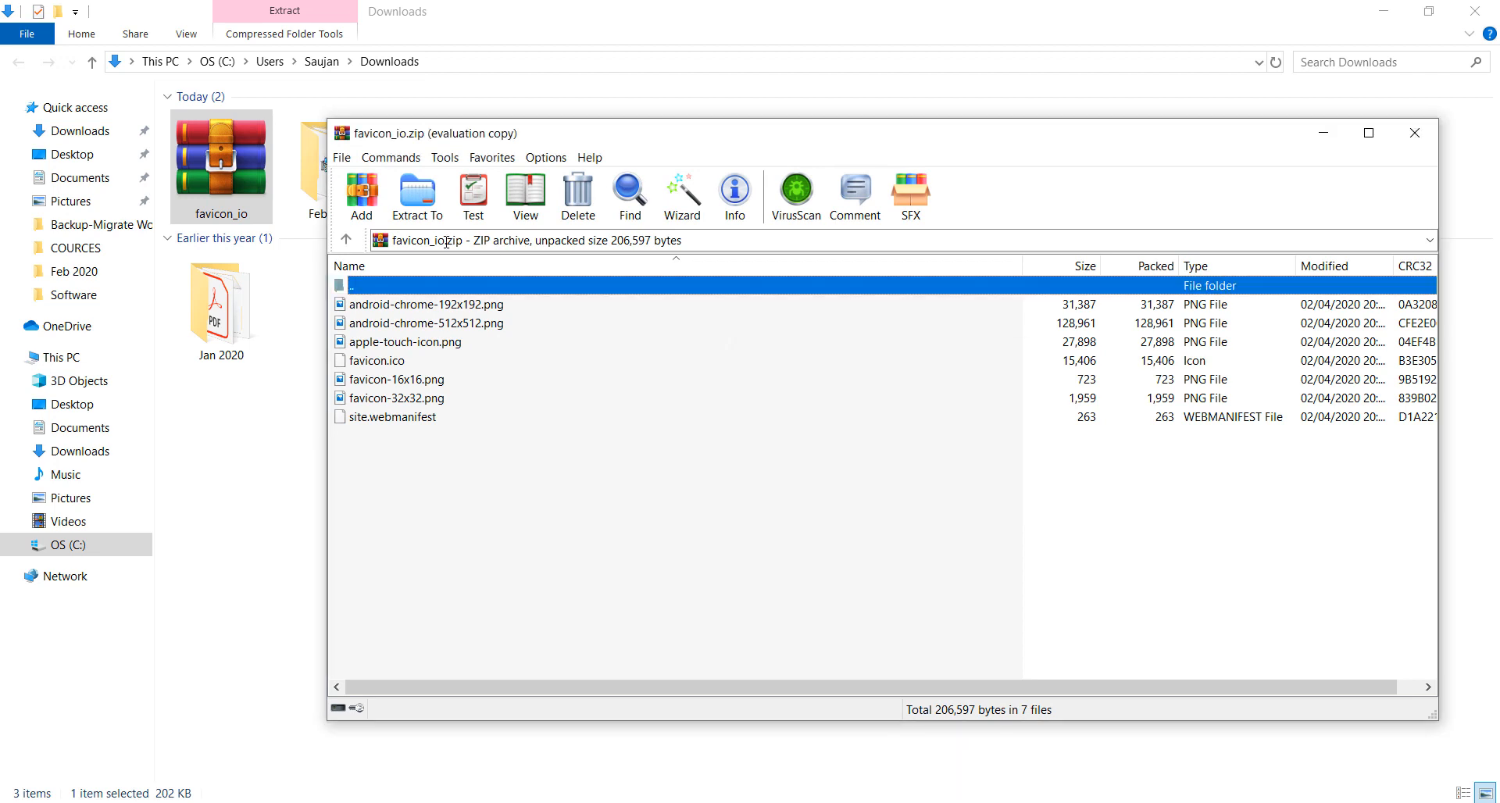
{"action": "left_click", "coordinate": [375, 360]}
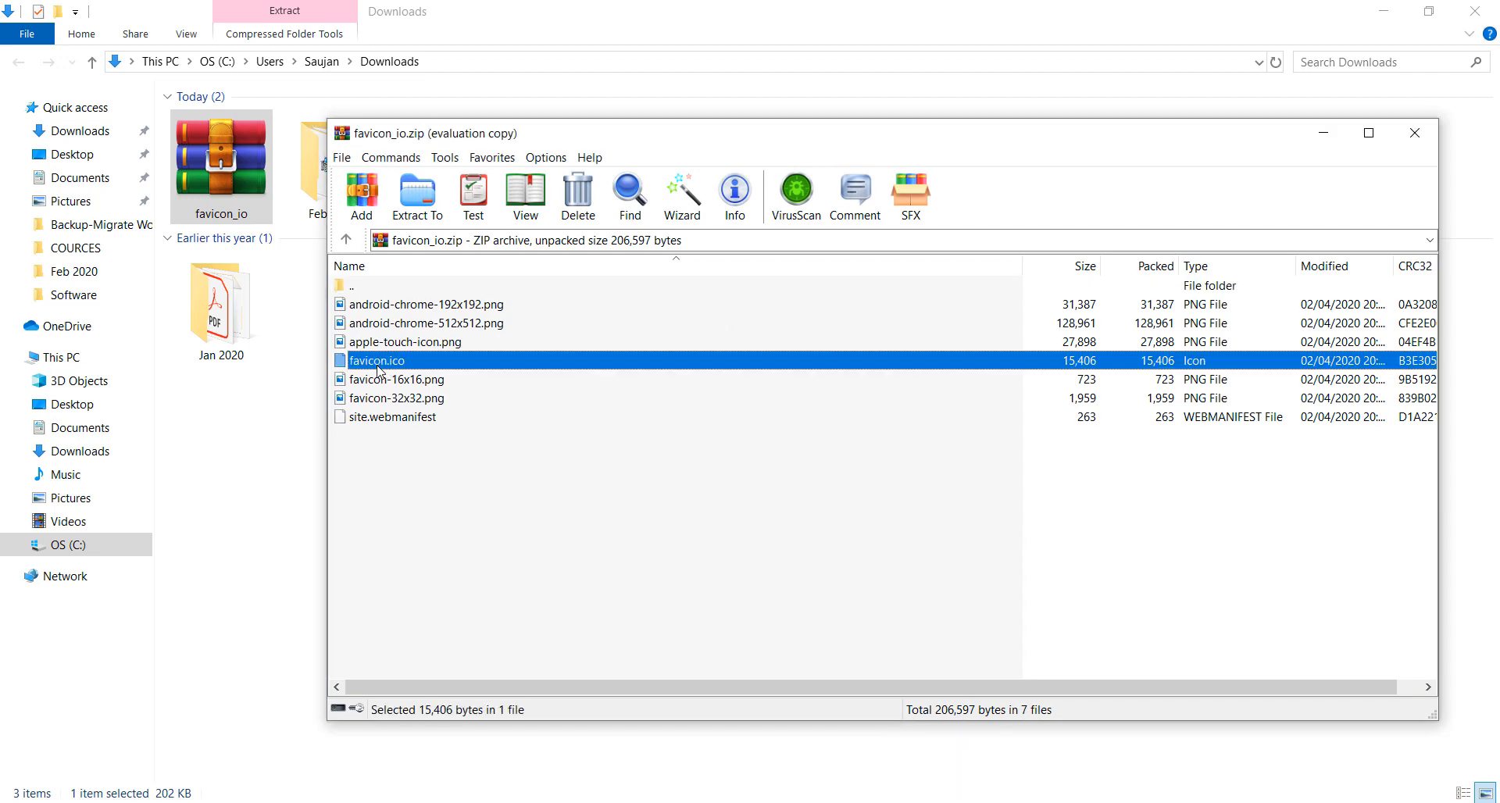
{"action": "left_click", "coordinate": [1413, 133]}
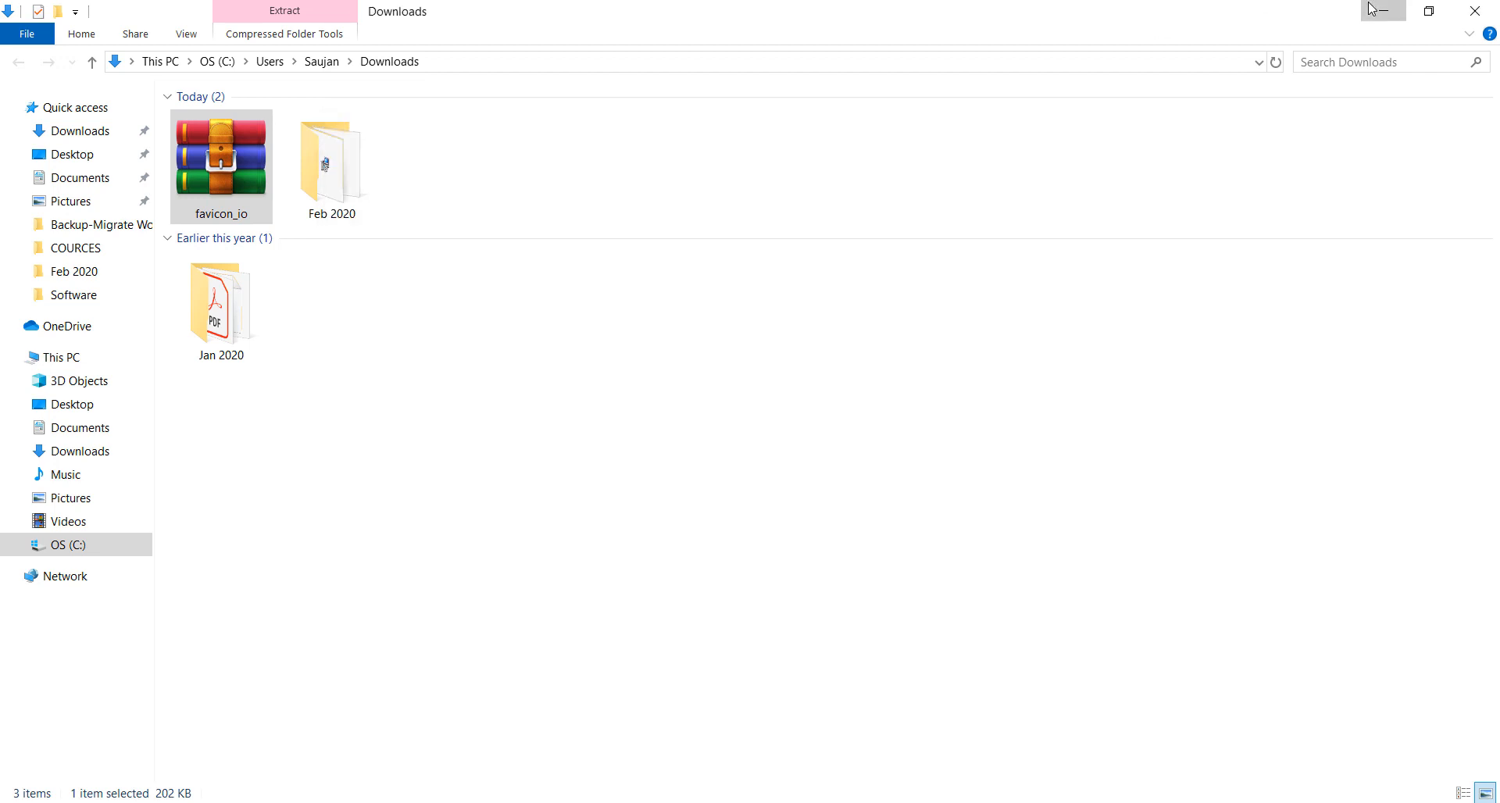
{"action": "double_click", "coordinate": [220, 162]}
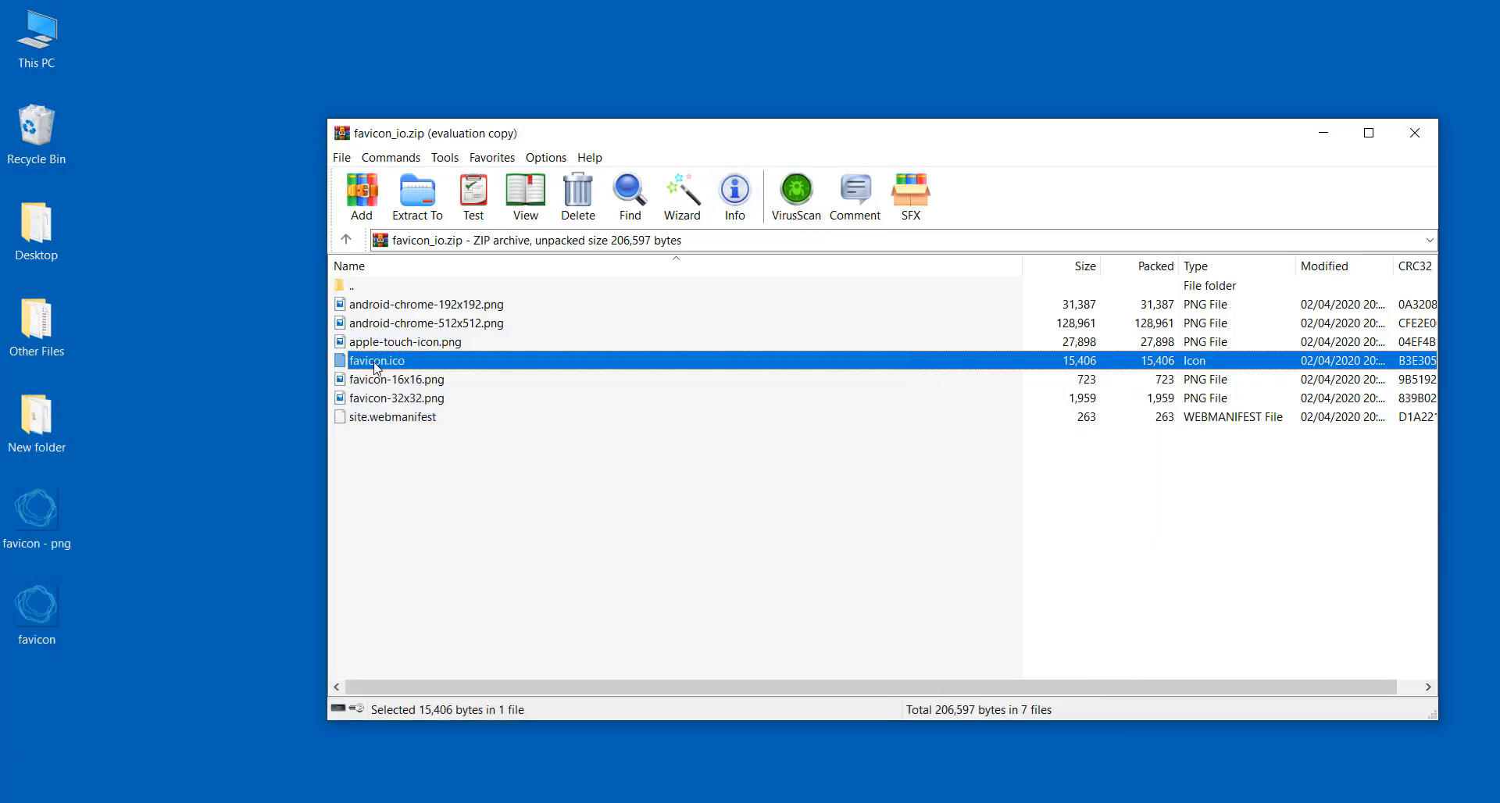
{"action": "left_click_drag", "start_coordinate": [375, 360], "coordinate": [259, 134]}
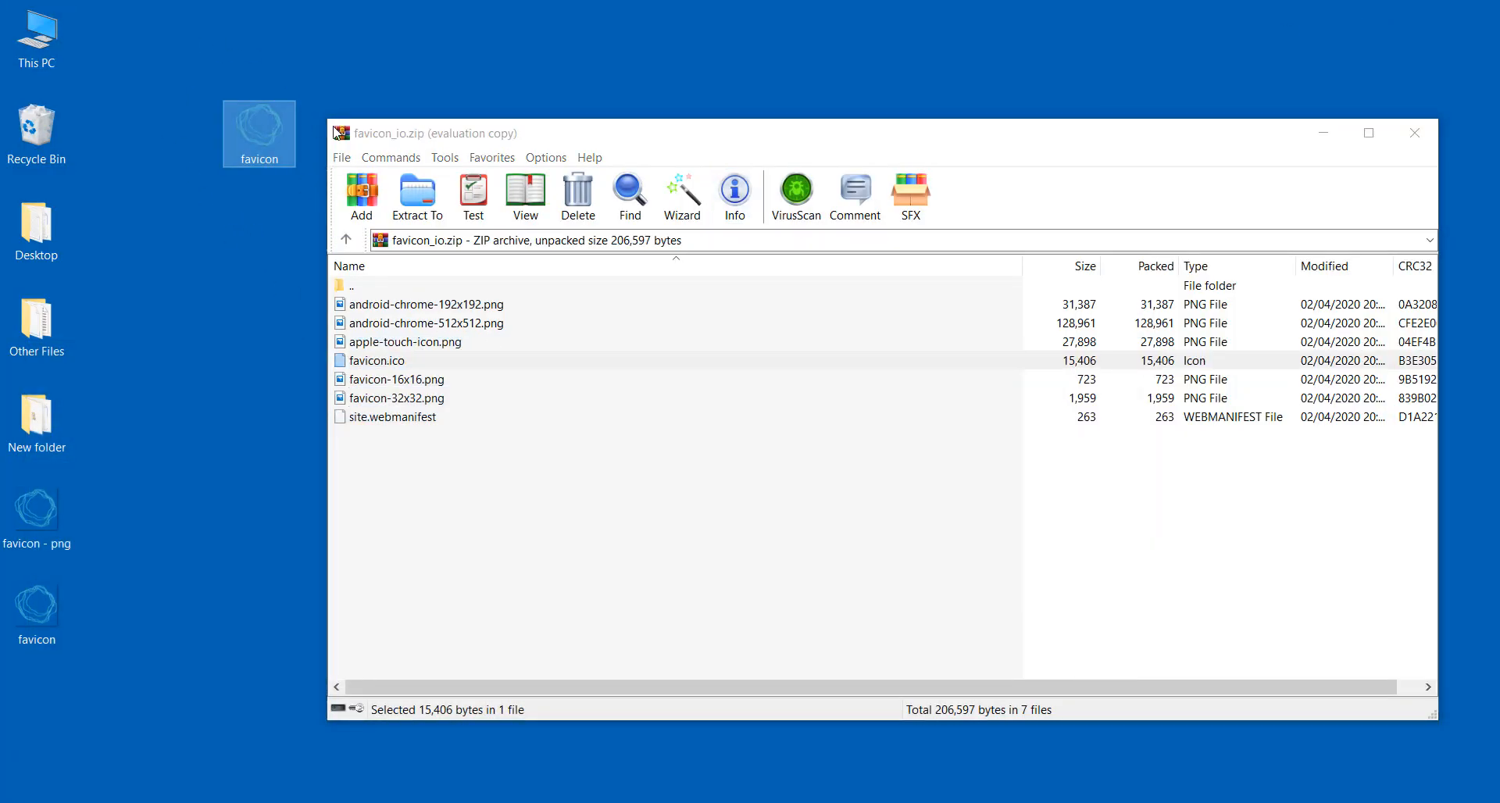
{"action": "left_click", "coordinate": [1414, 133]}
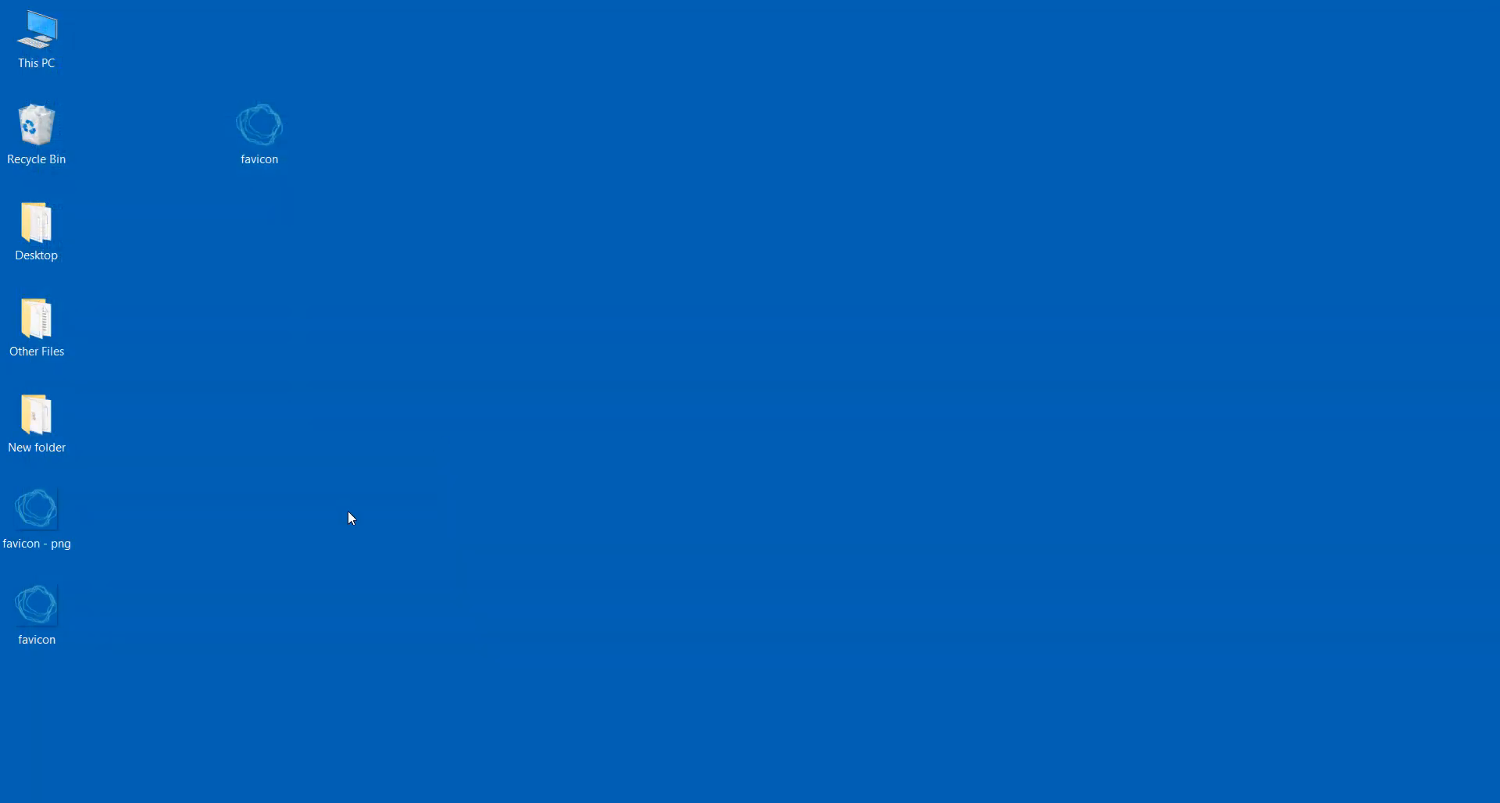
{"action": "right_click", "coordinate": [259, 124]}
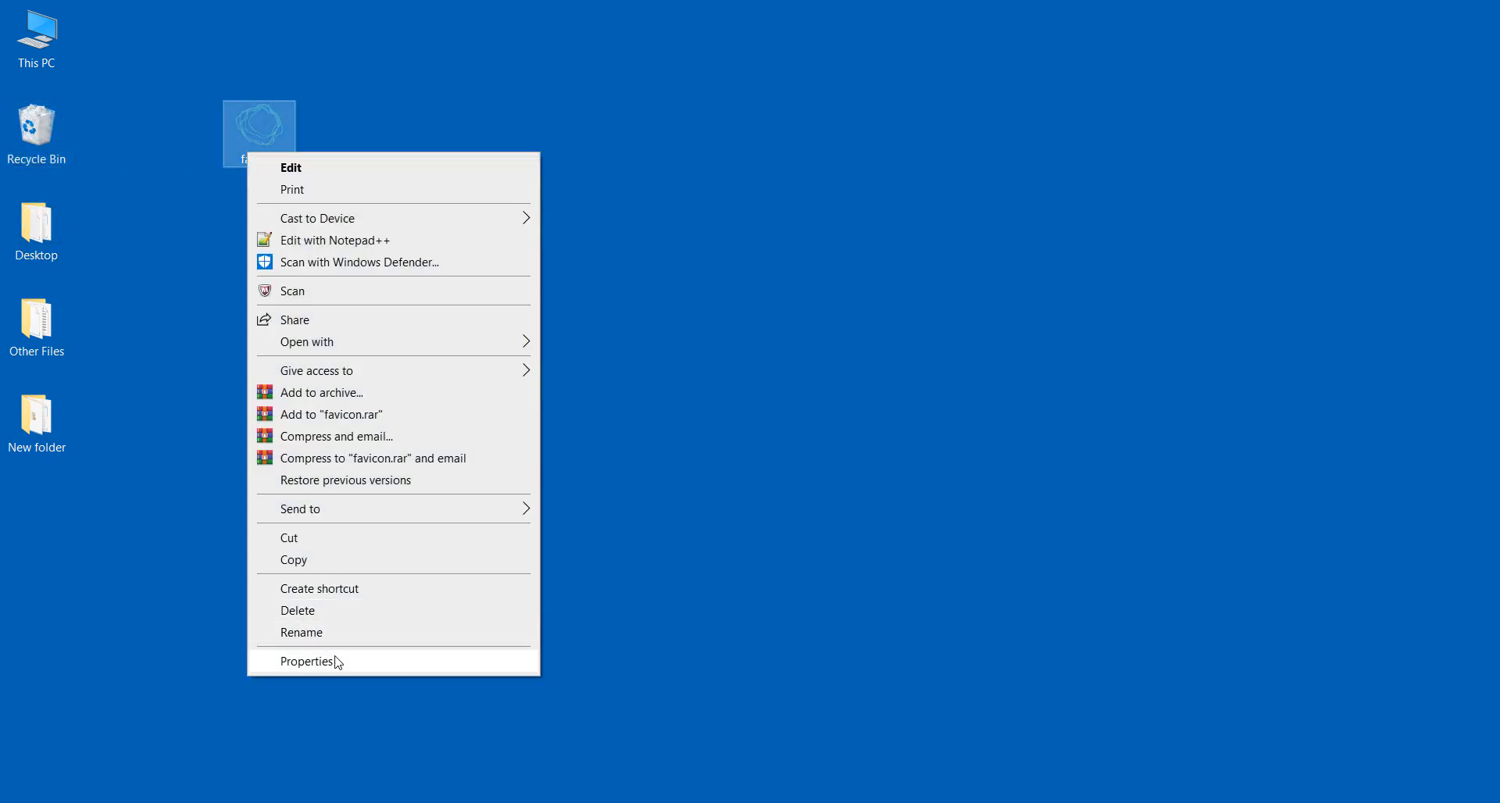
{"action": "left_click", "coordinate": [307, 661]}
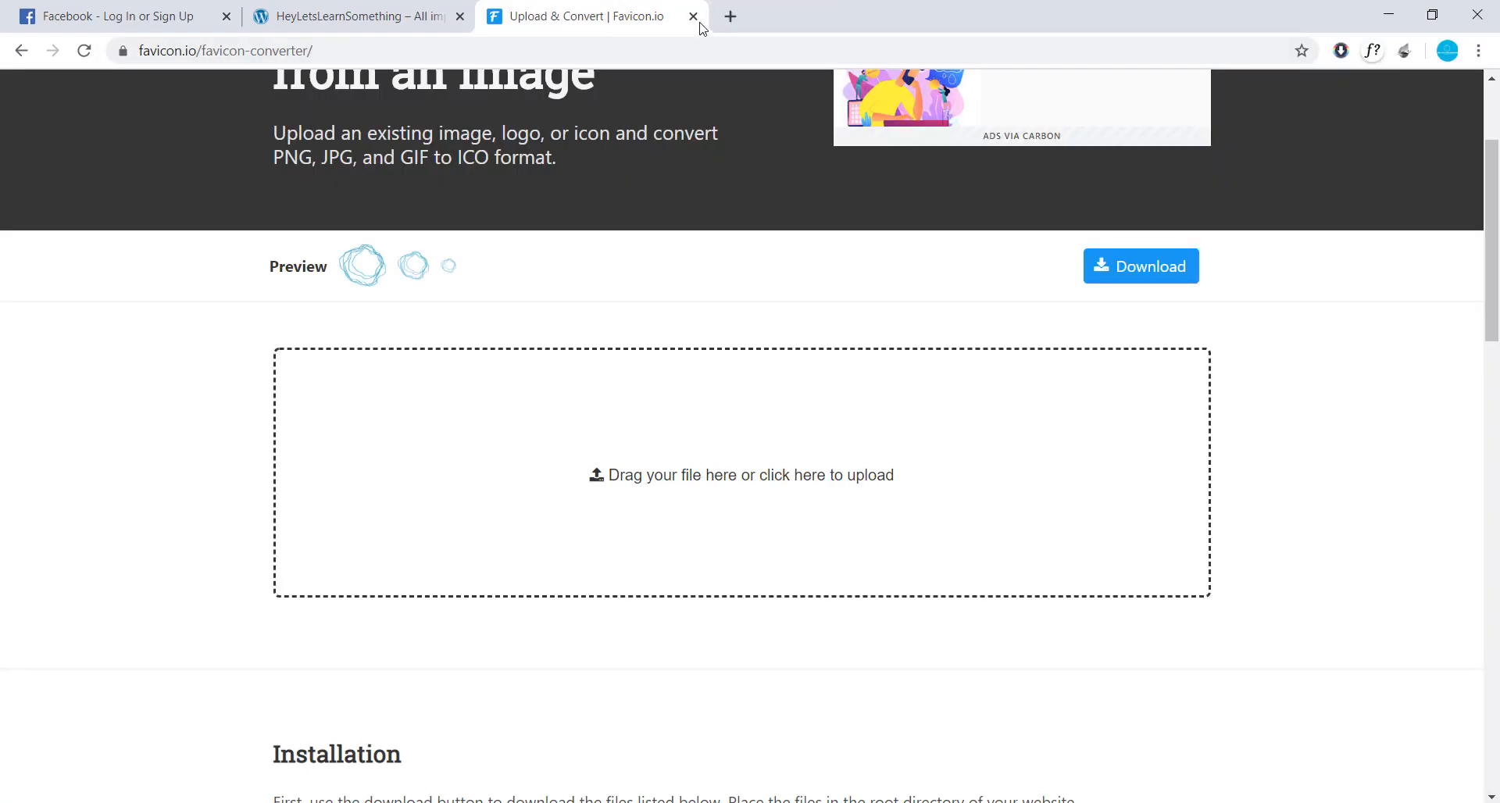
- Close the favicon.io tab and log in at heyletslearnsomething.com/wp-admin as admin
{"action": "left_click", "coordinate": [693, 16]}
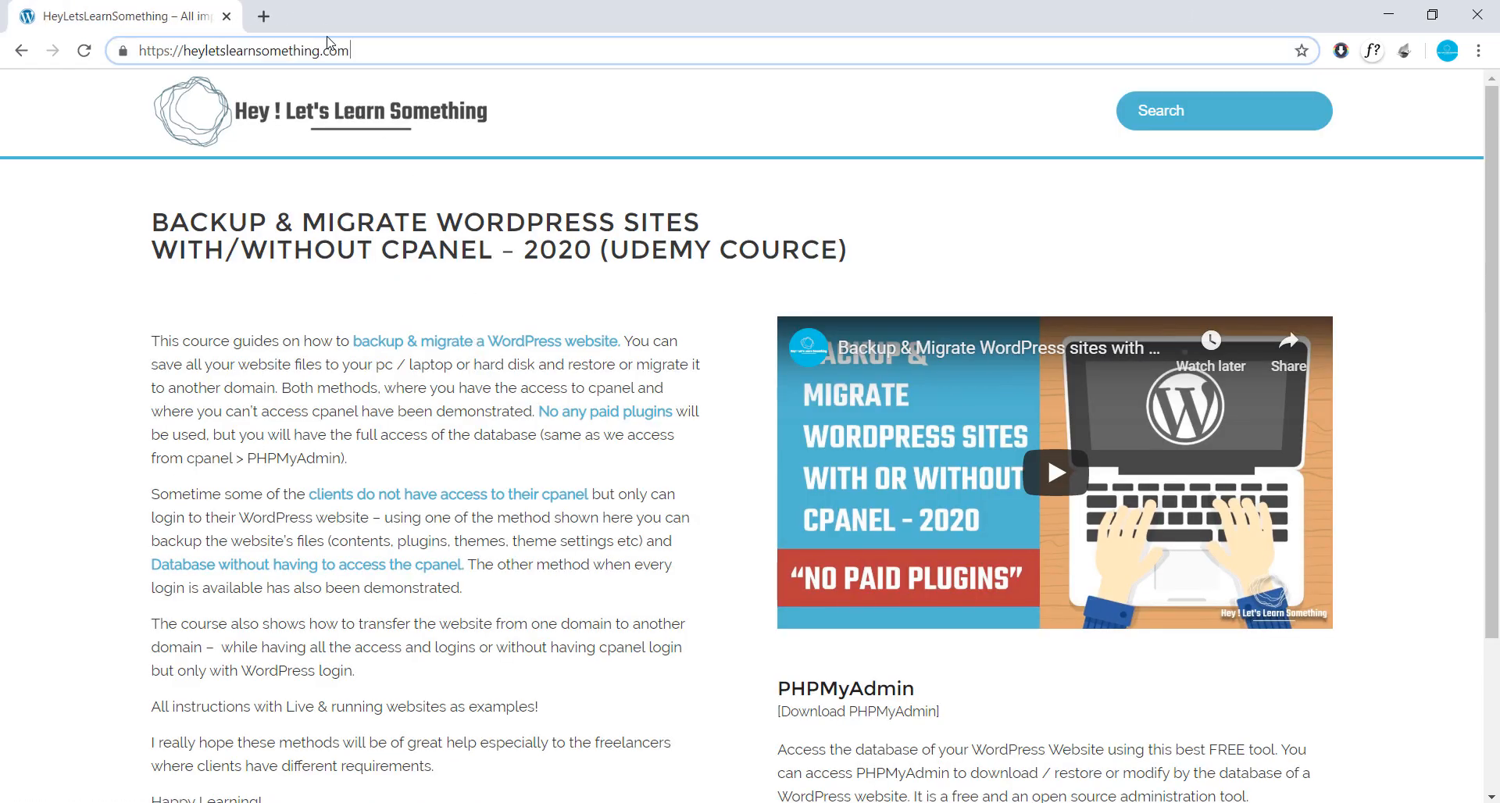
{"action": "type", "text": "wp-admin%2F&reauth=1"}
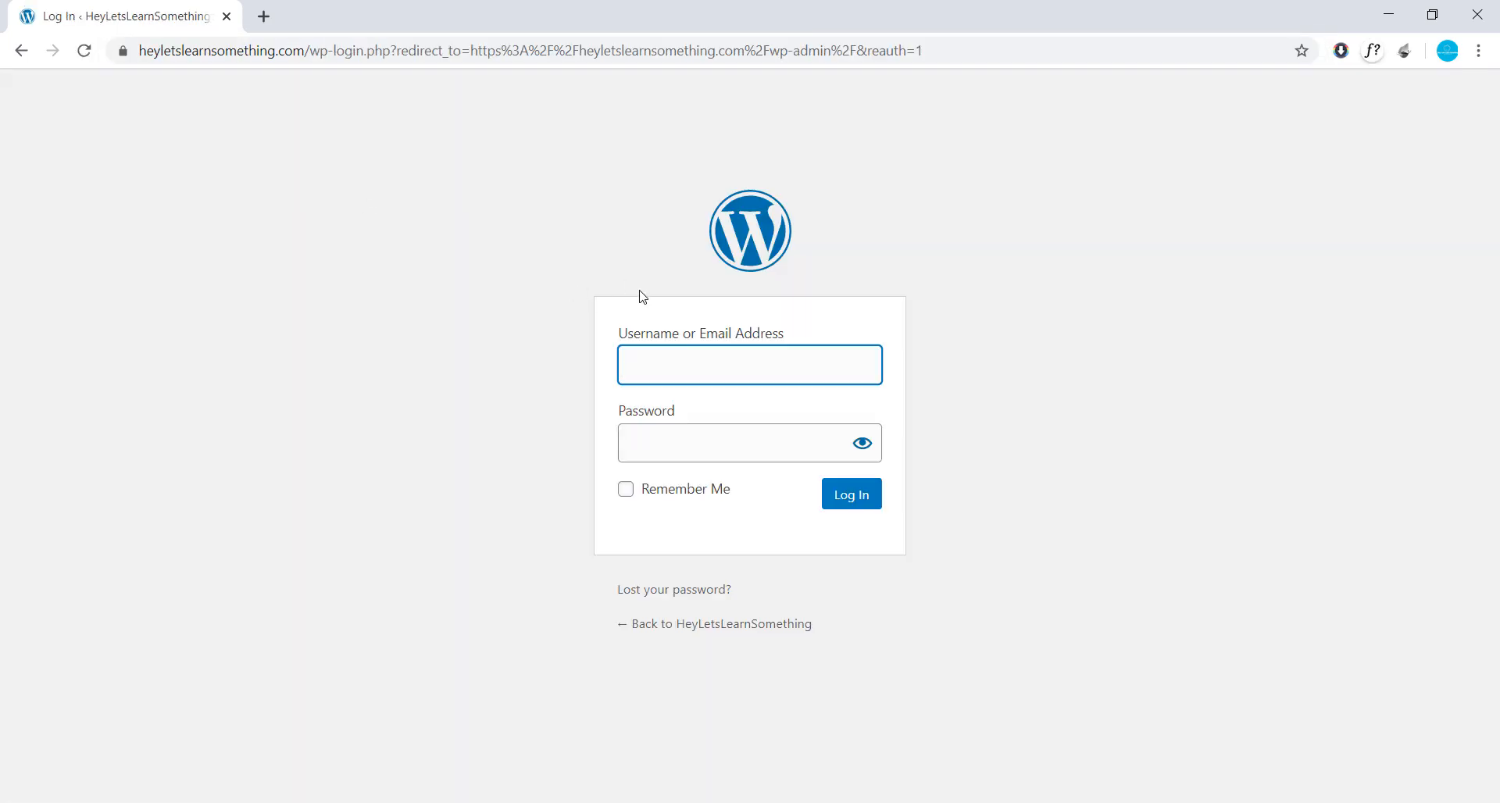
{"action": "type", "text": "admin"}
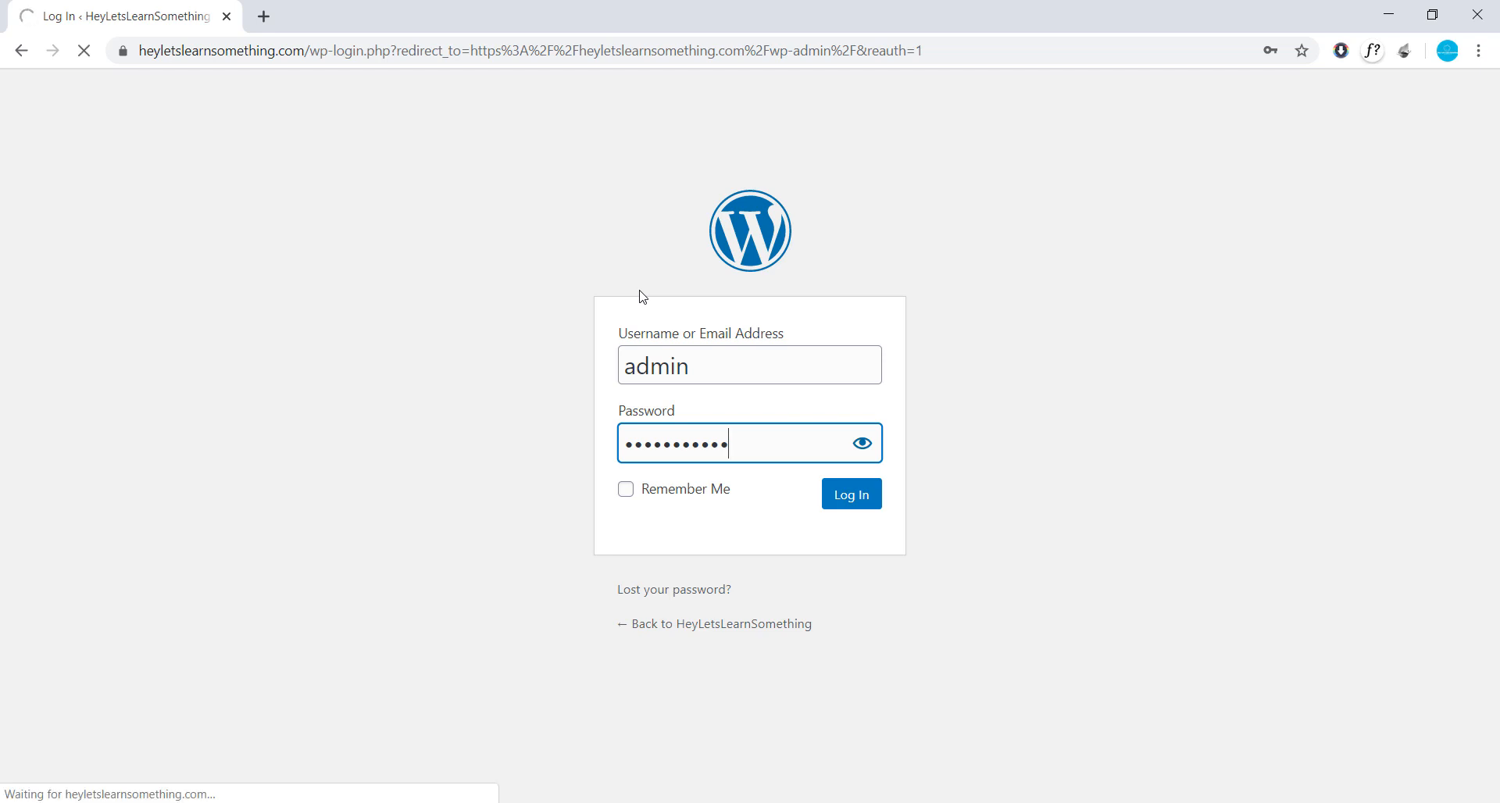
{"action": "left_click", "coordinate": [850, 495]}
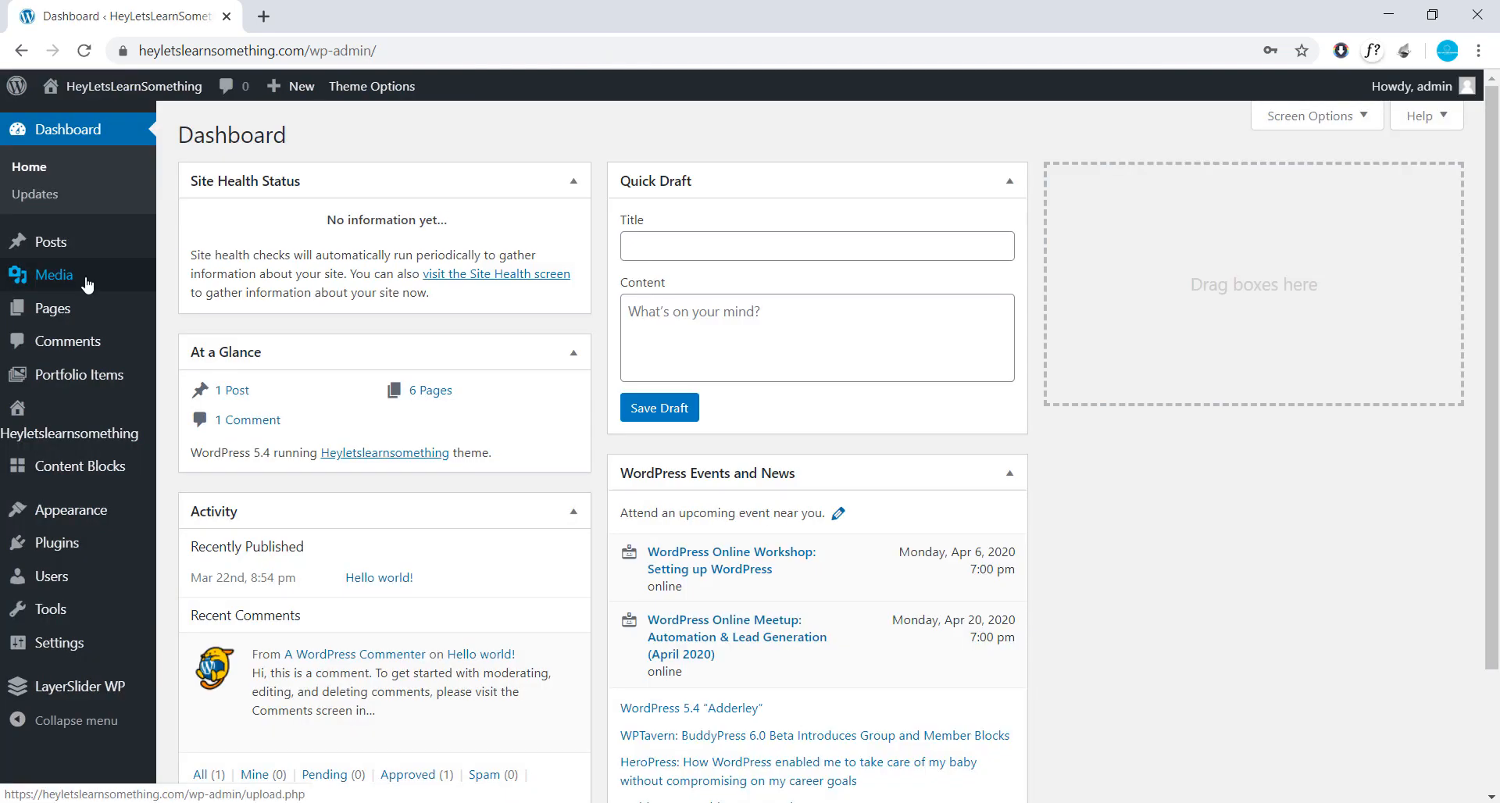
- Upload favicon.ico to the Media Library and open its Attachment Details
{"action": "left_click", "coordinate": [55, 274]}
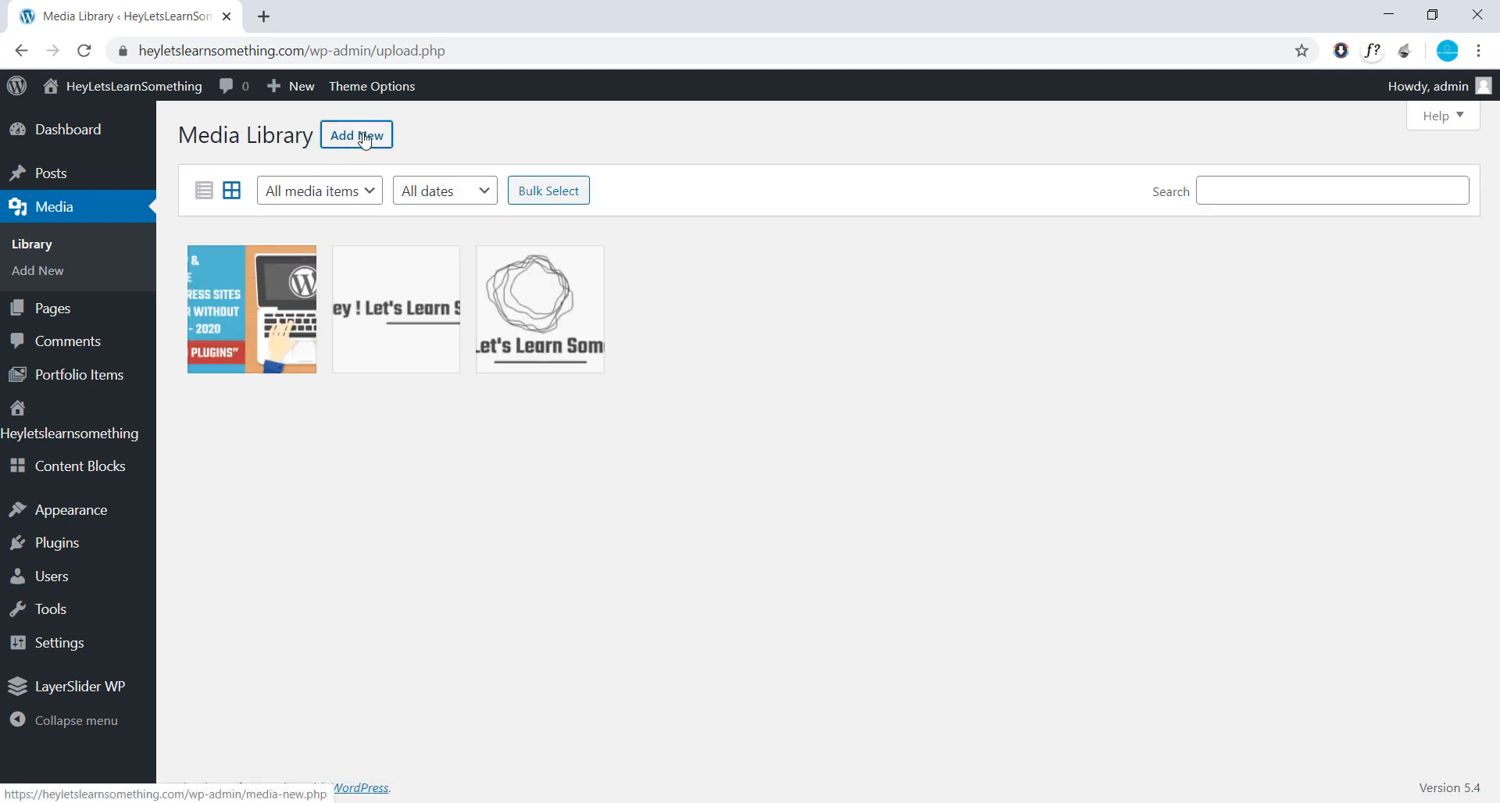
{"action": "left_click", "coordinate": [357, 135]}
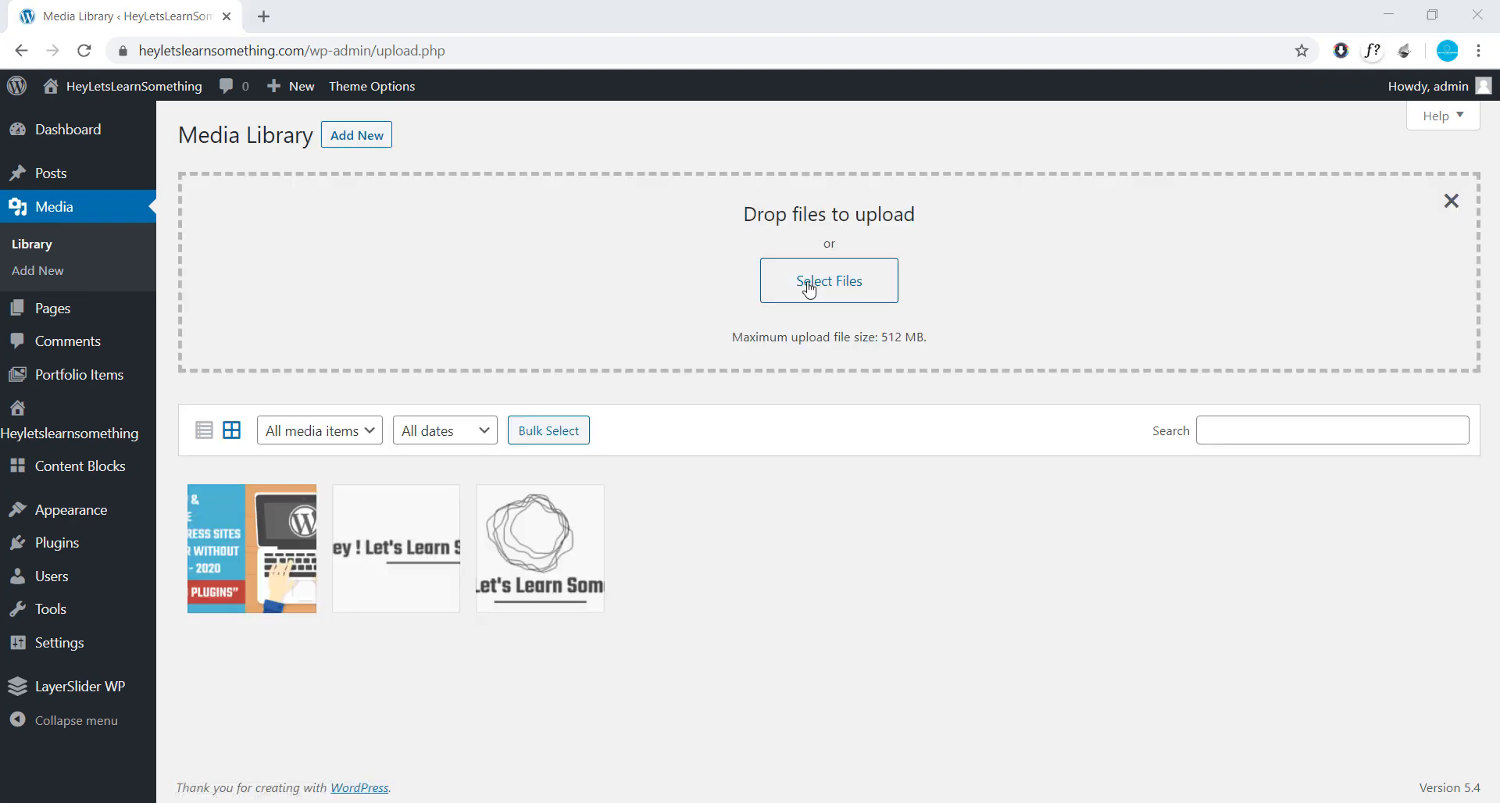
{"action": "left_click", "coordinate": [827, 280]}
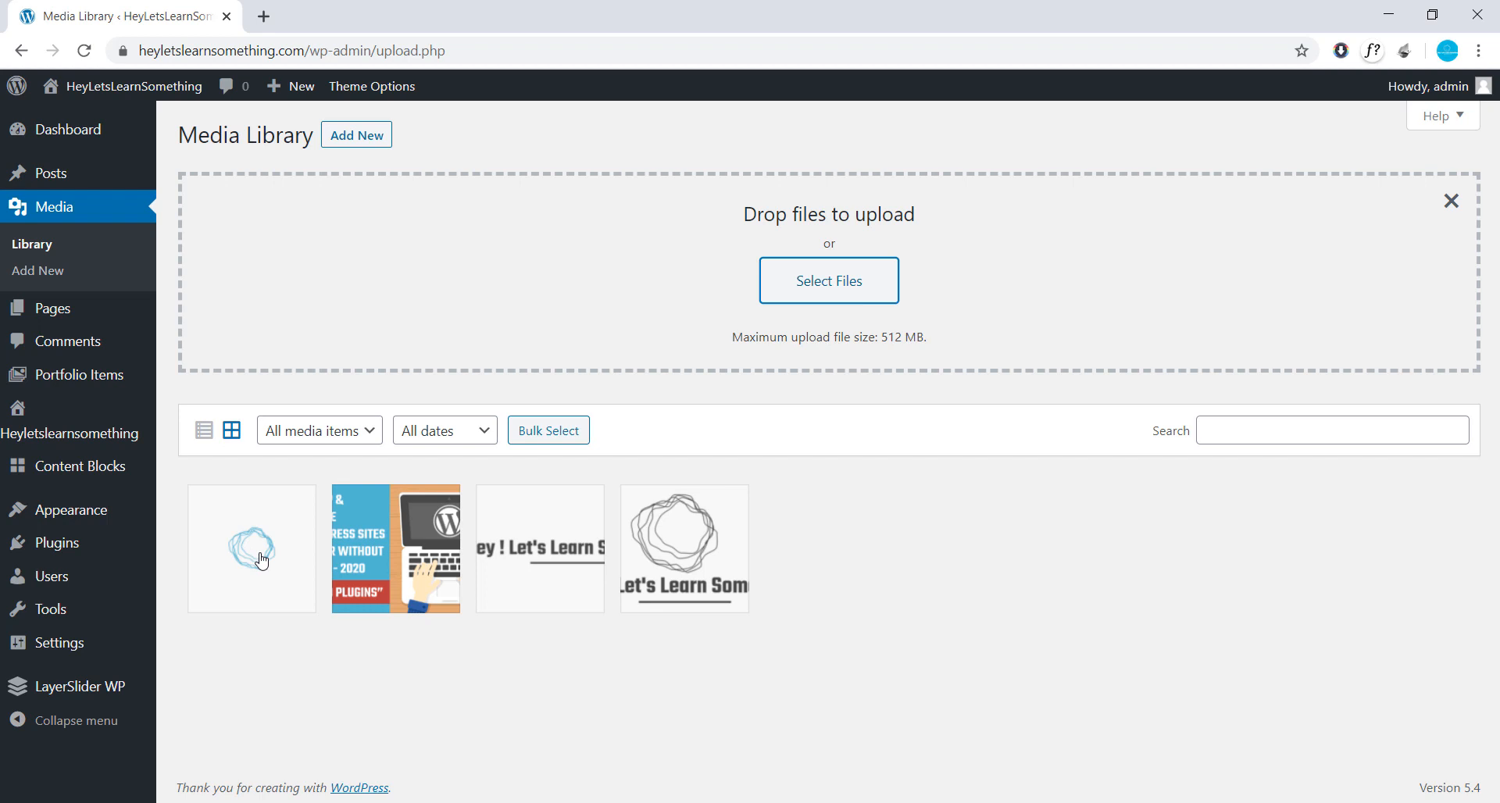
{"action": "left_click", "coordinate": [251, 548]}
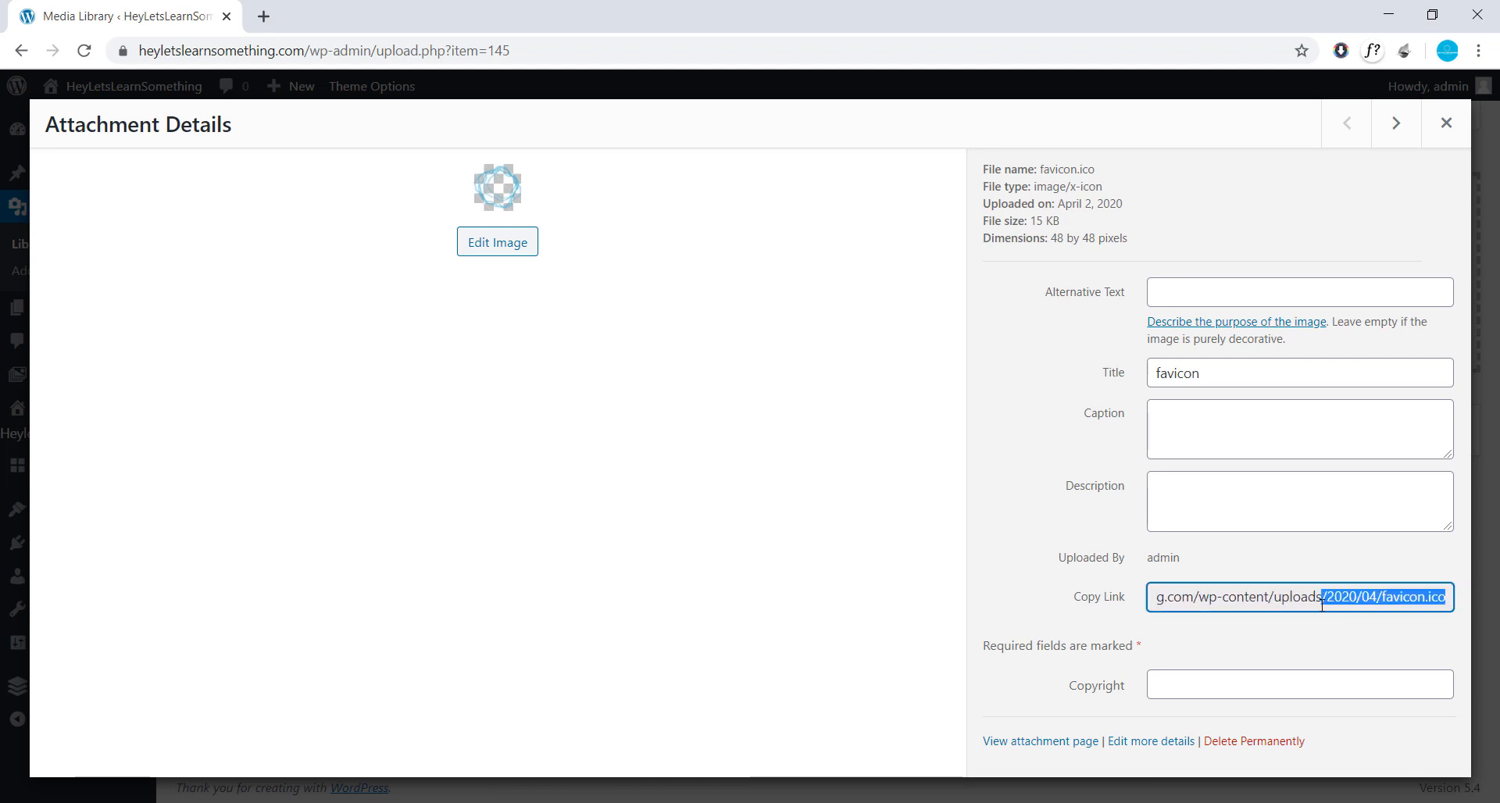
- Copy the favicon.ico link into a new Notepad note, then return to the Media Library
{"action": "right_click", "coordinate": [1299, 596]}
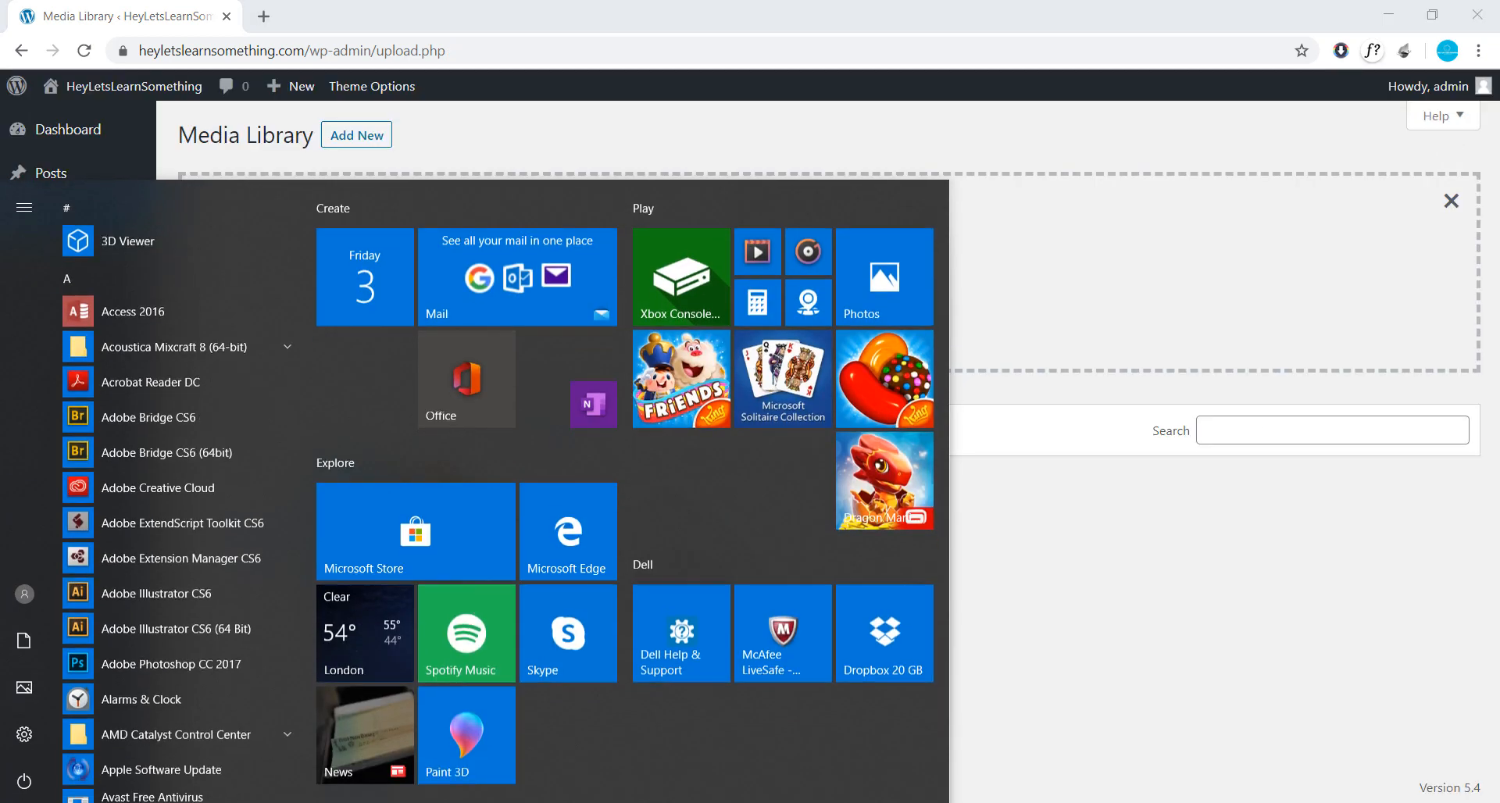
{"action": "type", "text": "notepad"}
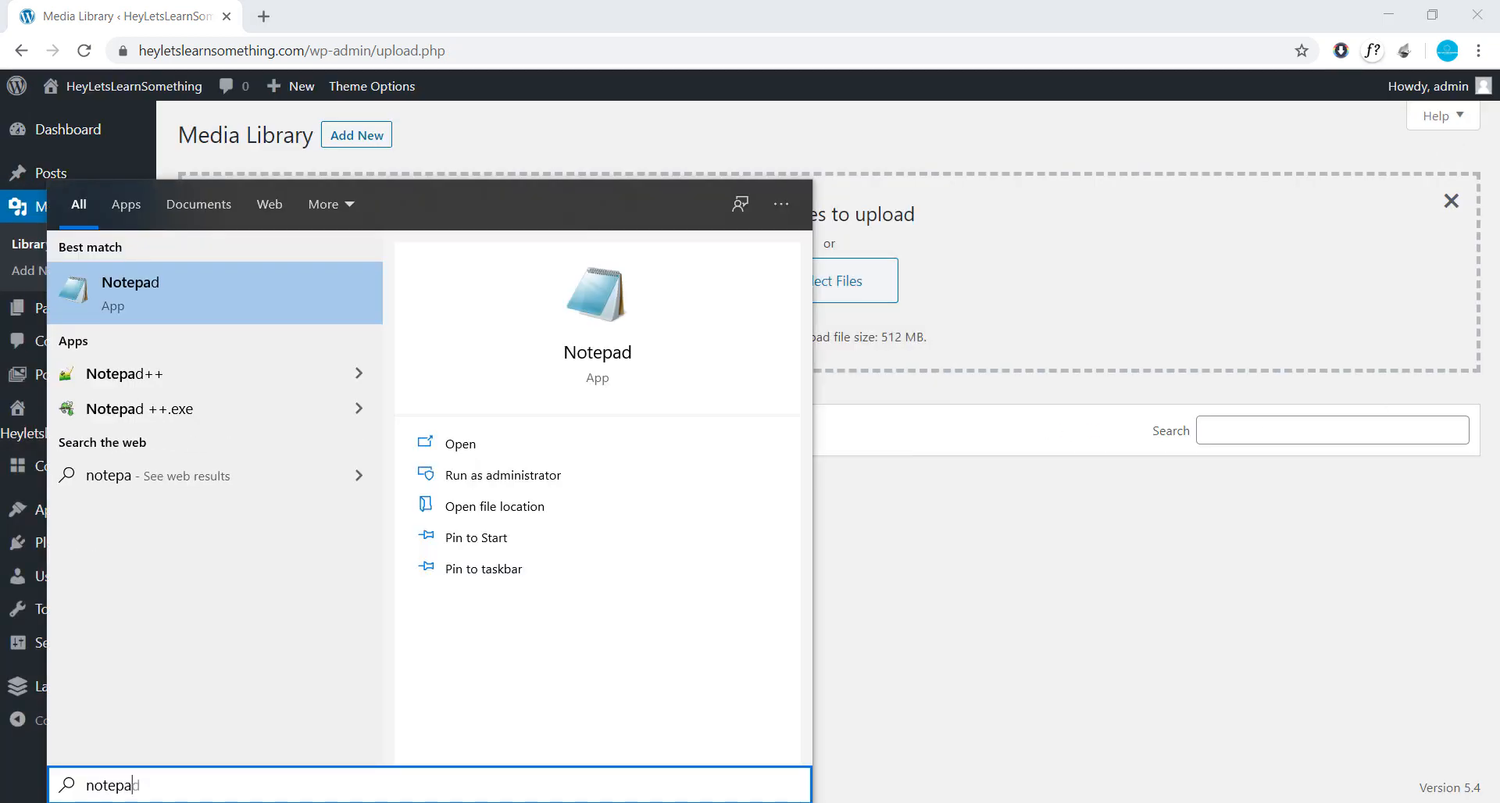
{"action": "left_click", "coordinate": [131, 292]}
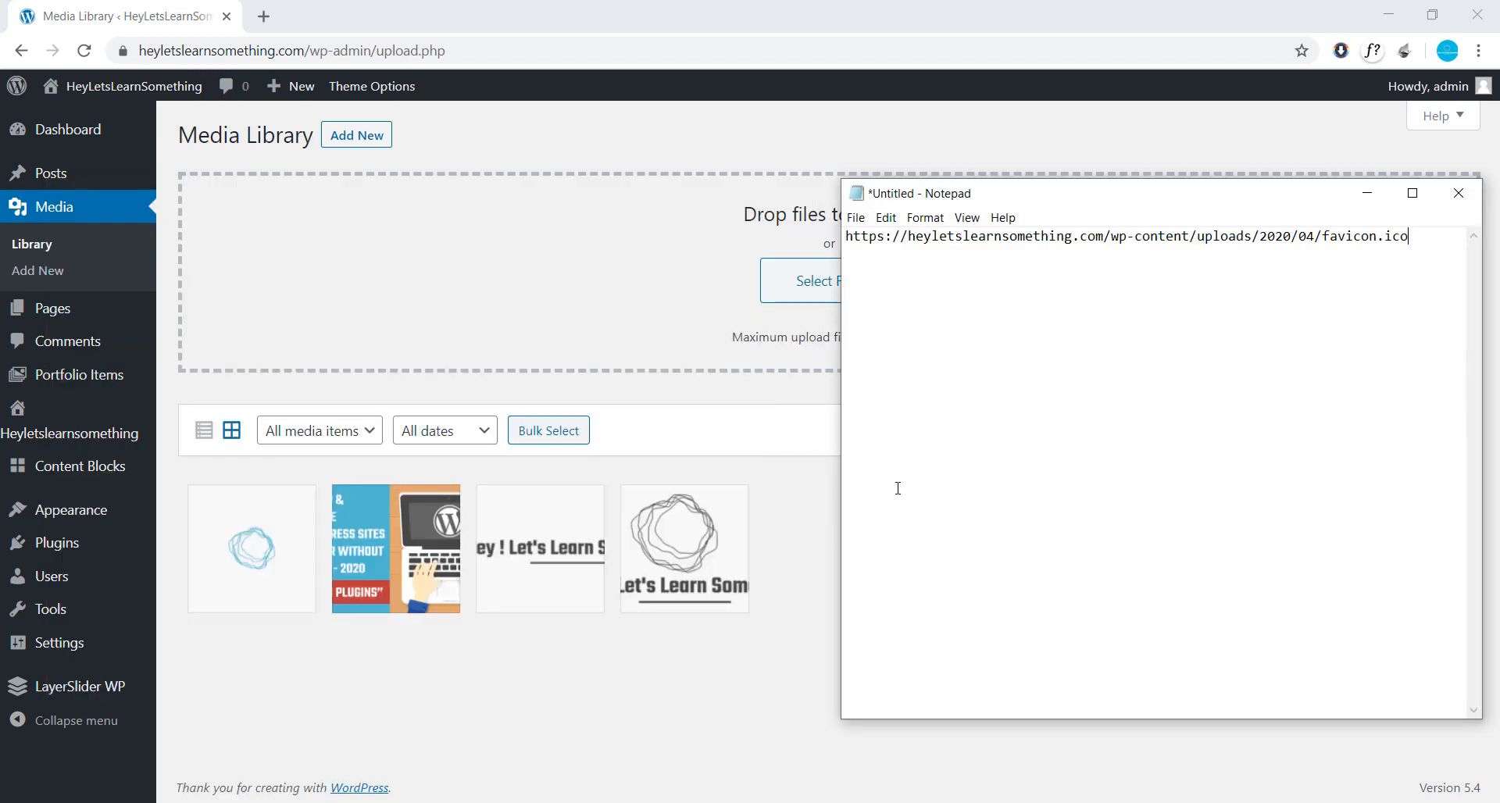
{"action": "left_click", "coordinate": [251, 548]}
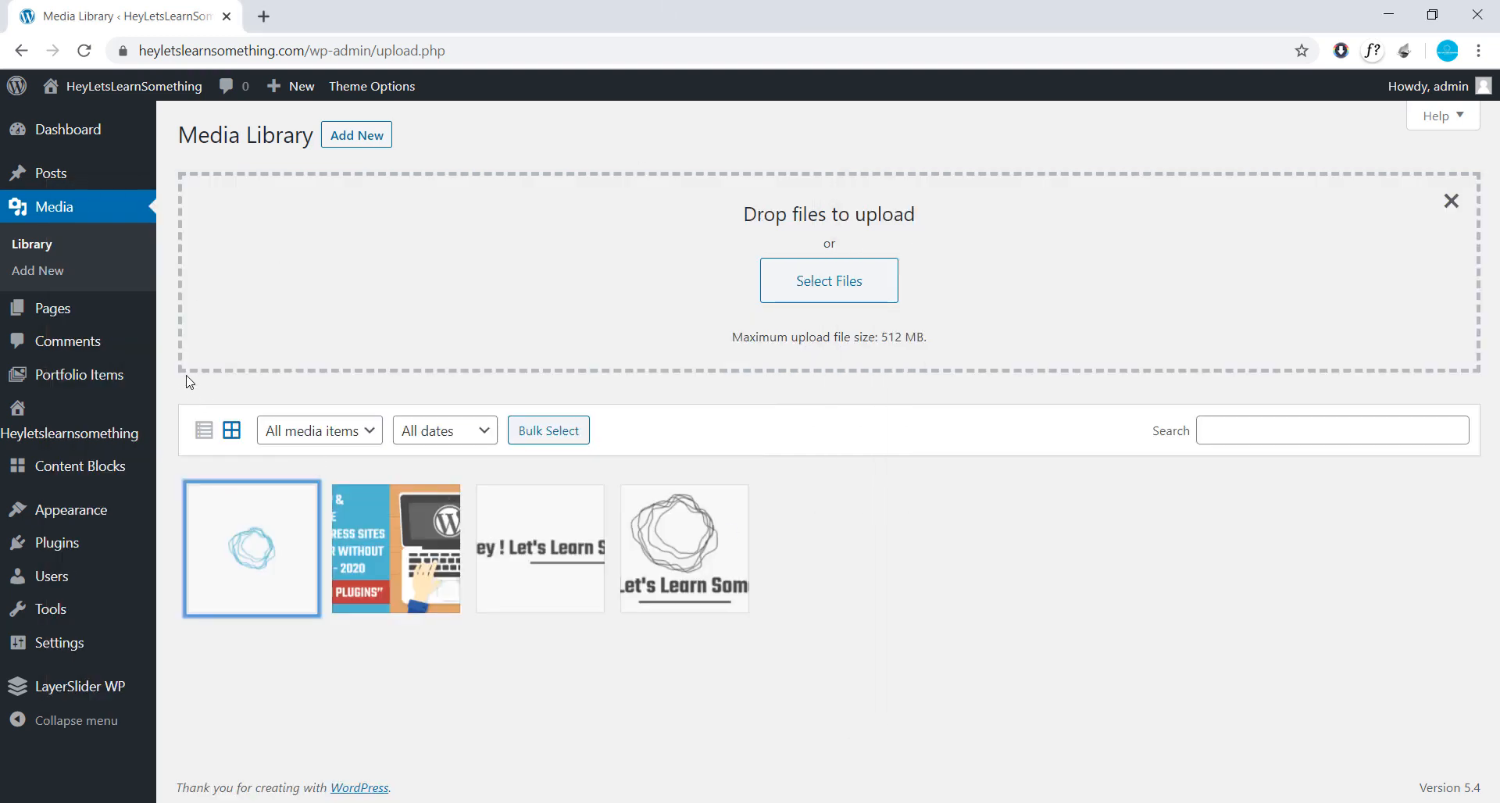
{"action": "mouse_move", "coordinate": [55, 543]}
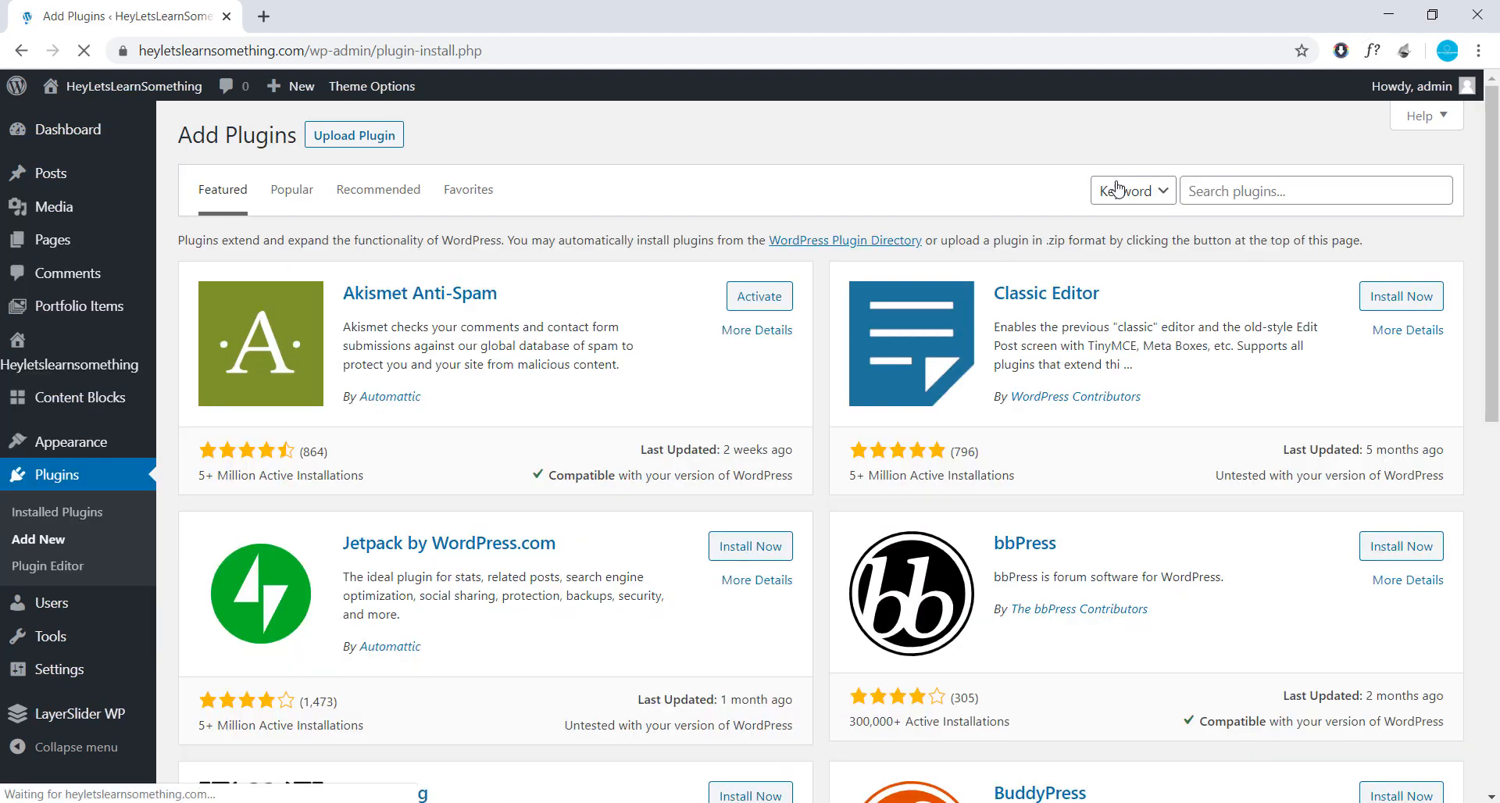
- Search plugins for 'head footers', then install and activate Insert Headers and Footers
{"action": "type", "text": "headers and"}
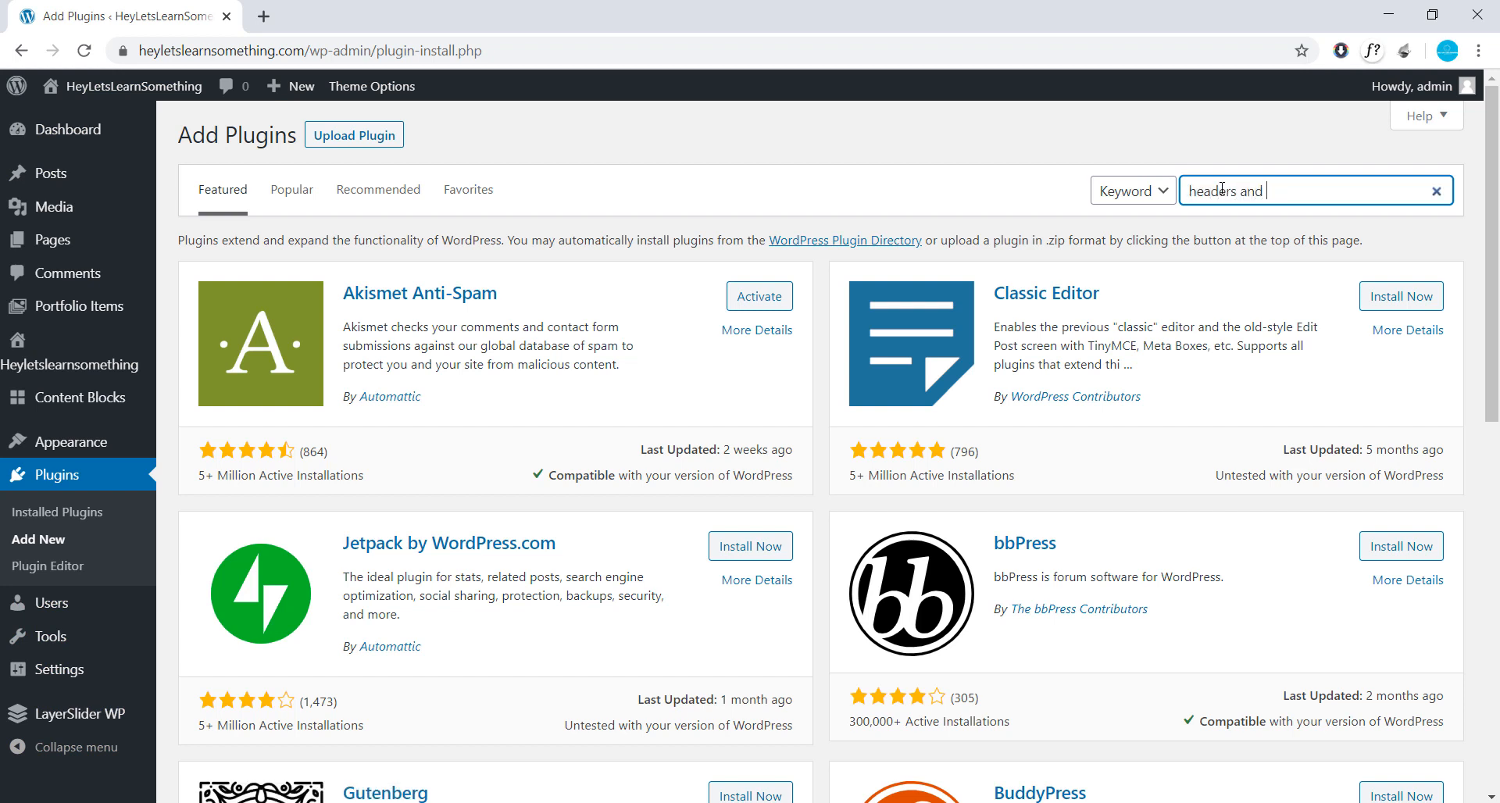
{"action": "type", "text": "footers"}
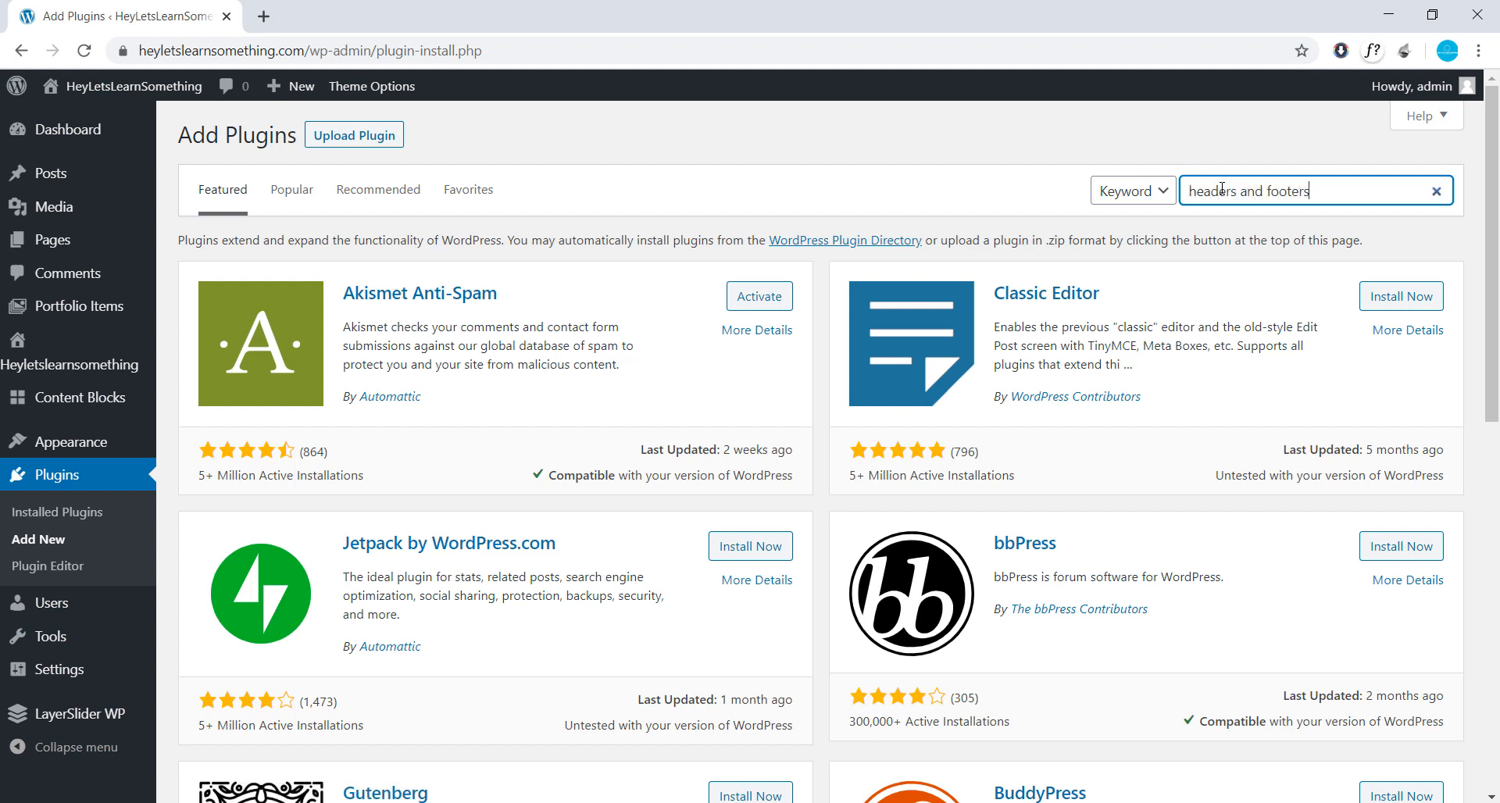
{"action": "key", "text": "Enter"}
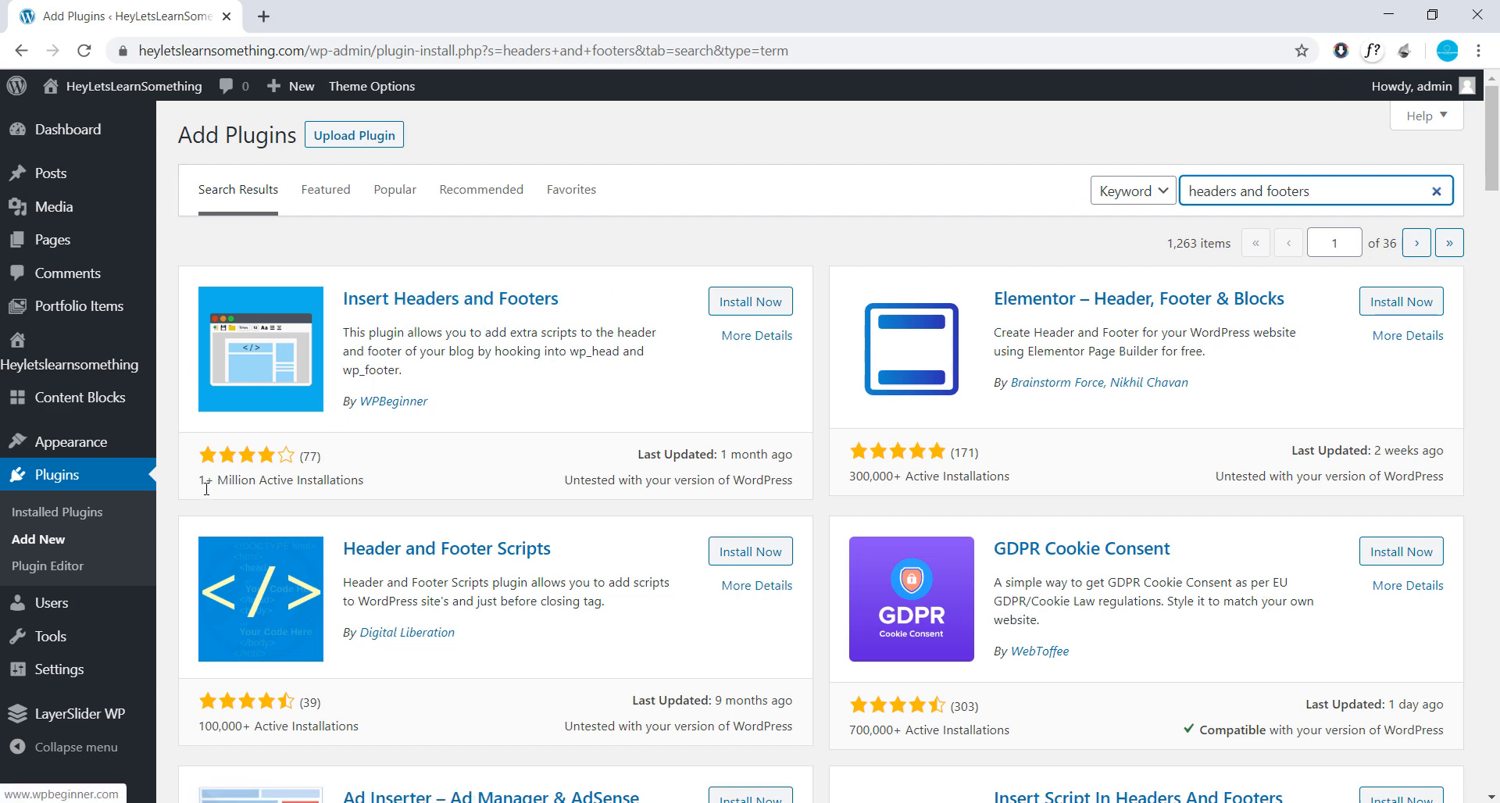
{"action": "mouse_move", "coordinate": [699, 323]}
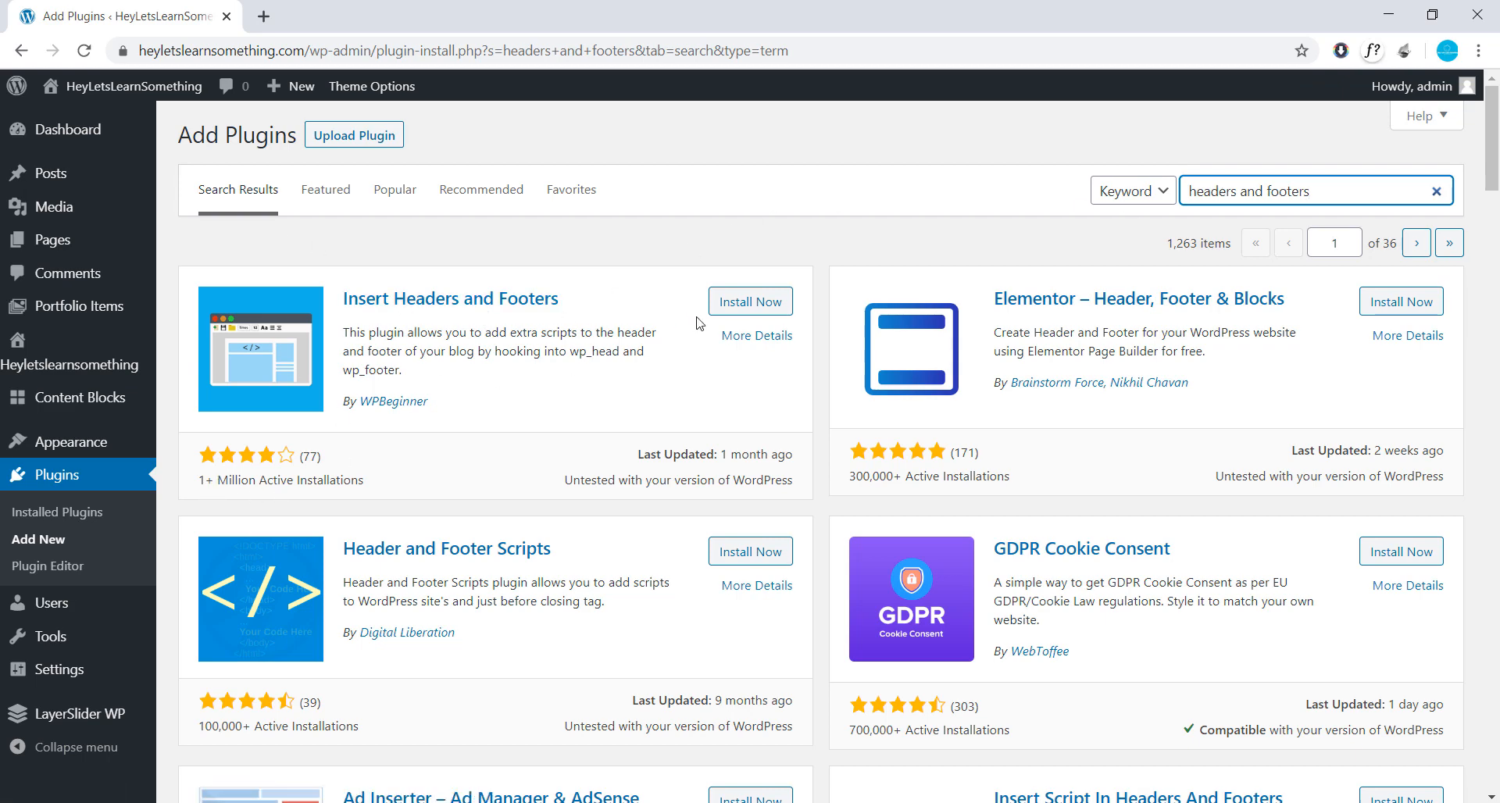
{"action": "left_click", "coordinate": [750, 302]}
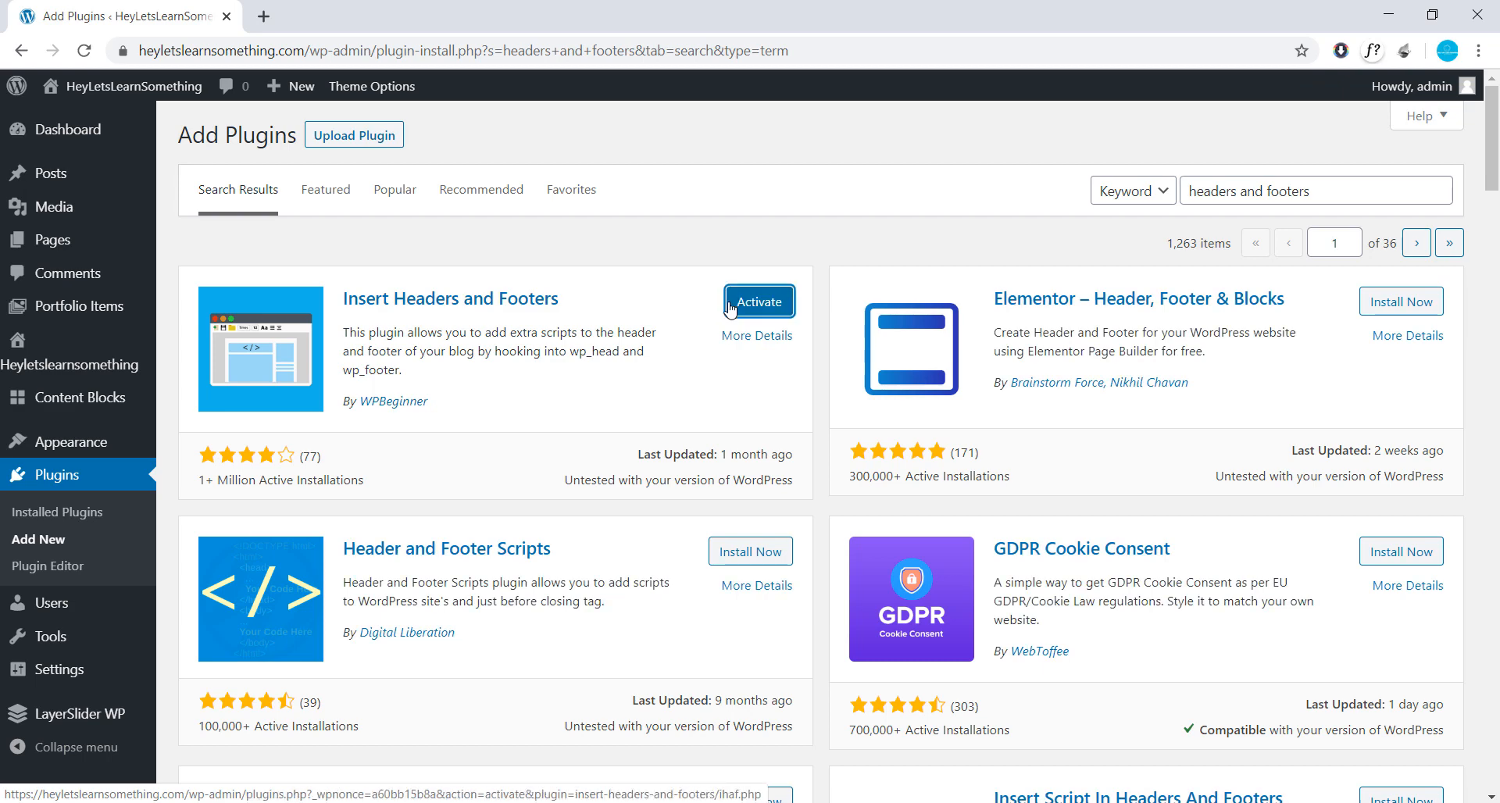
{"action": "left_click", "coordinate": [759, 301]}
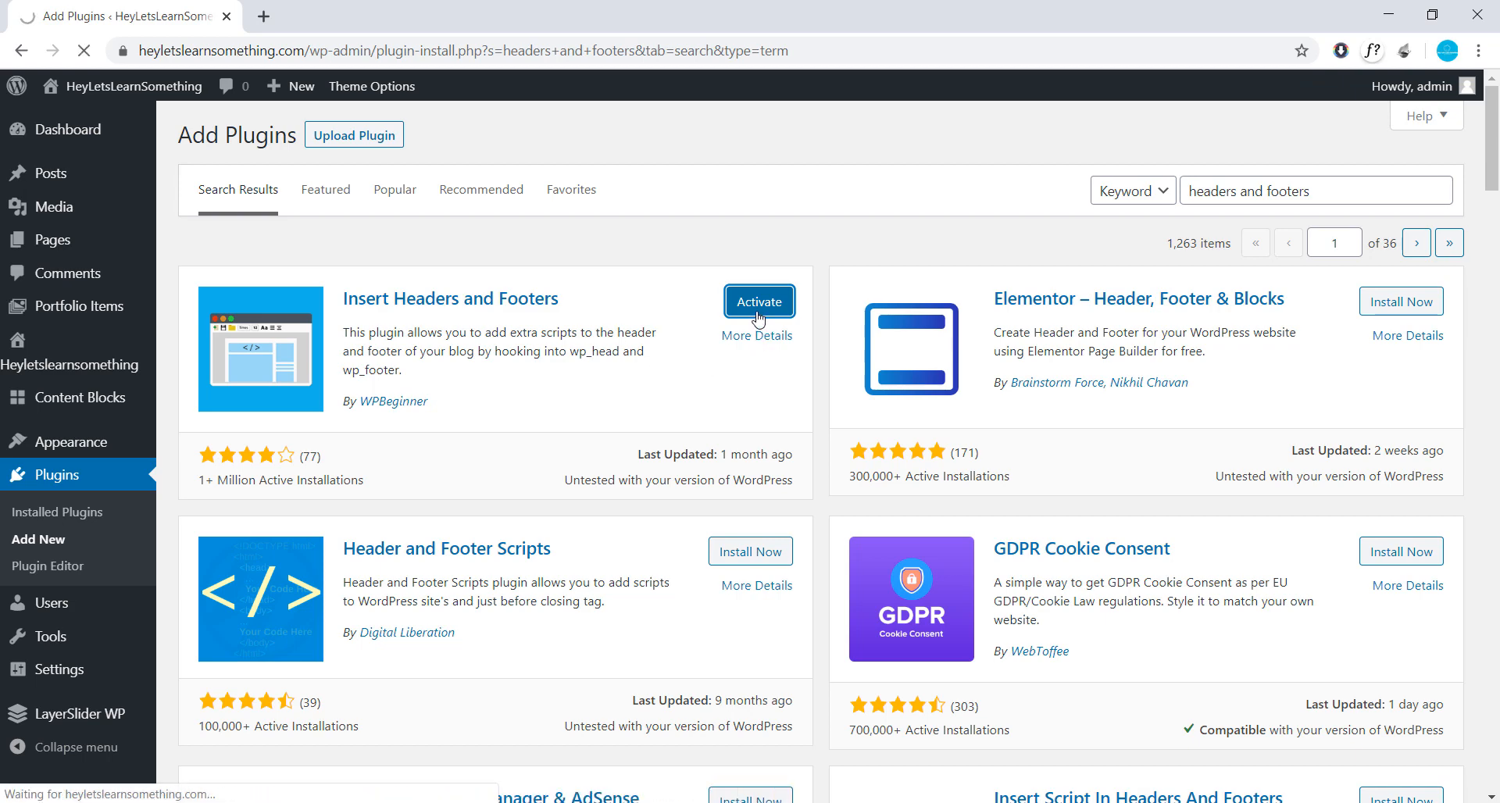
{"action": "left_click", "coordinate": [758, 302]}
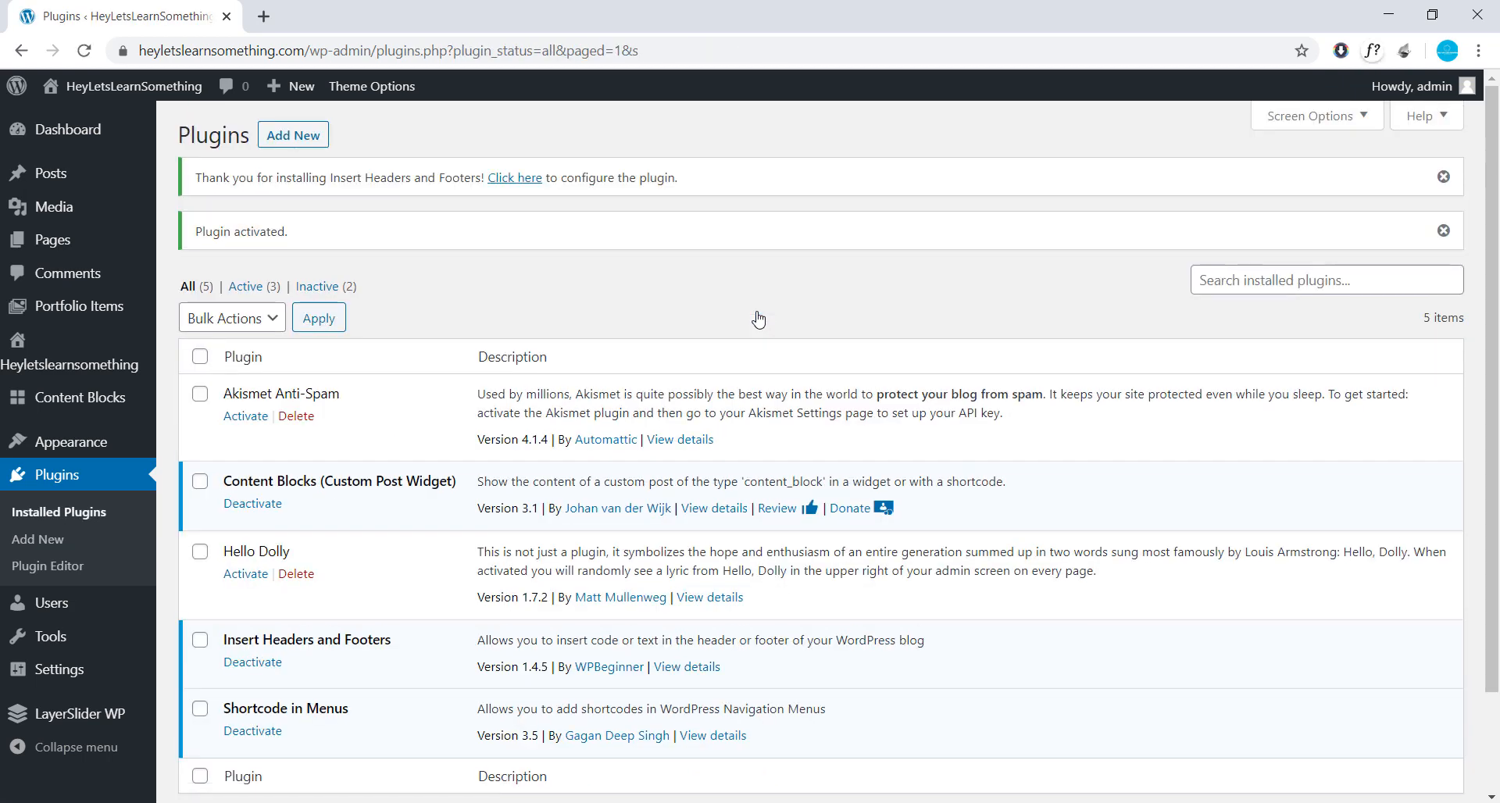
{"action": "scroll", "scroll_direction": "down", "scroll_amount": 3}
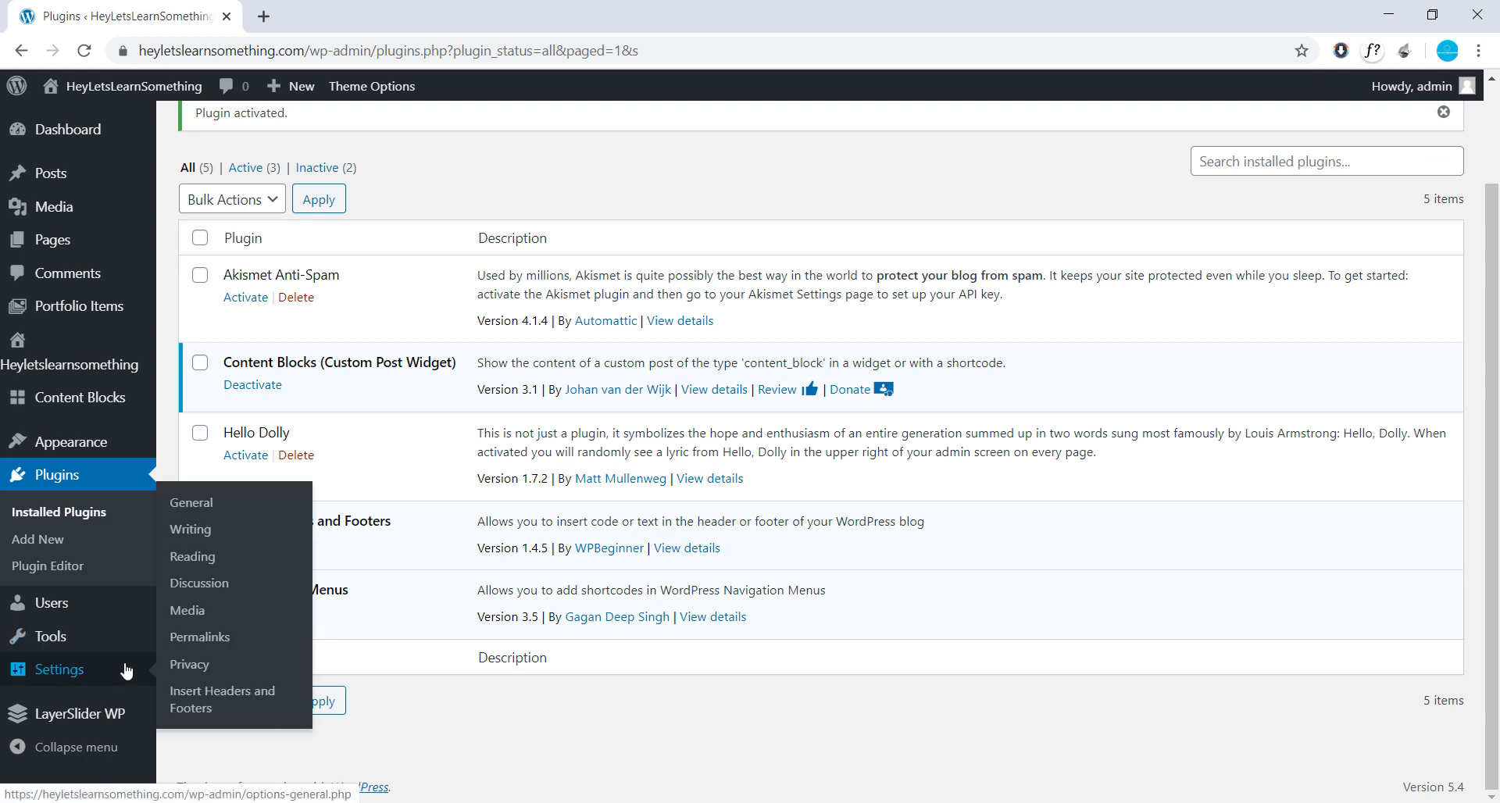
- Open the plugin's settings, find W3Schools' favicon link example in a new tab, and switch back
{"action": "left_click", "coordinate": [222, 699]}
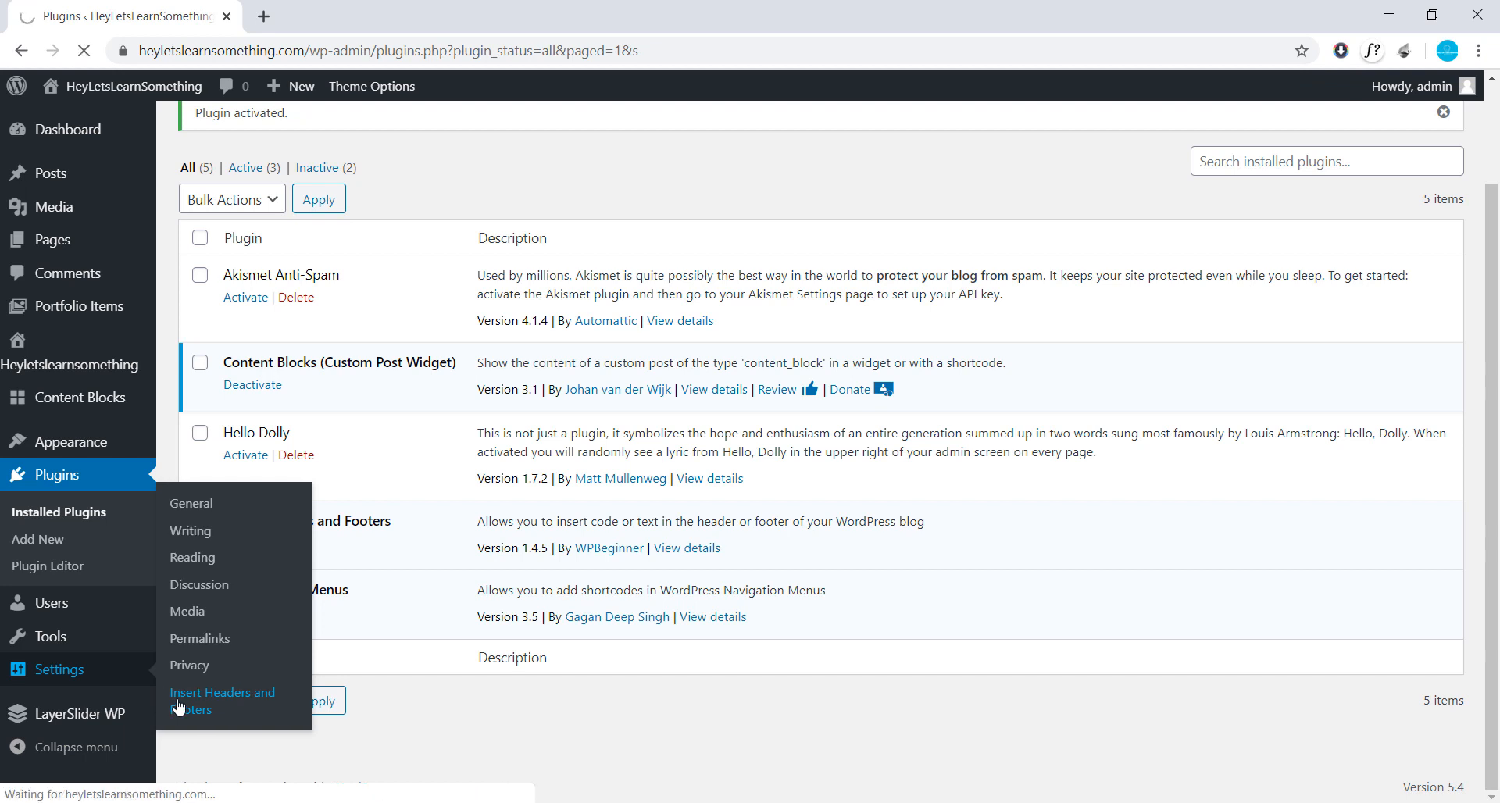
{"action": "left_click", "coordinate": [222, 708]}
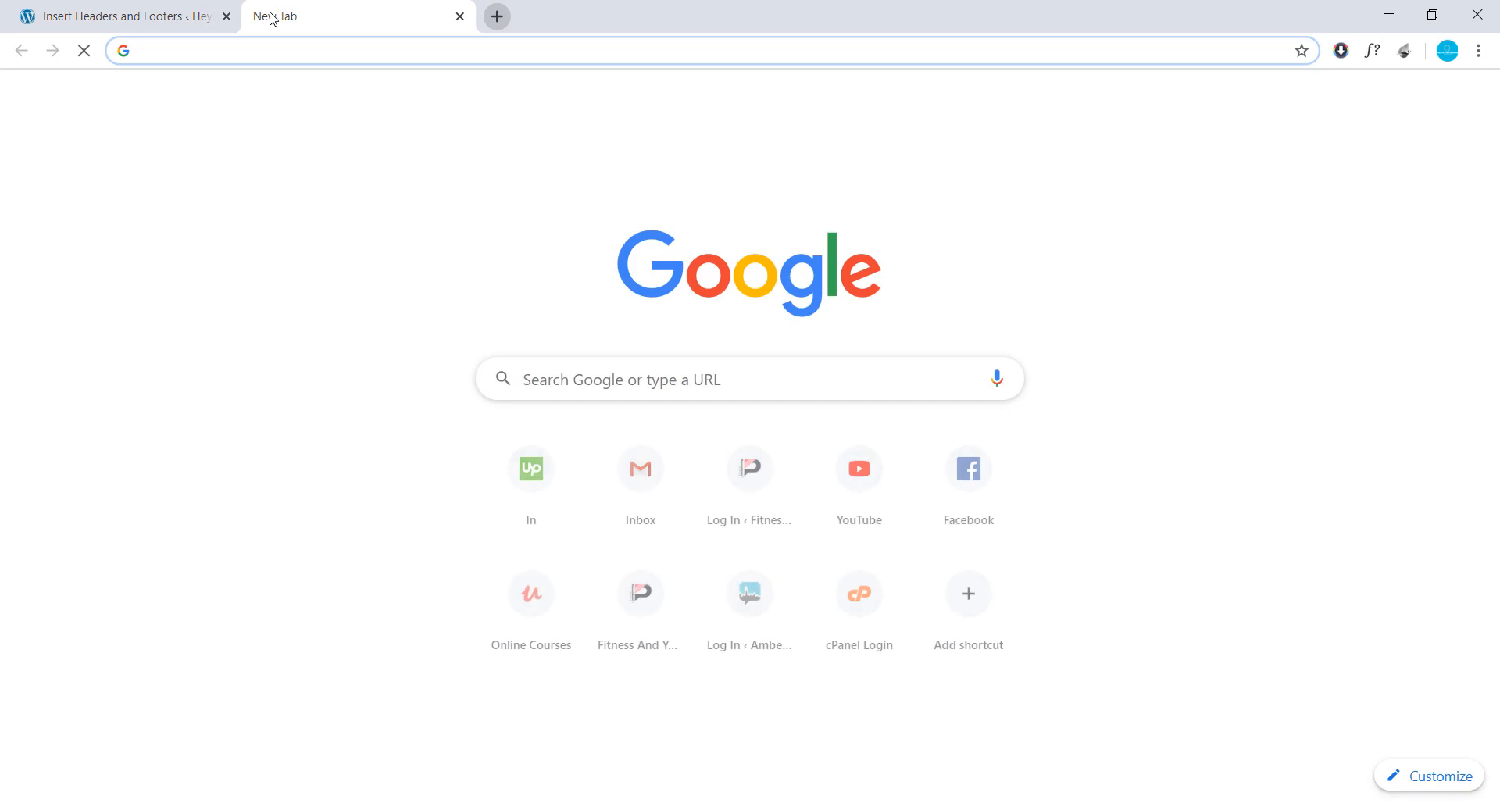
{"action": "type", "text": "favicon generator"}
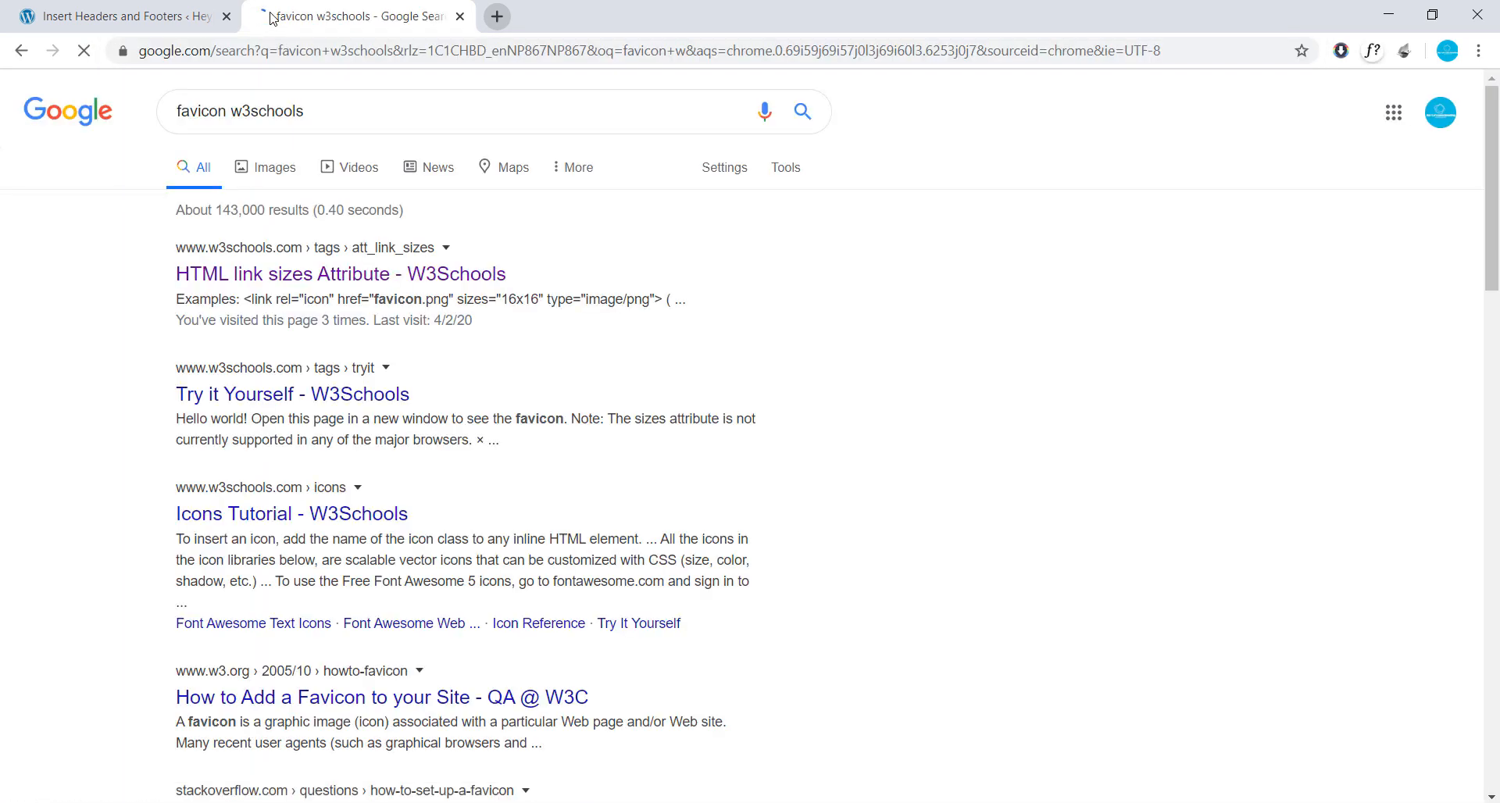
{"action": "left_click", "coordinate": [340, 274]}
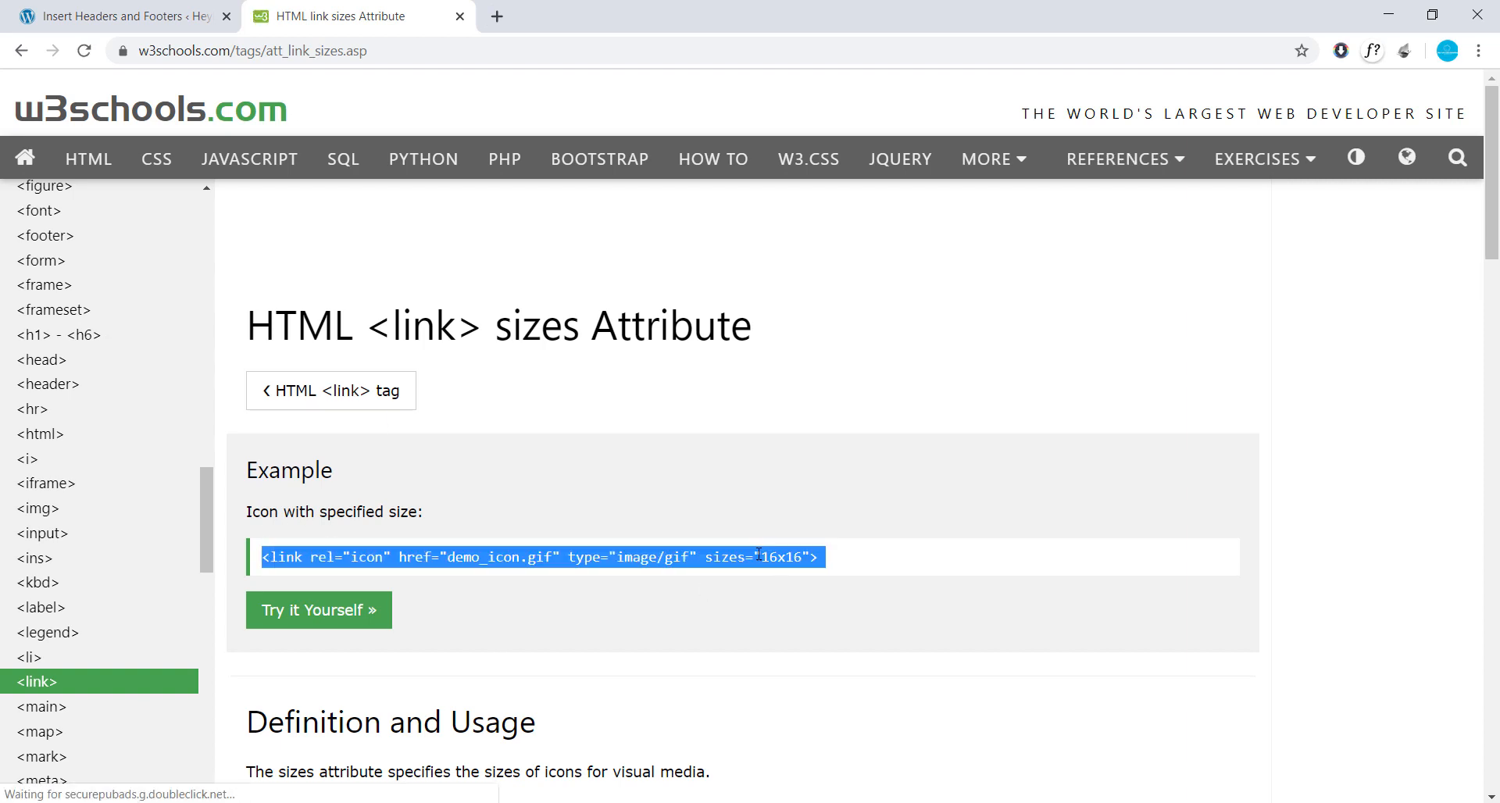
{"action": "left_click", "coordinate": [114, 16]}
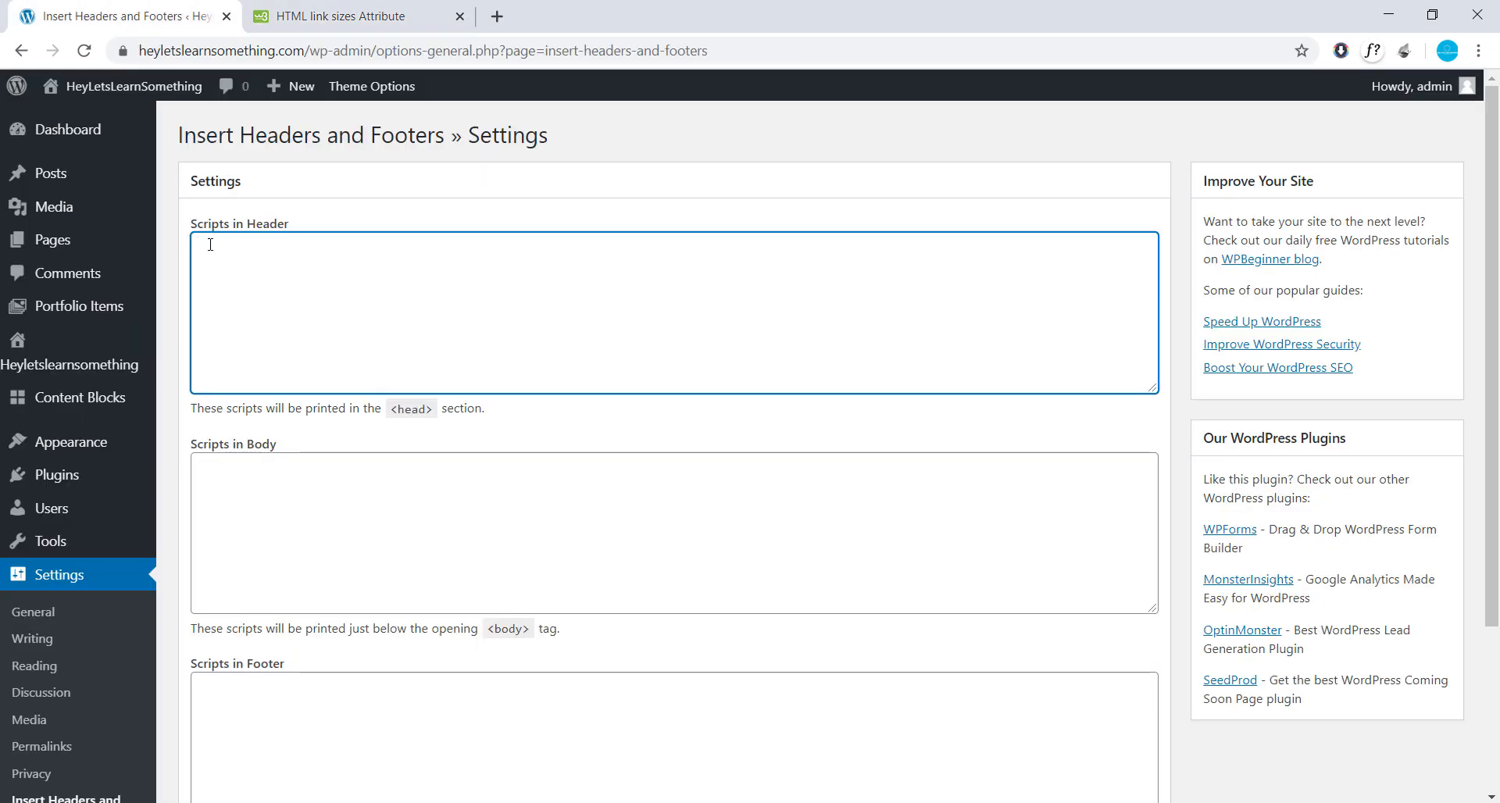
- Paste the link tag, replacing demo_icon.gif with the favicon.ico URL and gif with ico
{"action": "left_click", "coordinate": [345, 17]}
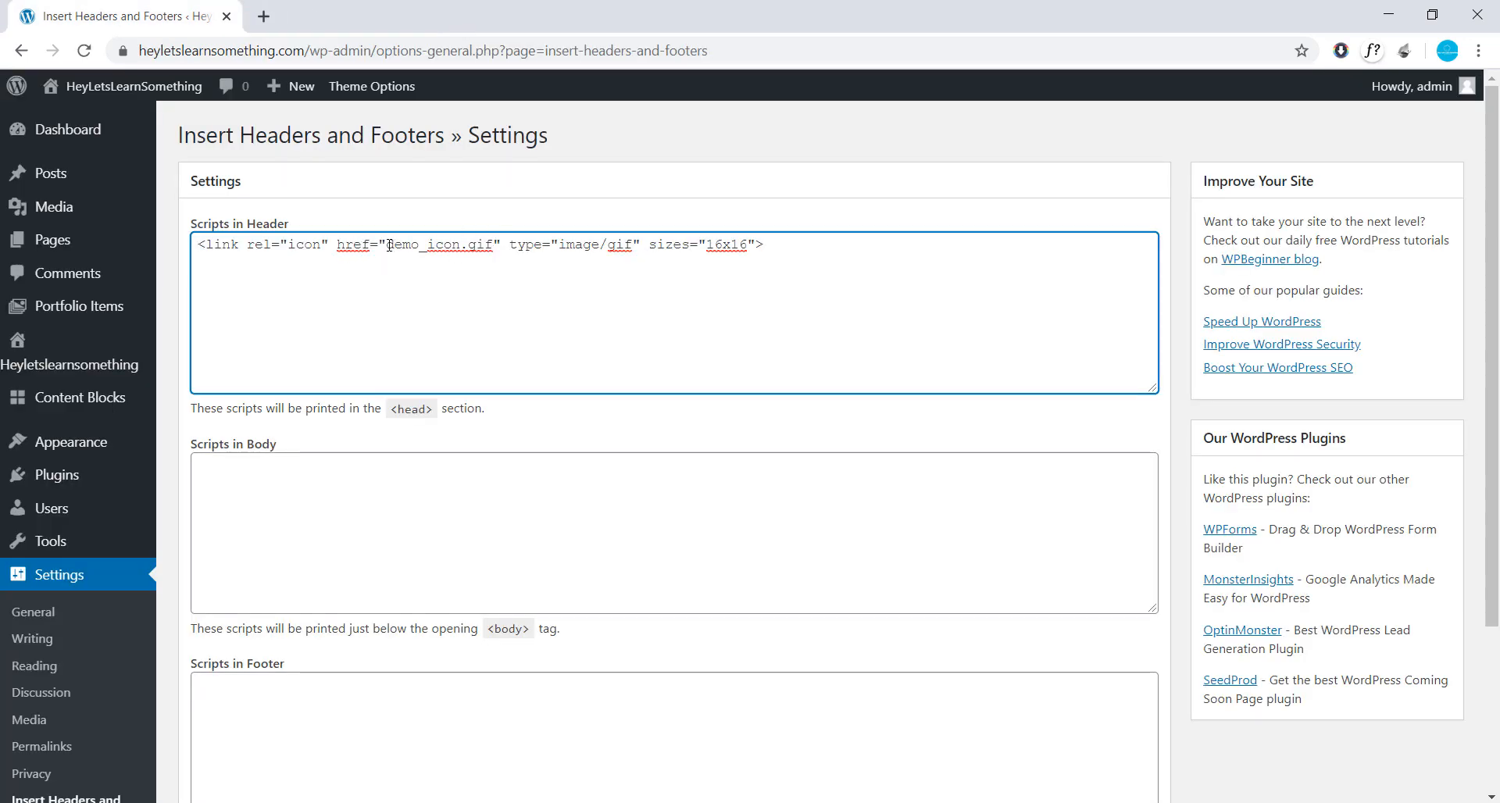
{"action": "double_click", "coordinate": [435, 244]}
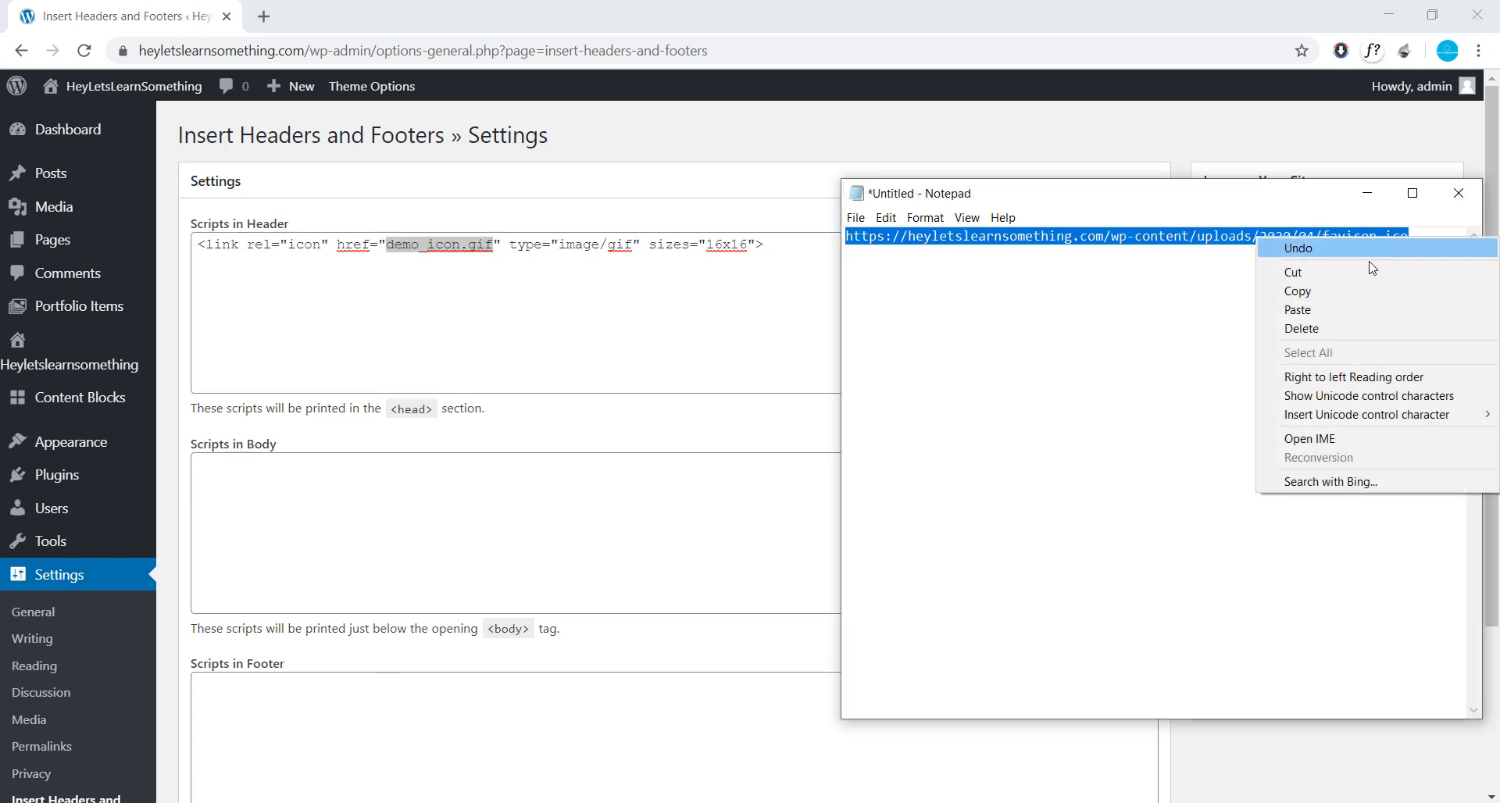
{"action": "left_click", "coordinate": [392, 246]}
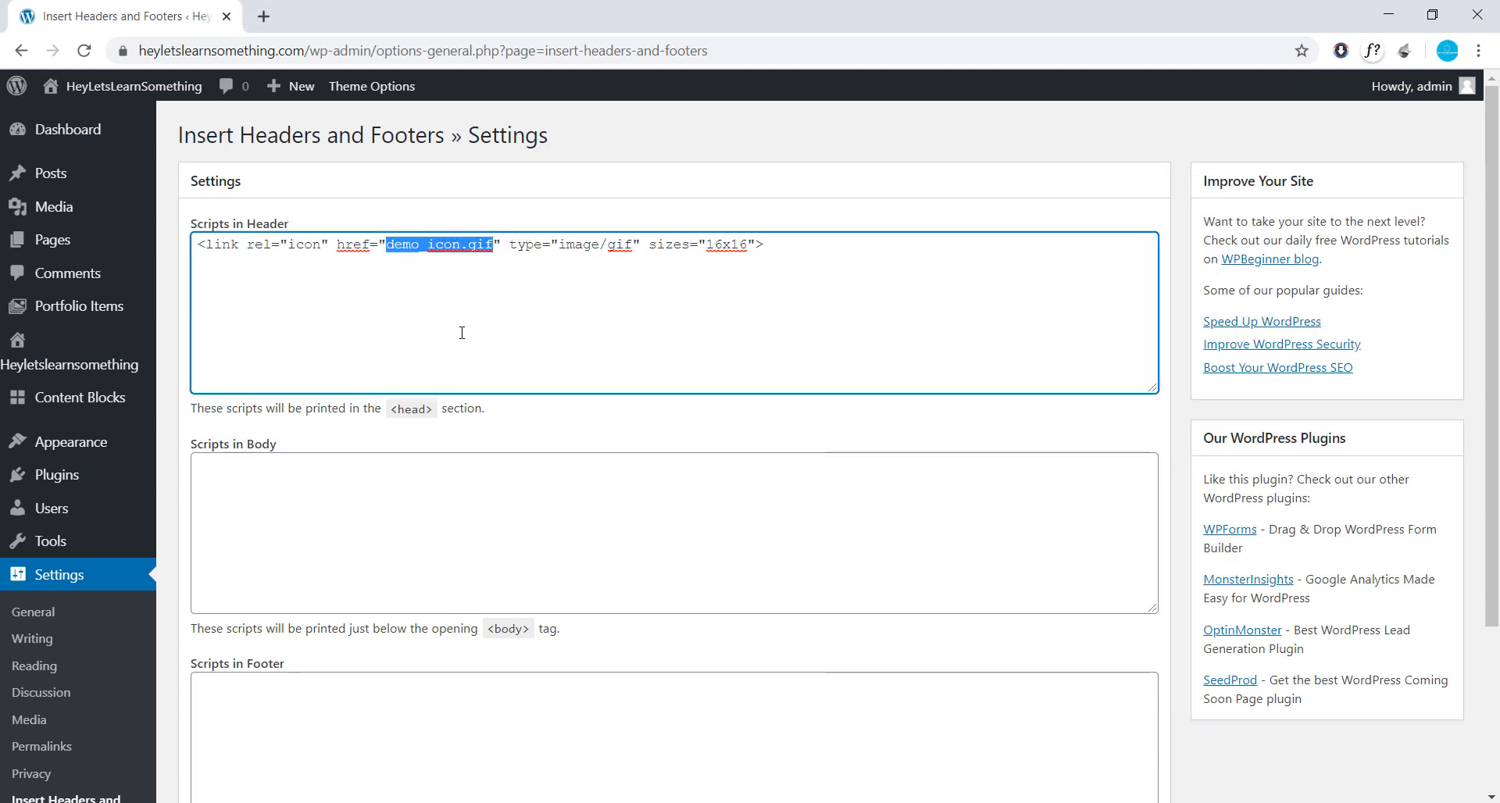
{"action": "type", "text": "https://heyletslearnsomething.com/wp-content/uploads/2020/04/favicon.ico"}
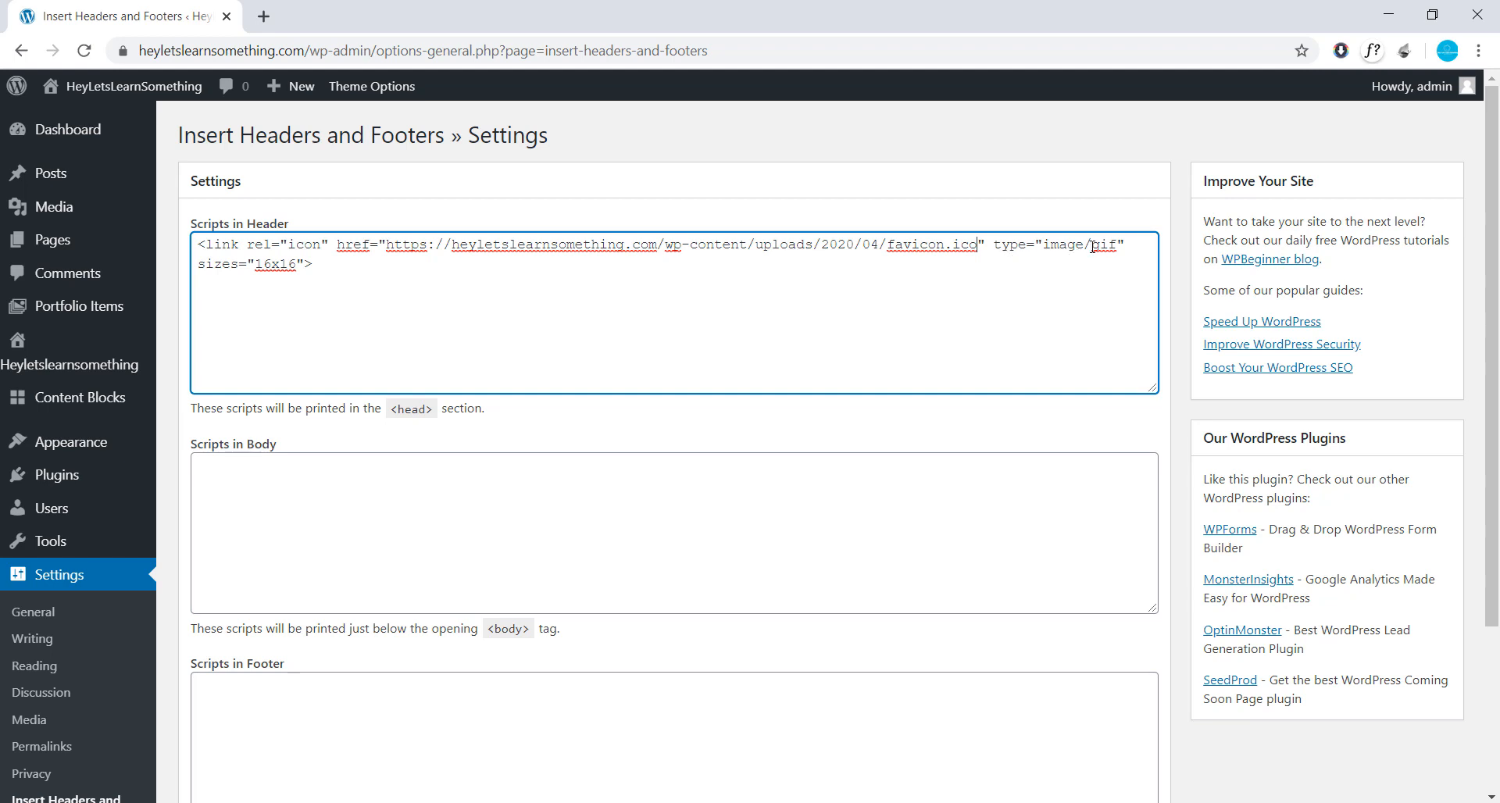
{"action": "double_click", "coordinate": [1104, 245]}
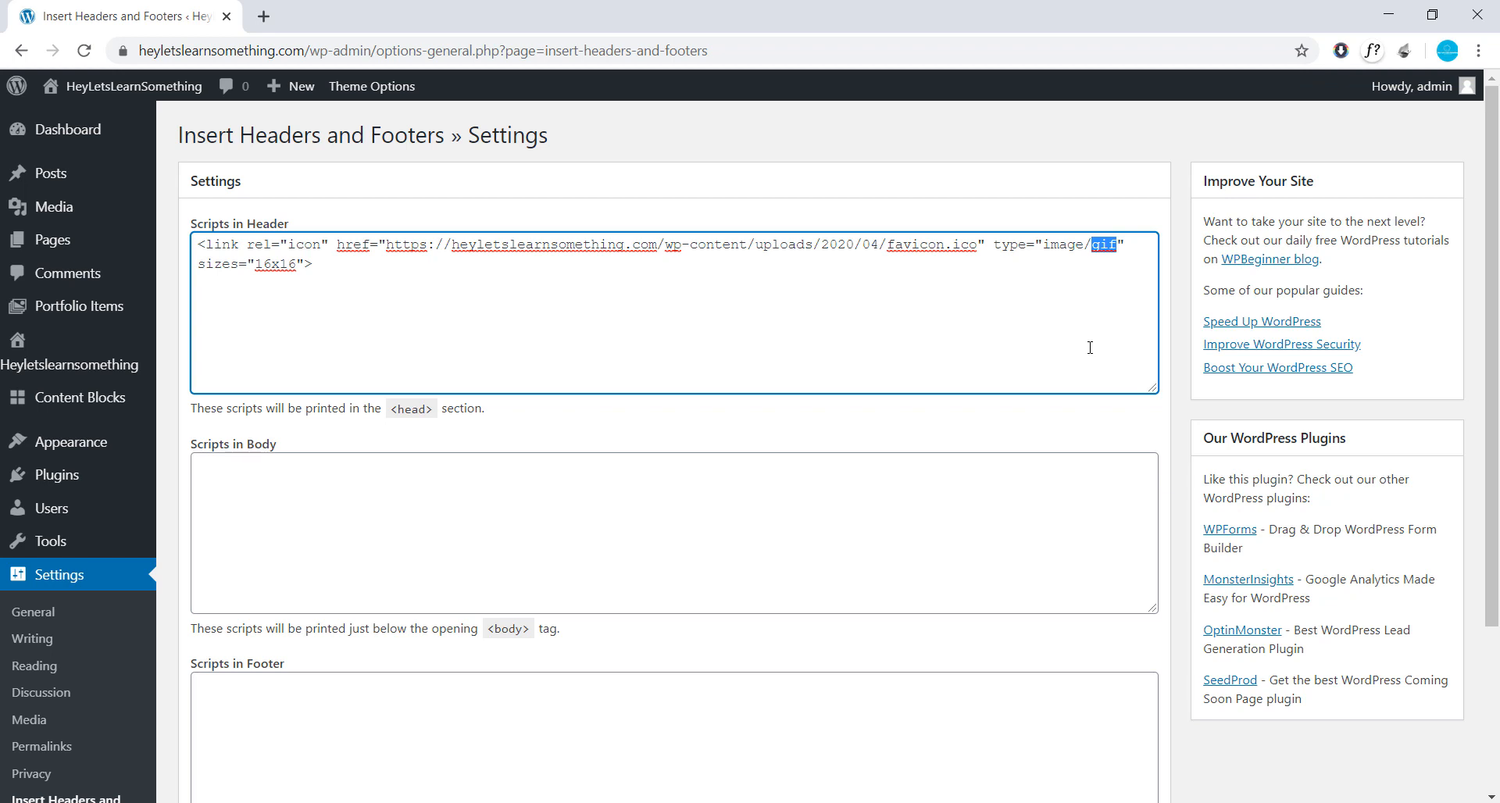
{"action": "type", "text": "ico"}
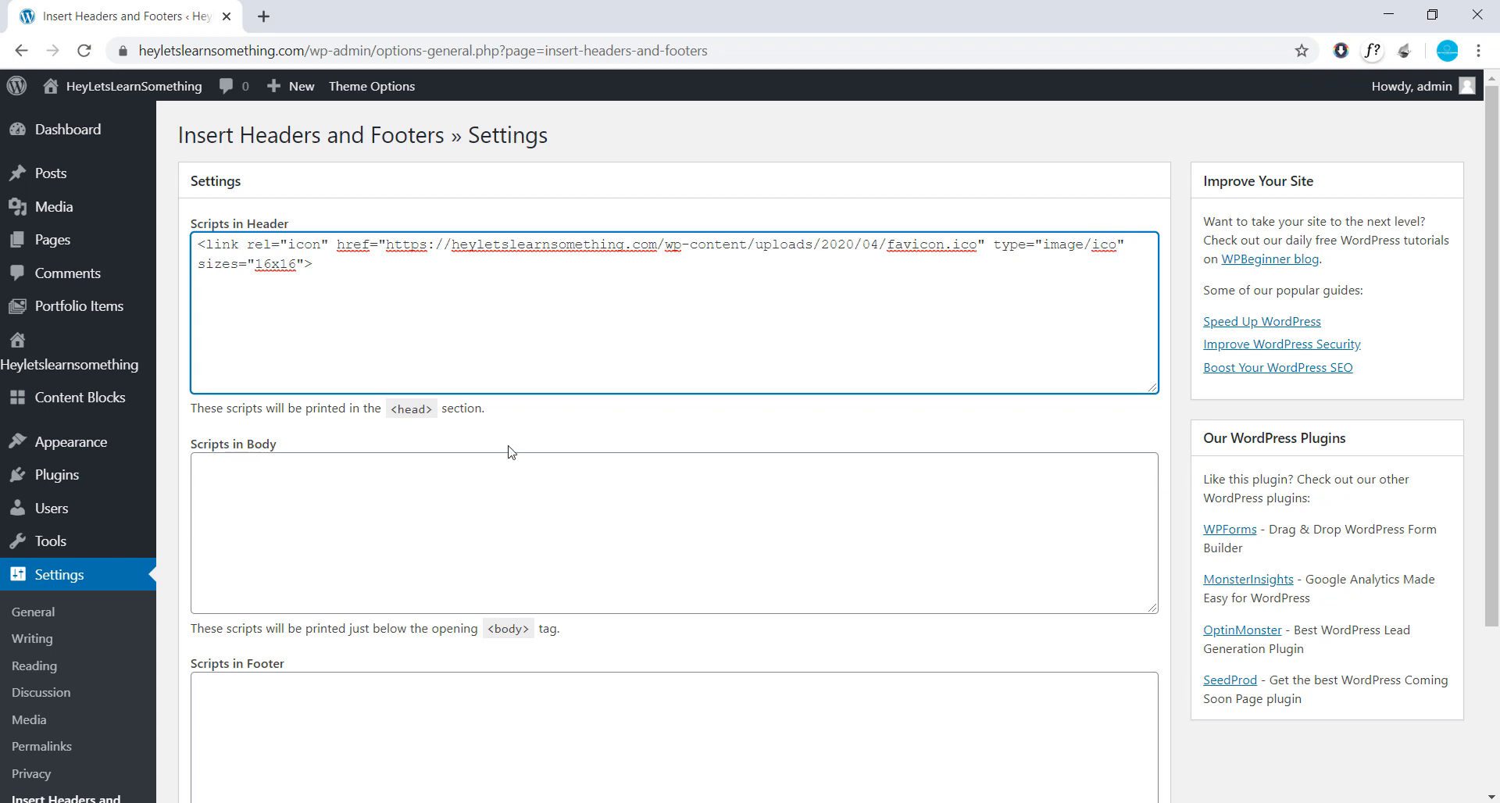
{"action": "mouse_move", "coordinate": [691, 474]}
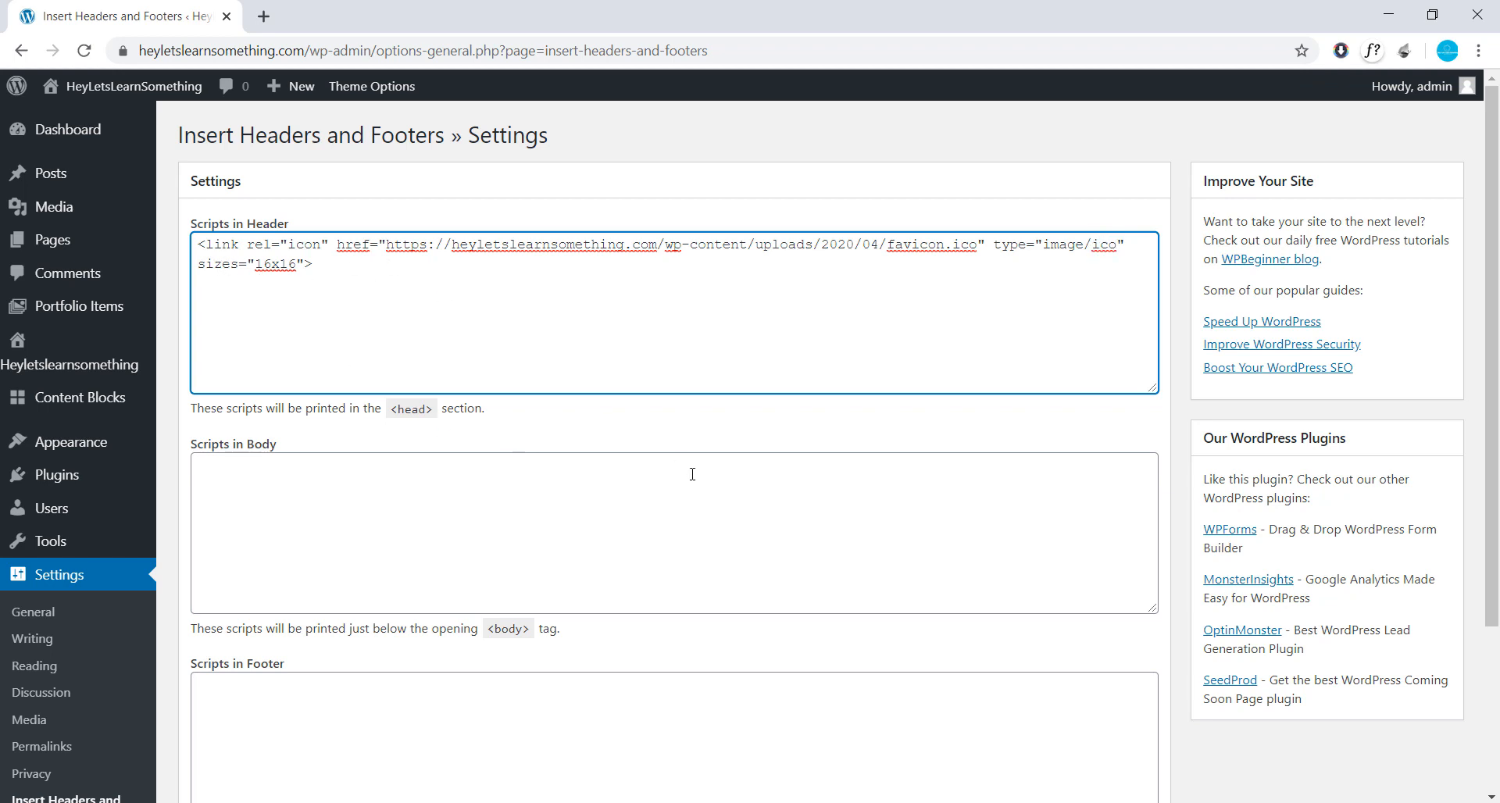
- Save the header script settings and select the saved favicon URL to visit it
{"action": "scroll", "scroll_direction": "down", "scroll_amount": 3}
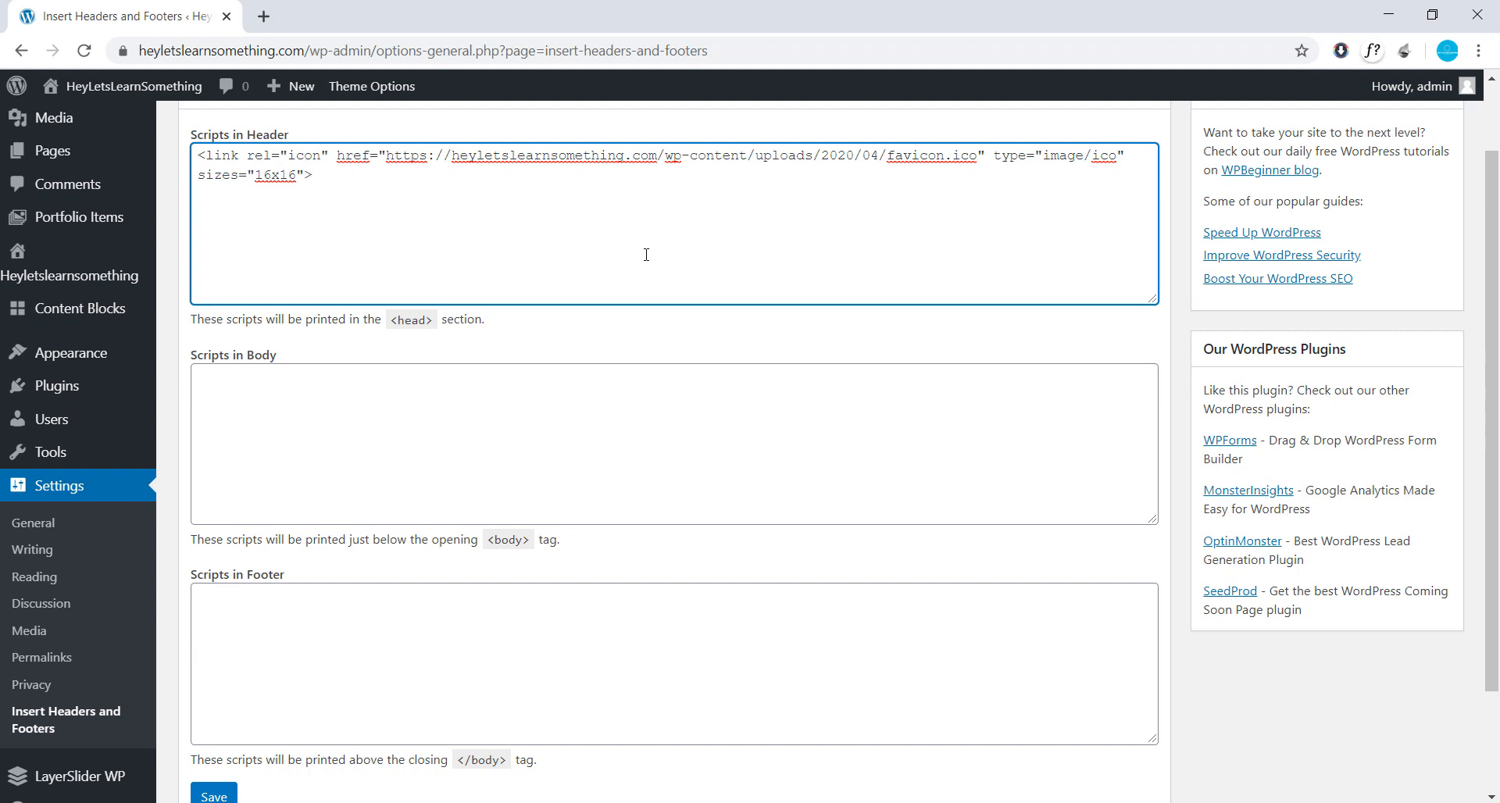
{"action": "scroll", "scroll_direction": "down", "scroll_amount": 3}
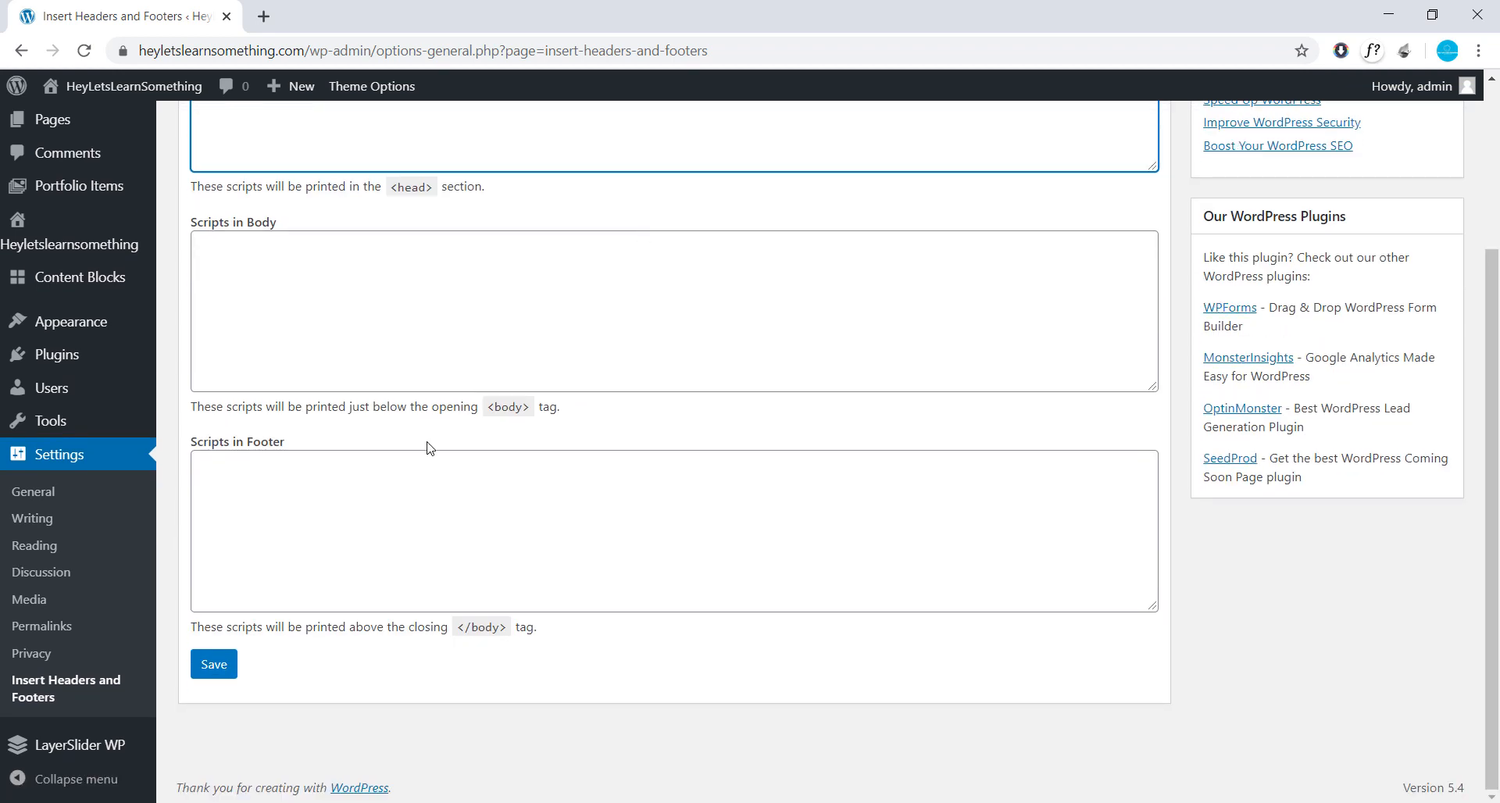
{"action": "left_click", "coordinate": [213, 664]}
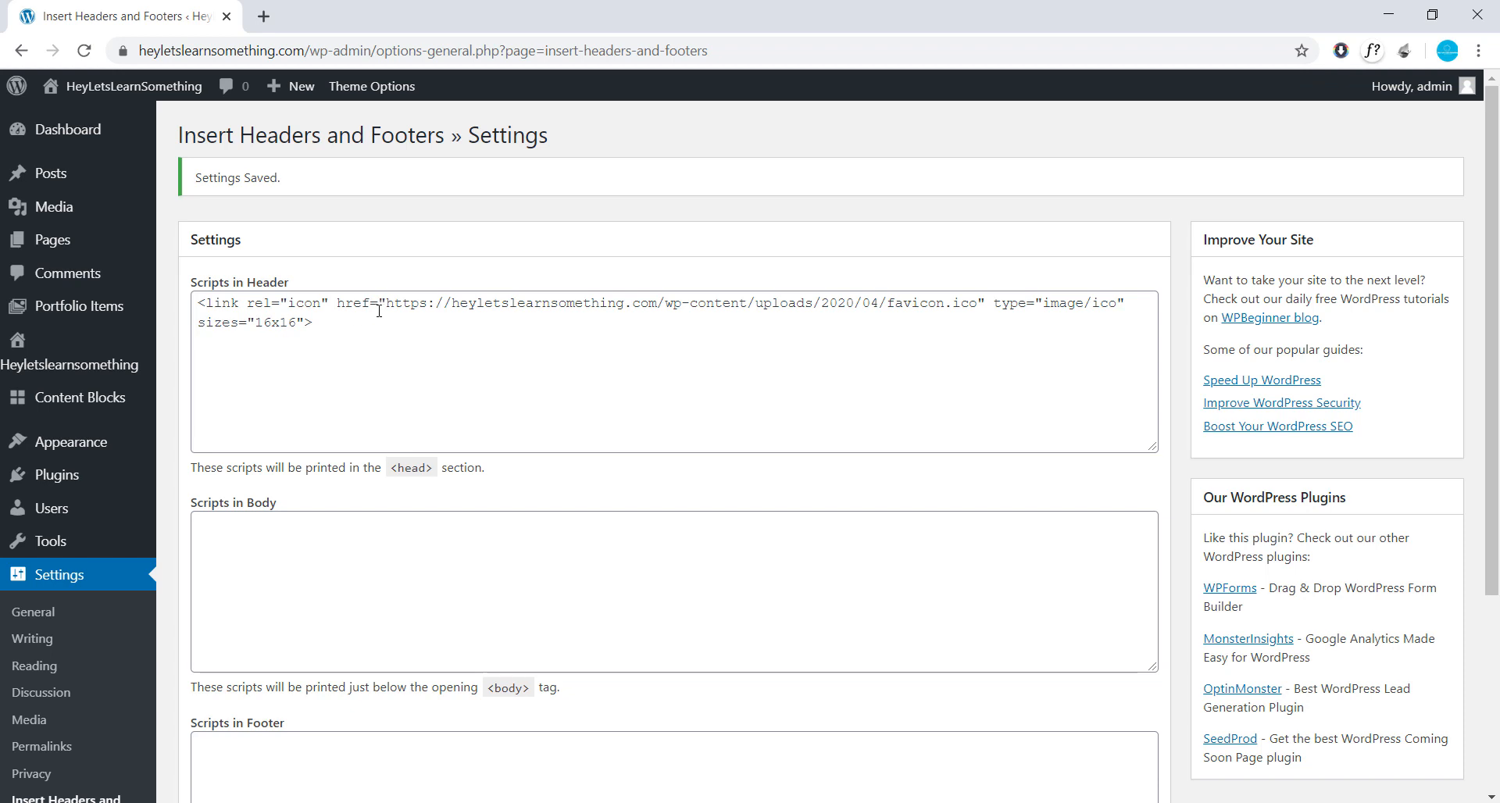
{"action": "double_click", "coordinate": [669, 303]}
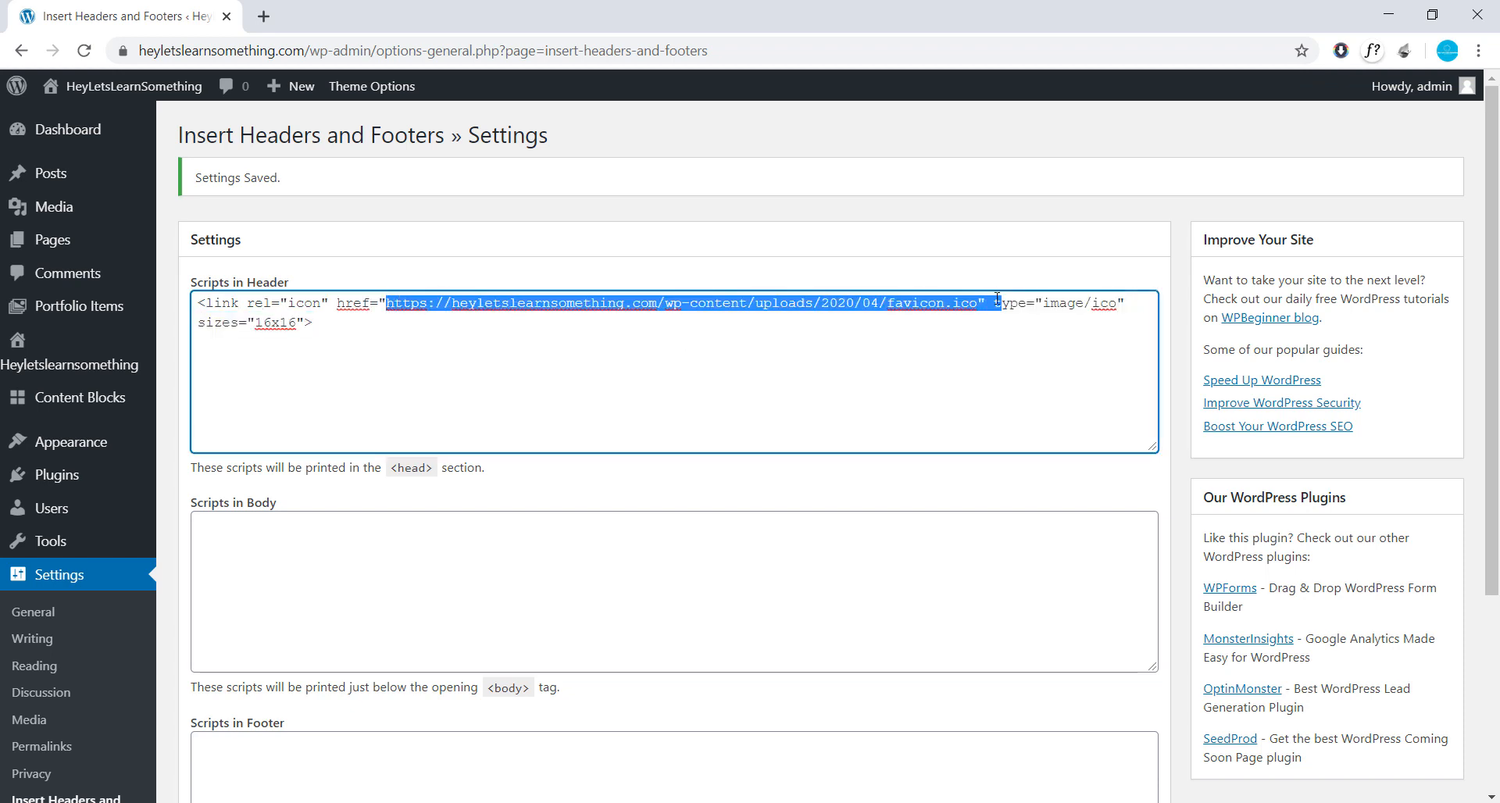
{"action": "right_click", "coordinate": [997, 301]}
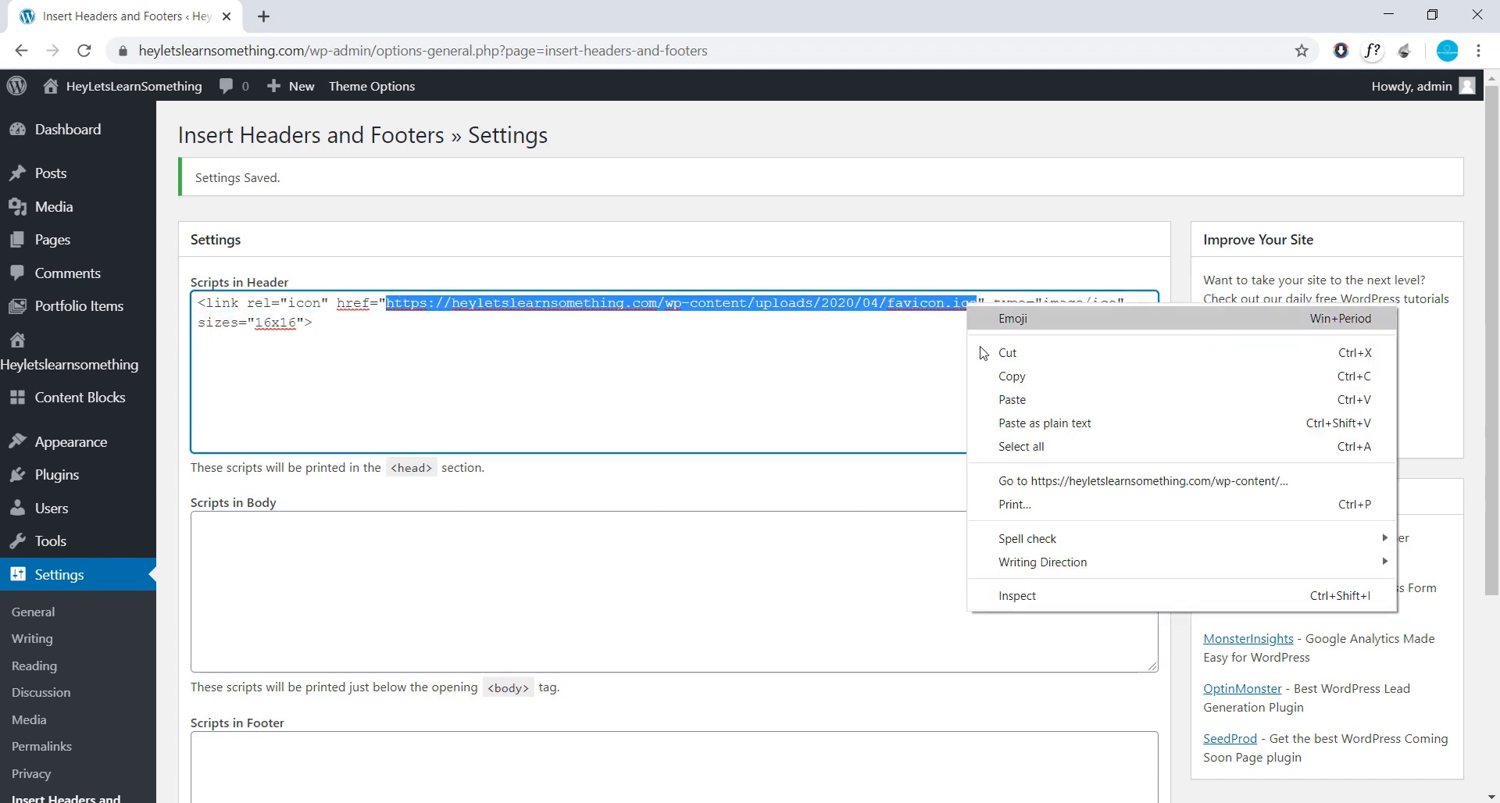